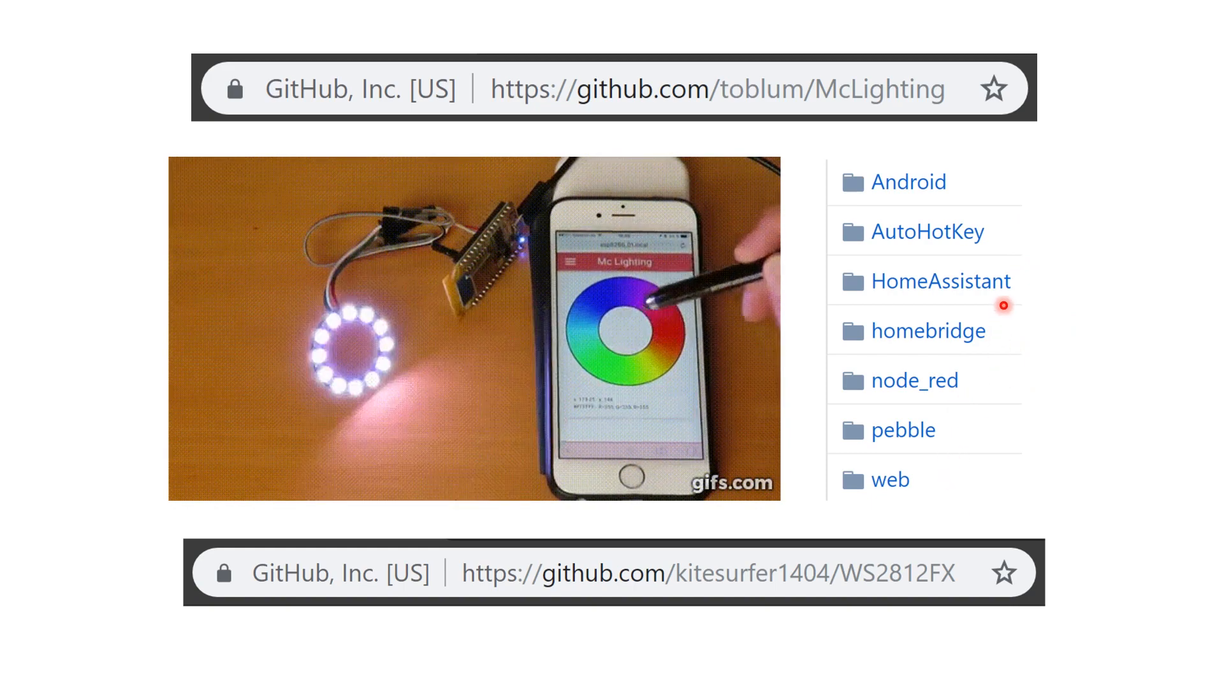
- Reveal the forkineye/ESPAsyncE131 link and E1.31 Data arrow on the Pixel Pusher slide
left_click(617, 343)
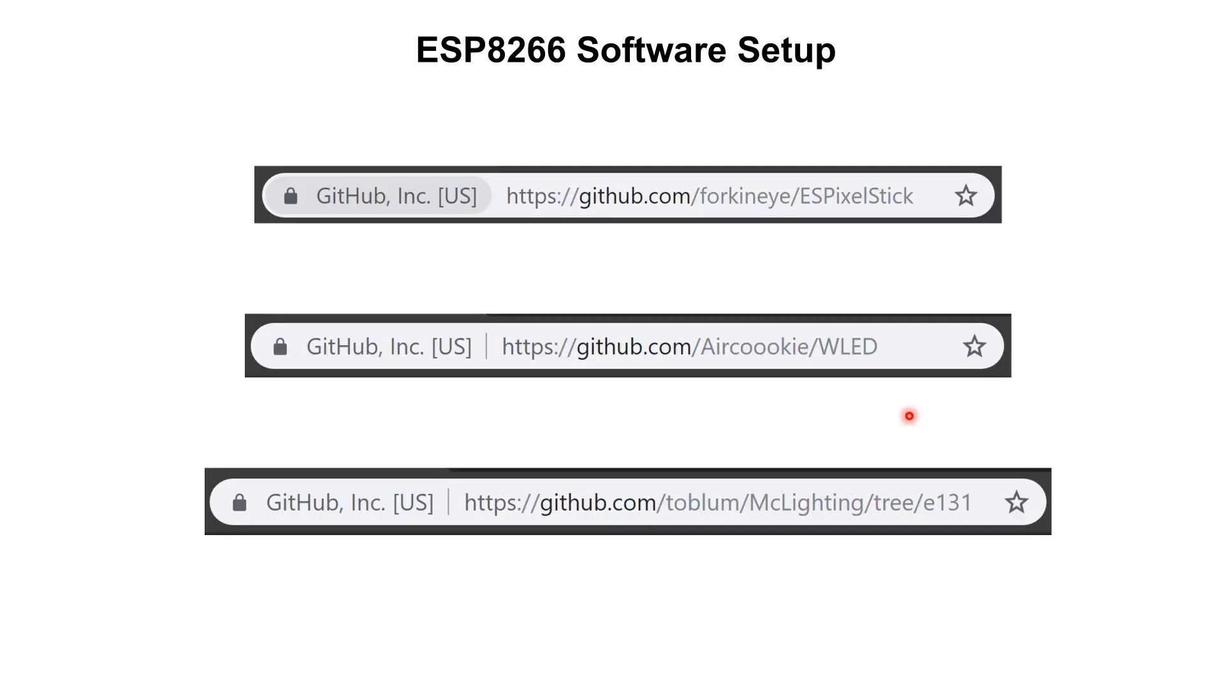
mouse_move(810, 194)
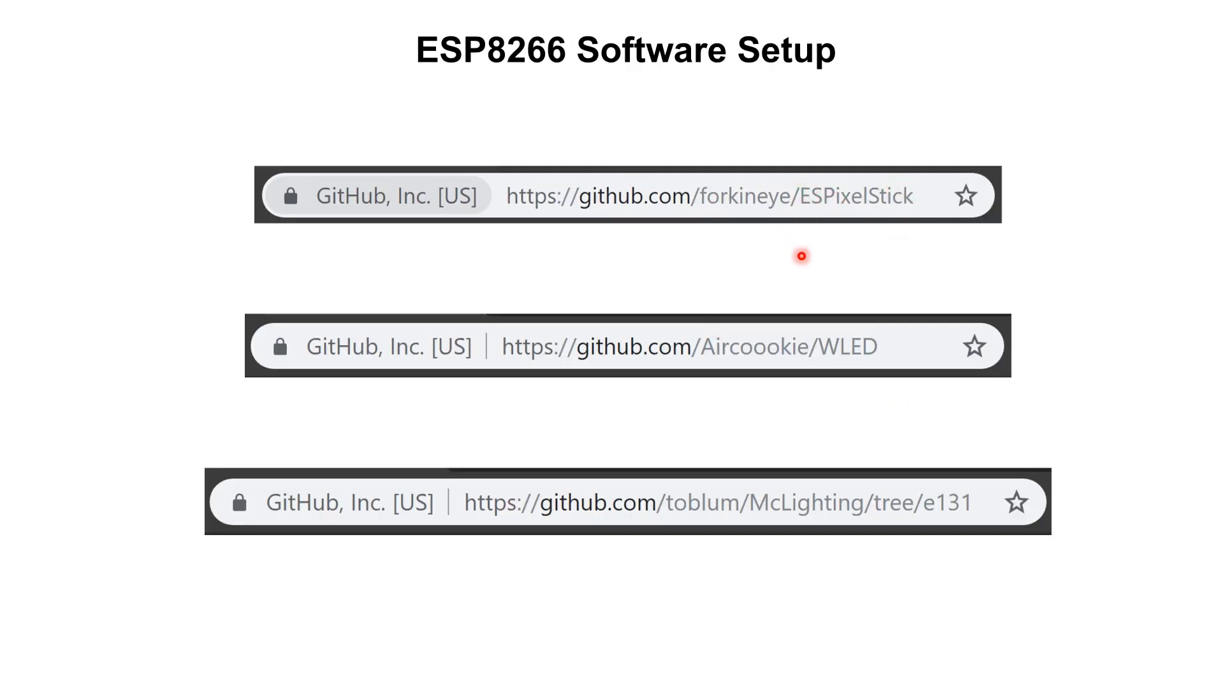
mouse_move(763, 213)
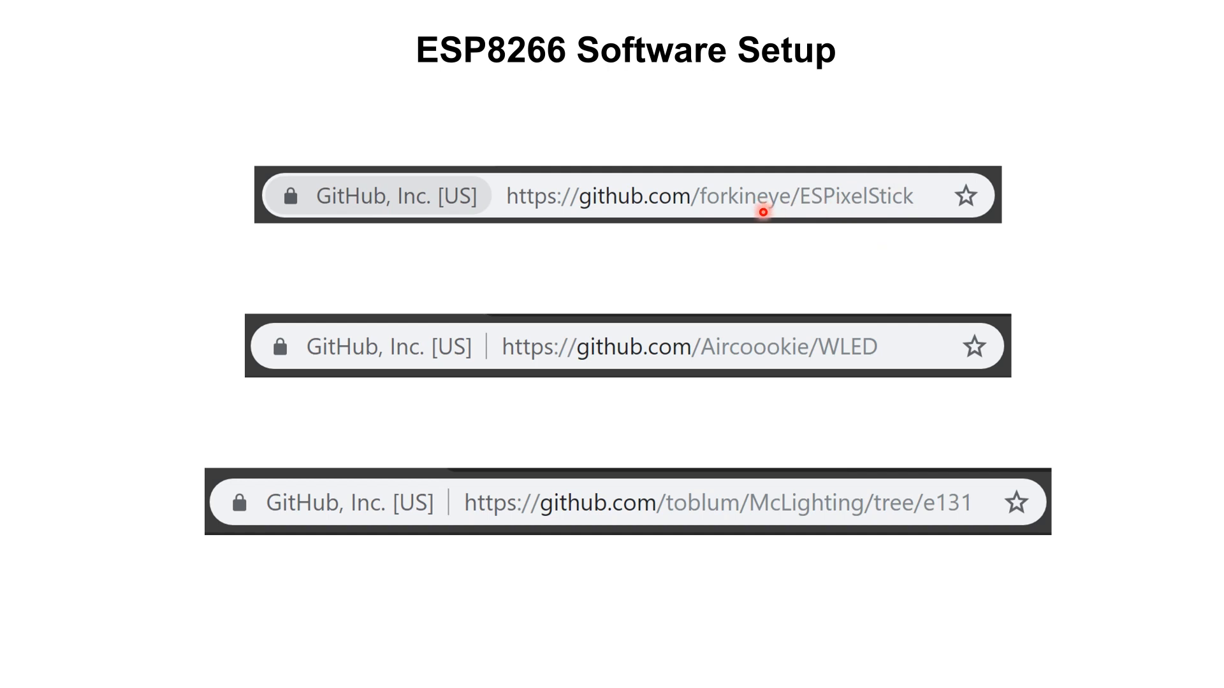
mouse_move(833, 388)
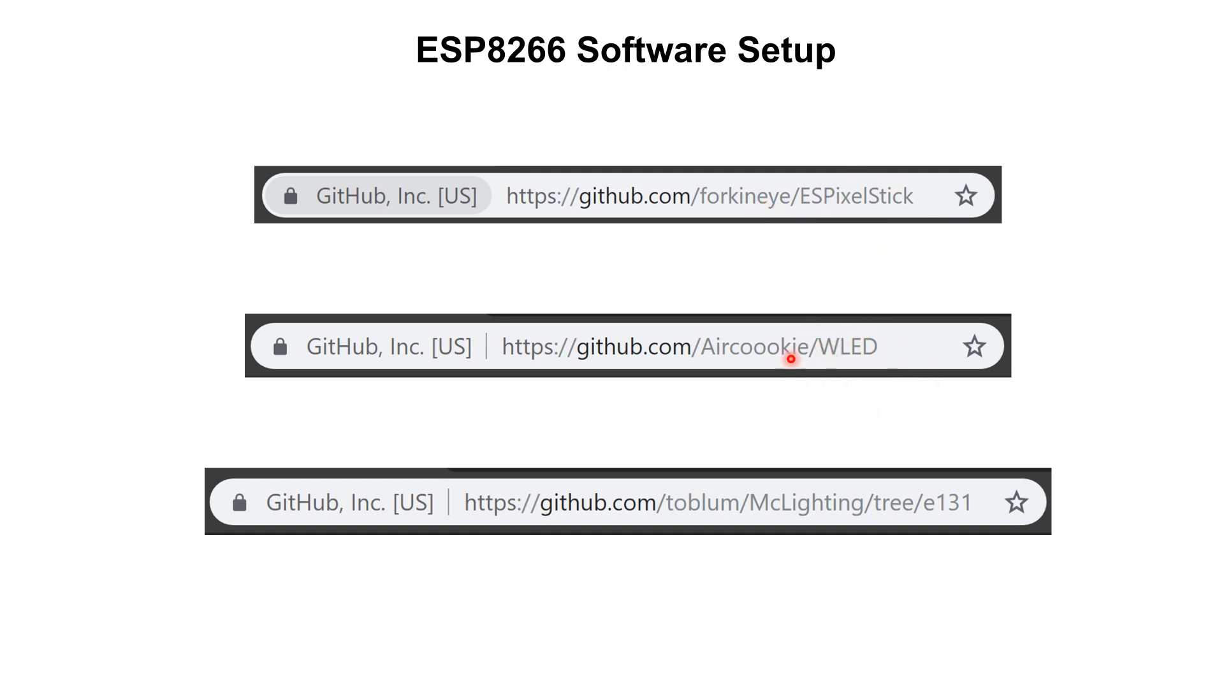
mouse_move(809, 384)
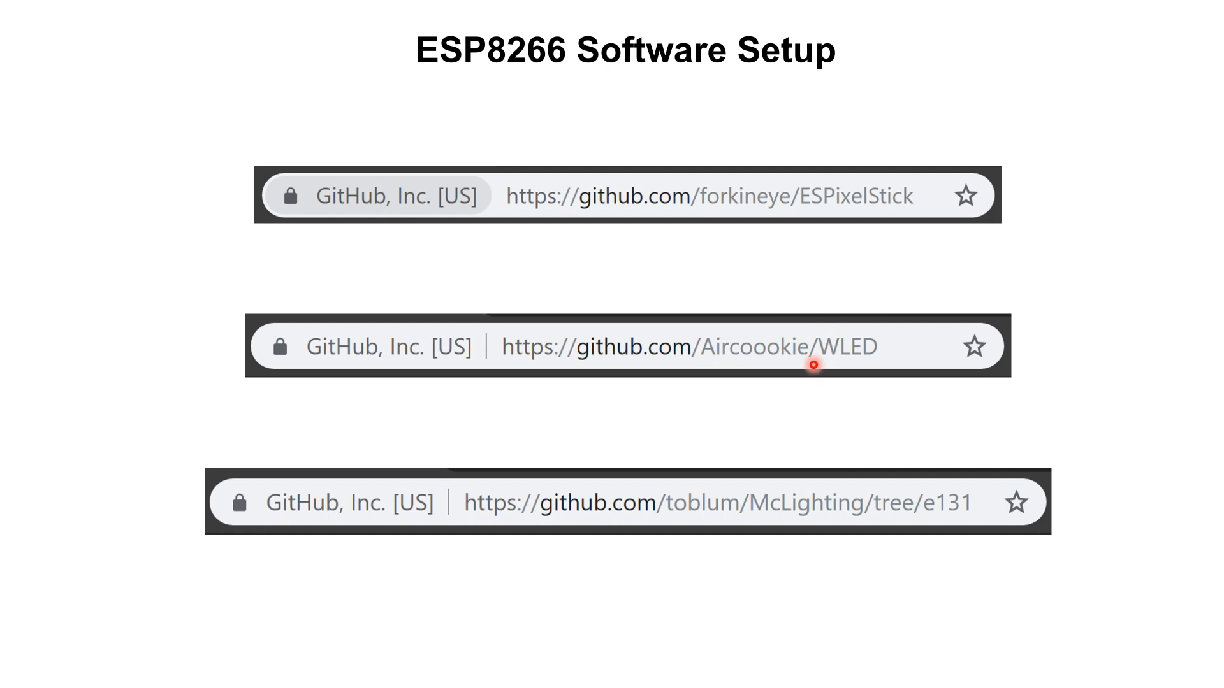
mouse_move(904, 554)
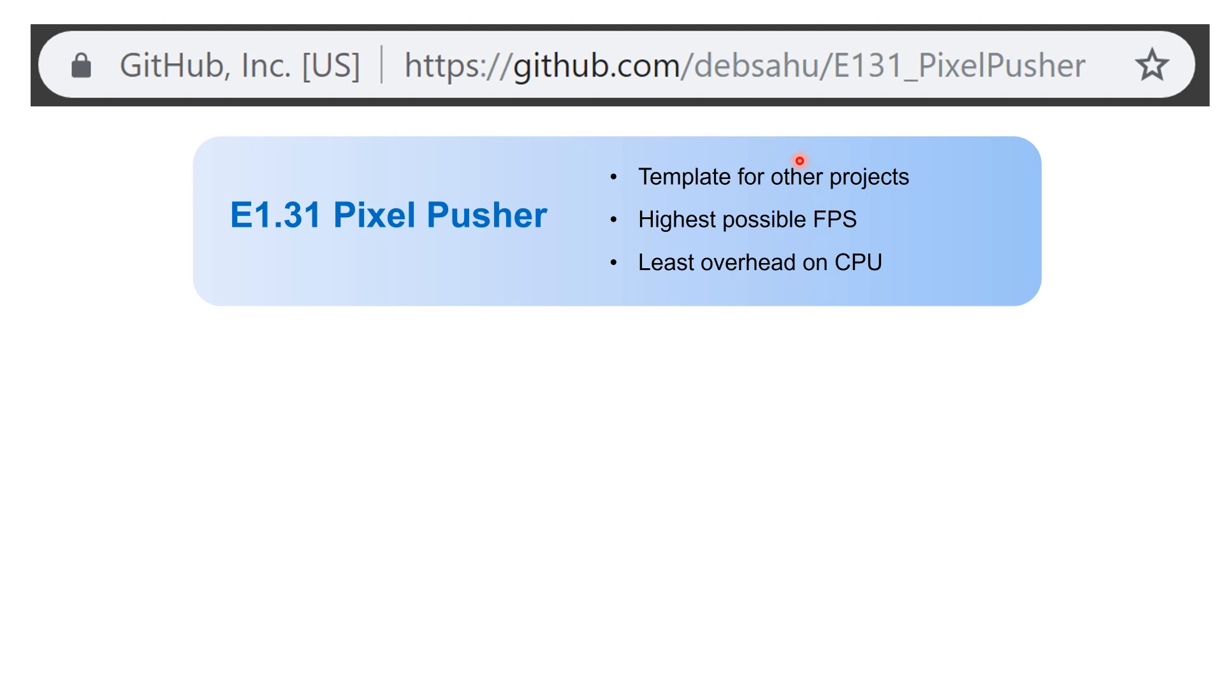
mouse_move(774, 169)
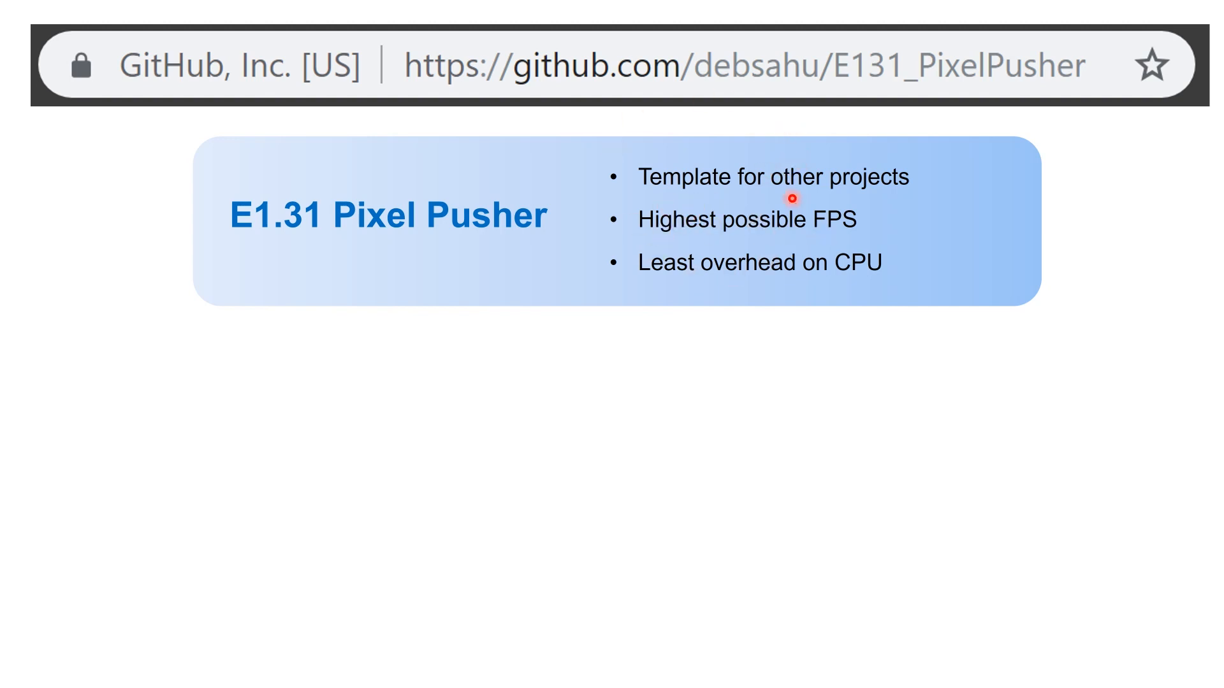
mouse_move(811, 257)
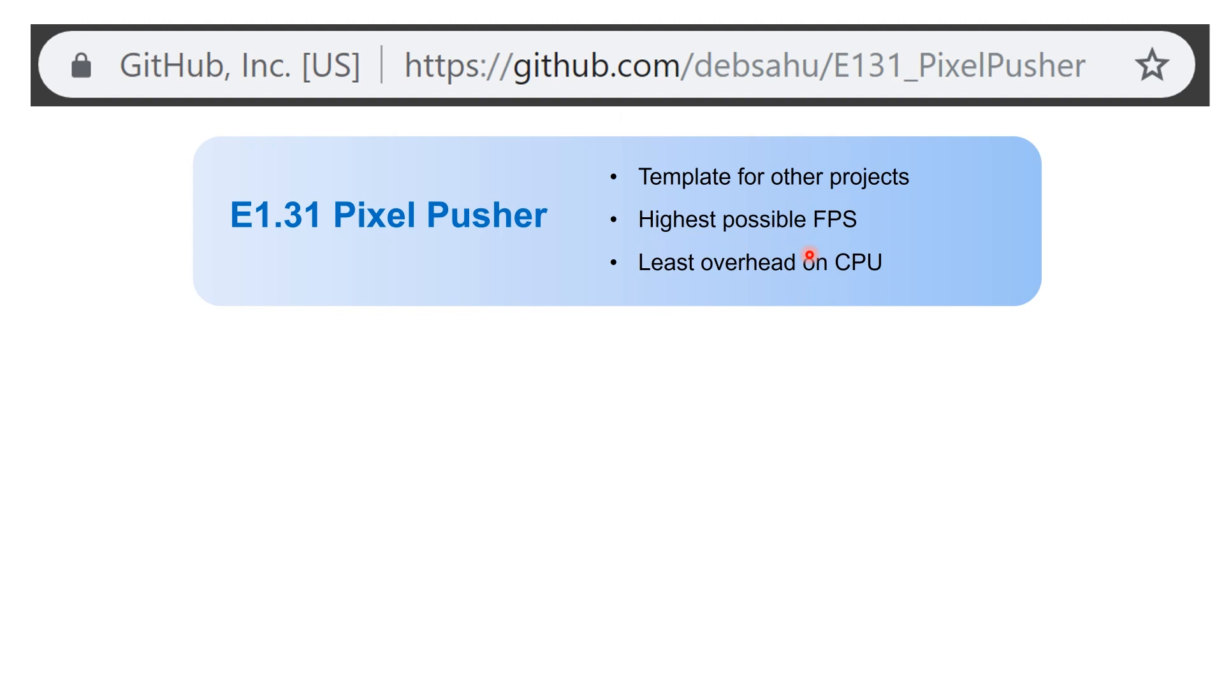
mouse_move(858, 308)
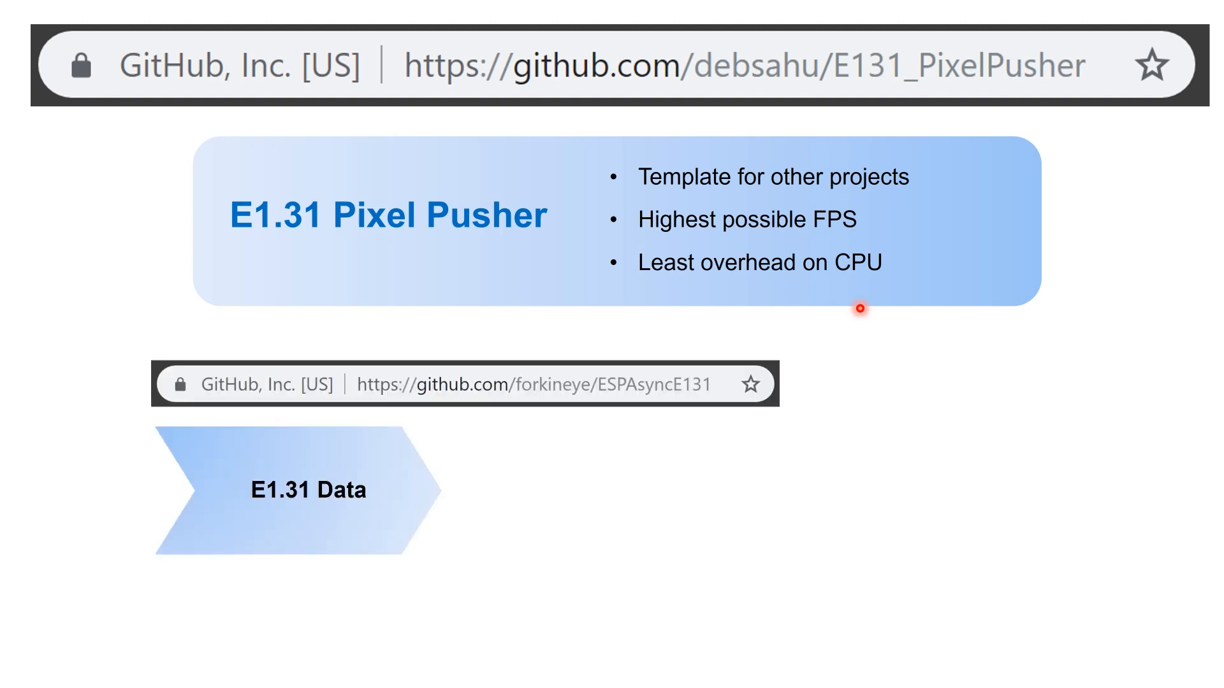
mouse_move(570, 426)
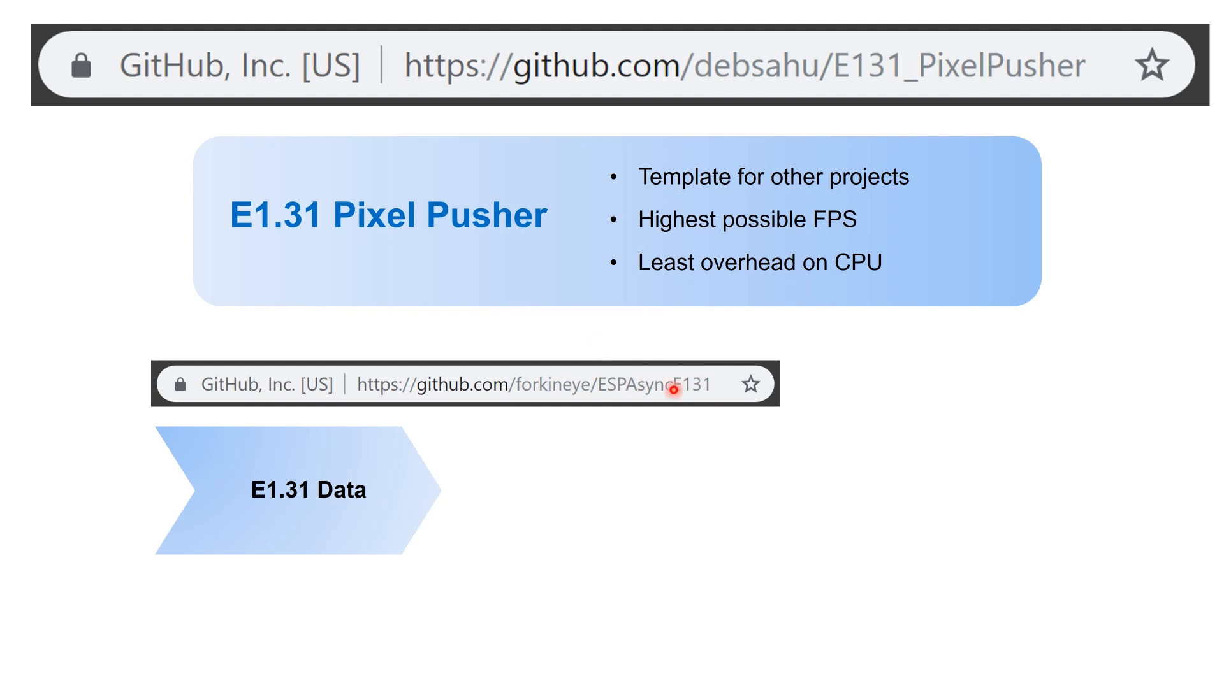
mouse_move(713, 406)
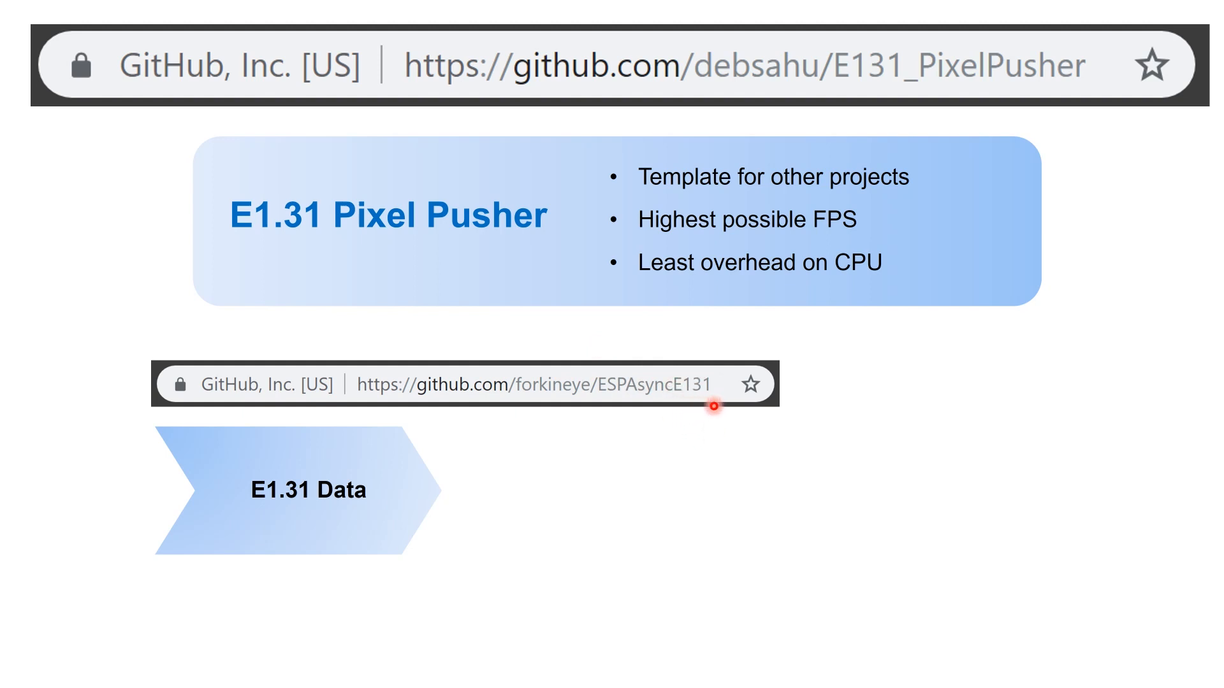
mouse_move(610, 413)
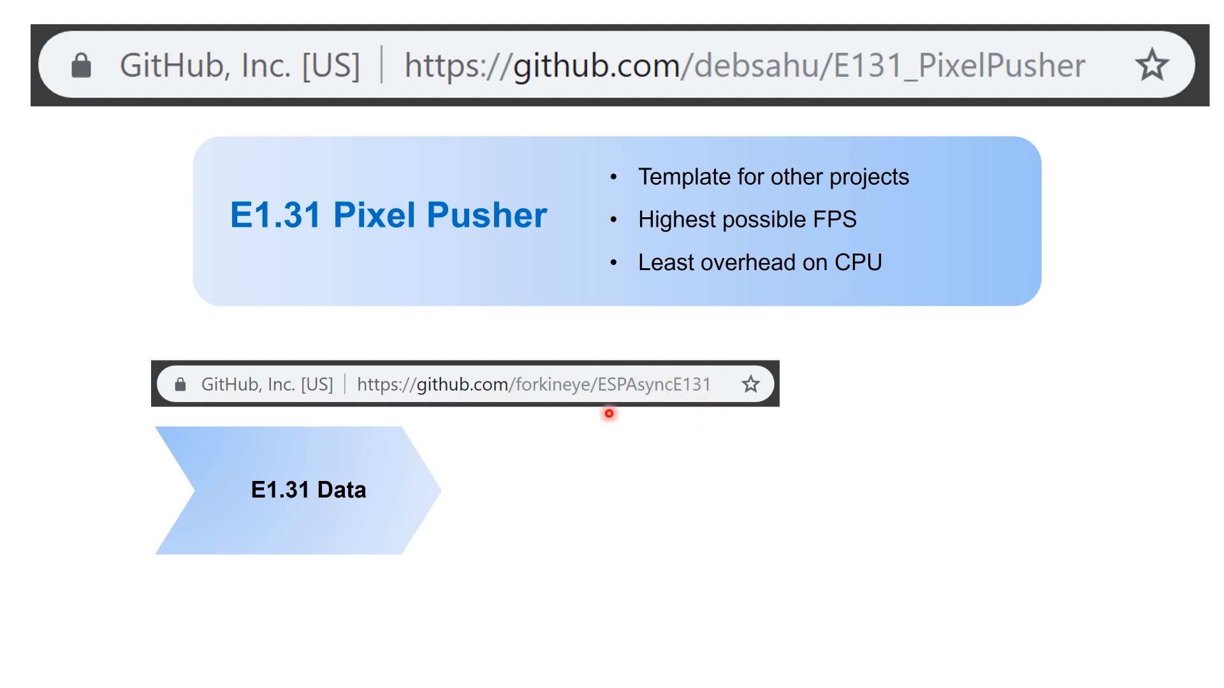
mouse_move(316, 540)
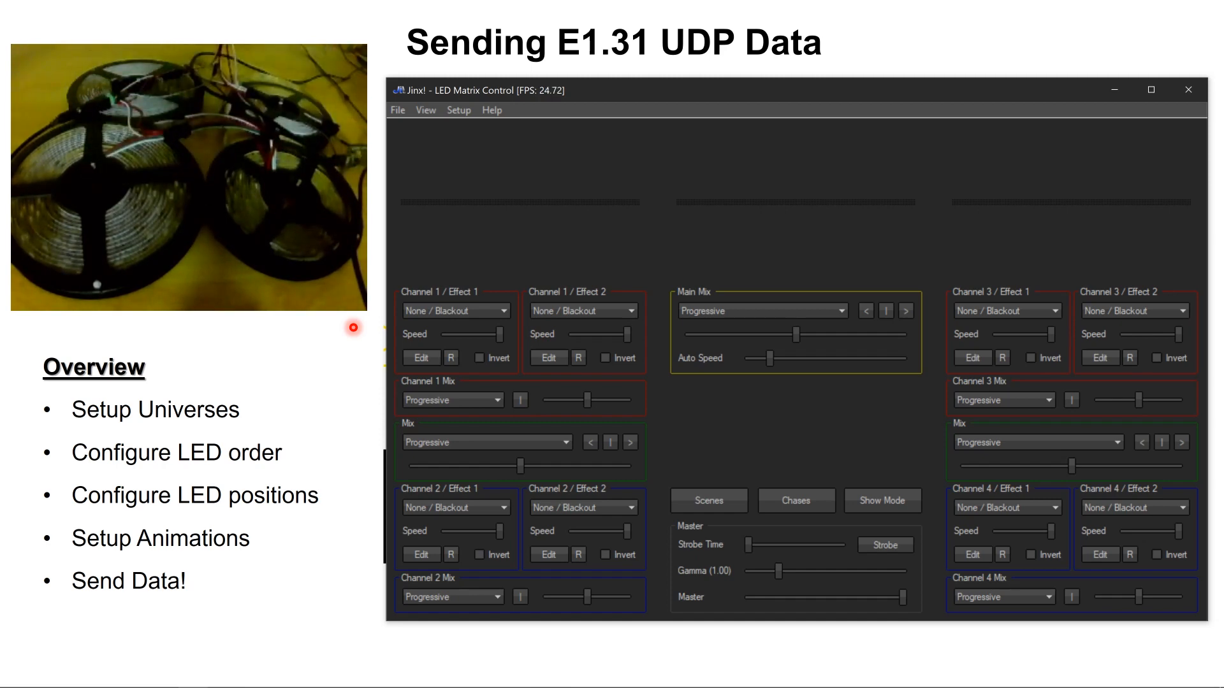
mouse_move(456, 146)
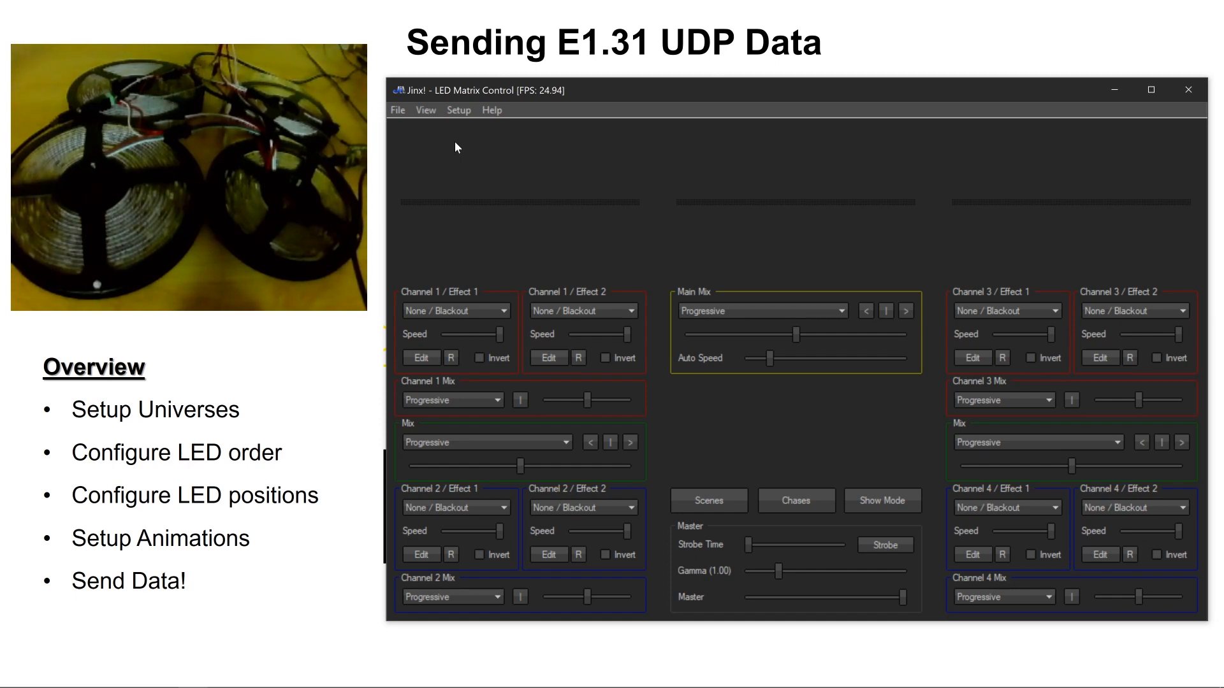
- Show the Setup menu listing Matrix Options, Output Devices and Start Output
left_click(458, 109)
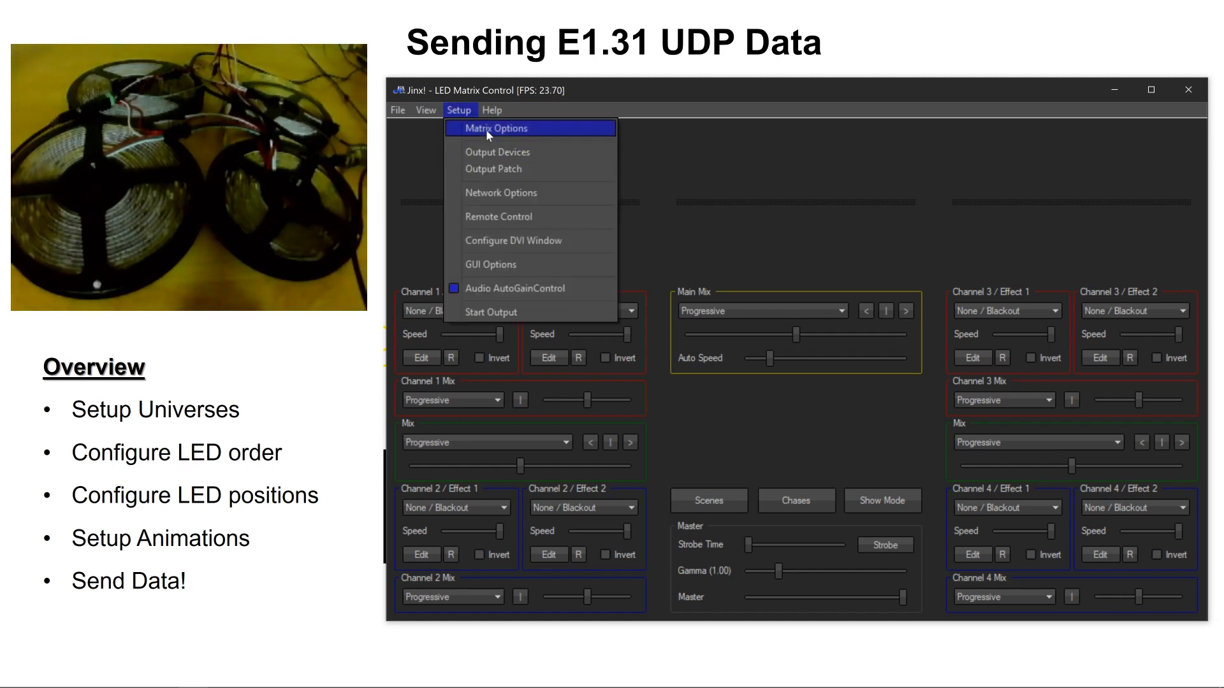
left_click(494, 127)
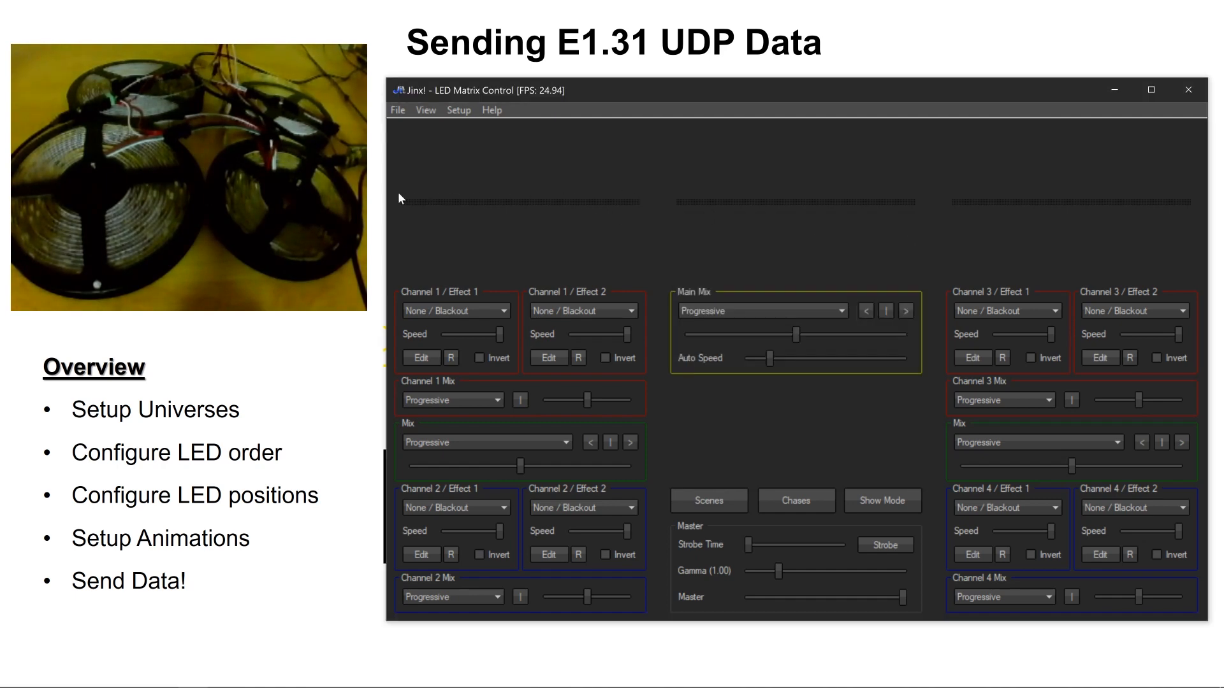
left_click(459, 110)
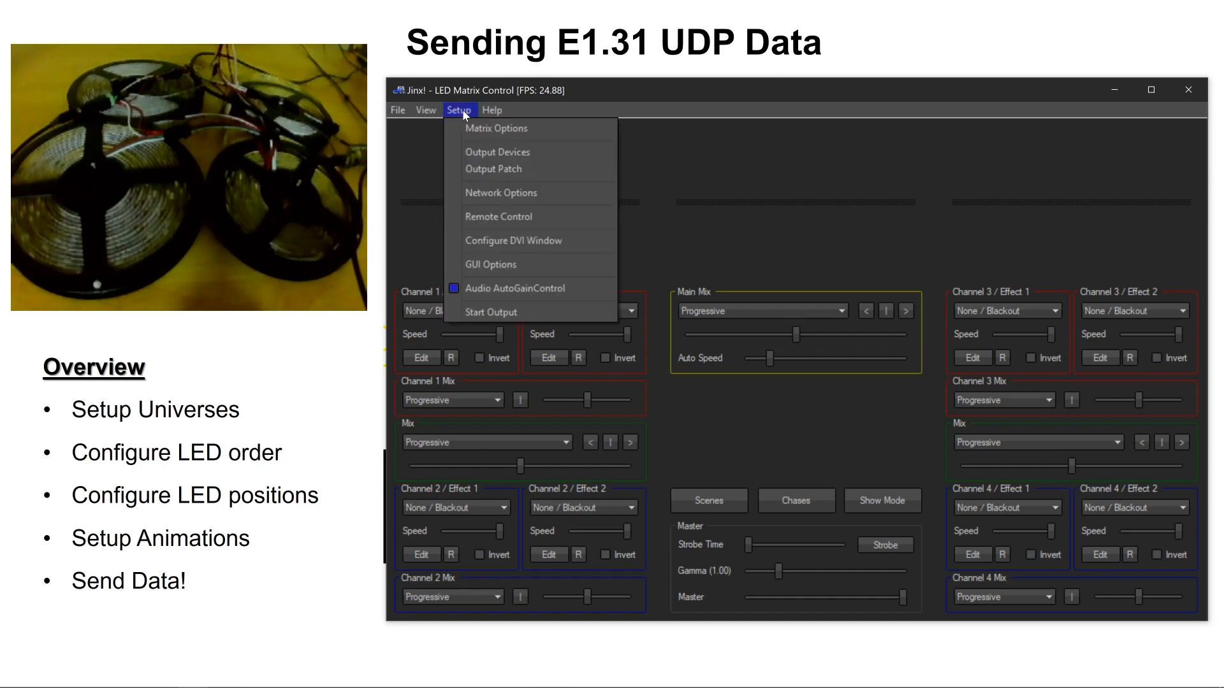
left_click(498, 152)
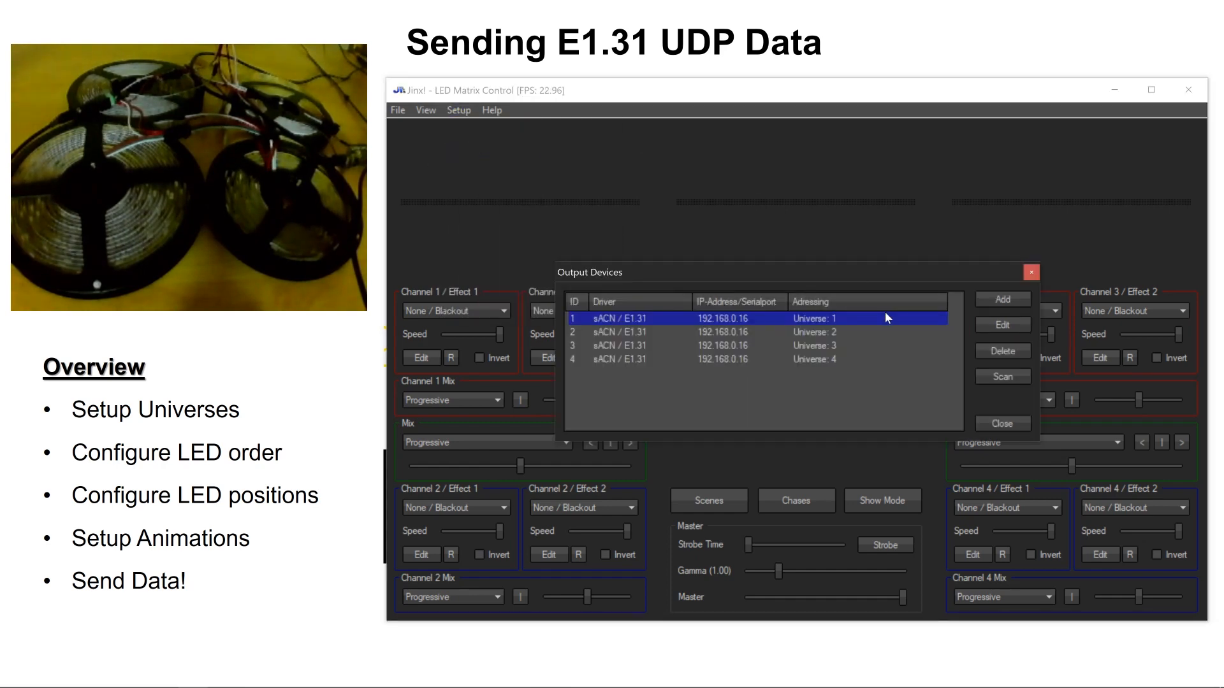
mouse_move(732, 343)
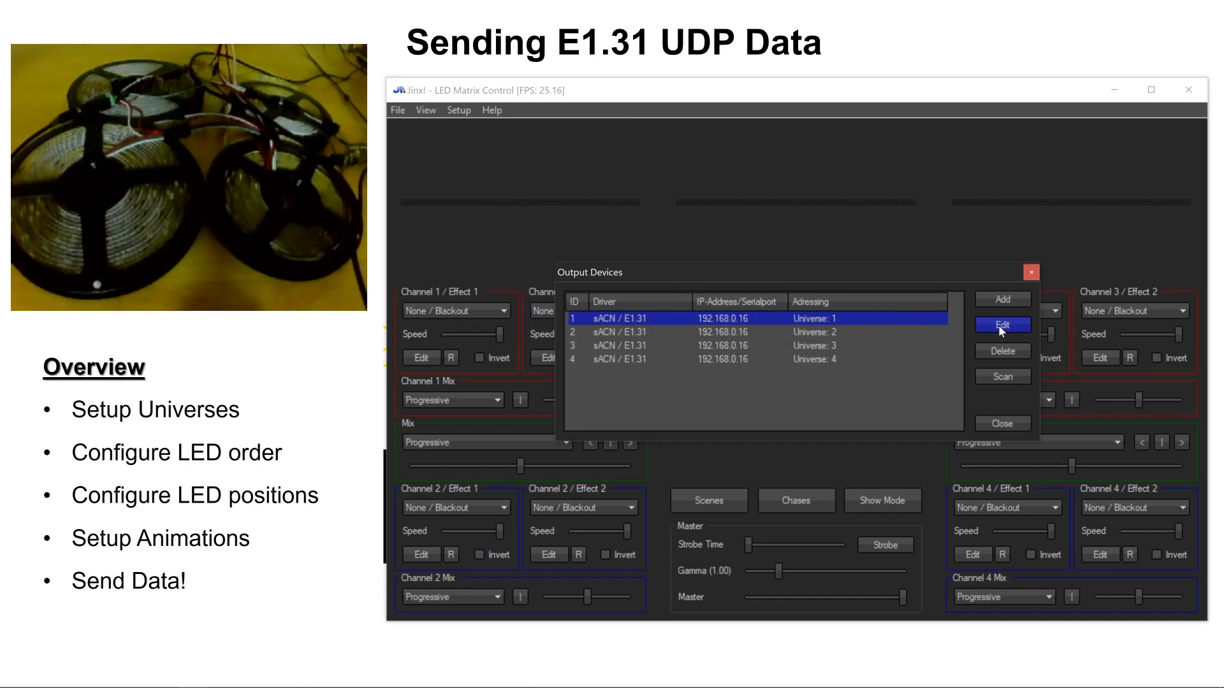
left_click(1002, 324)
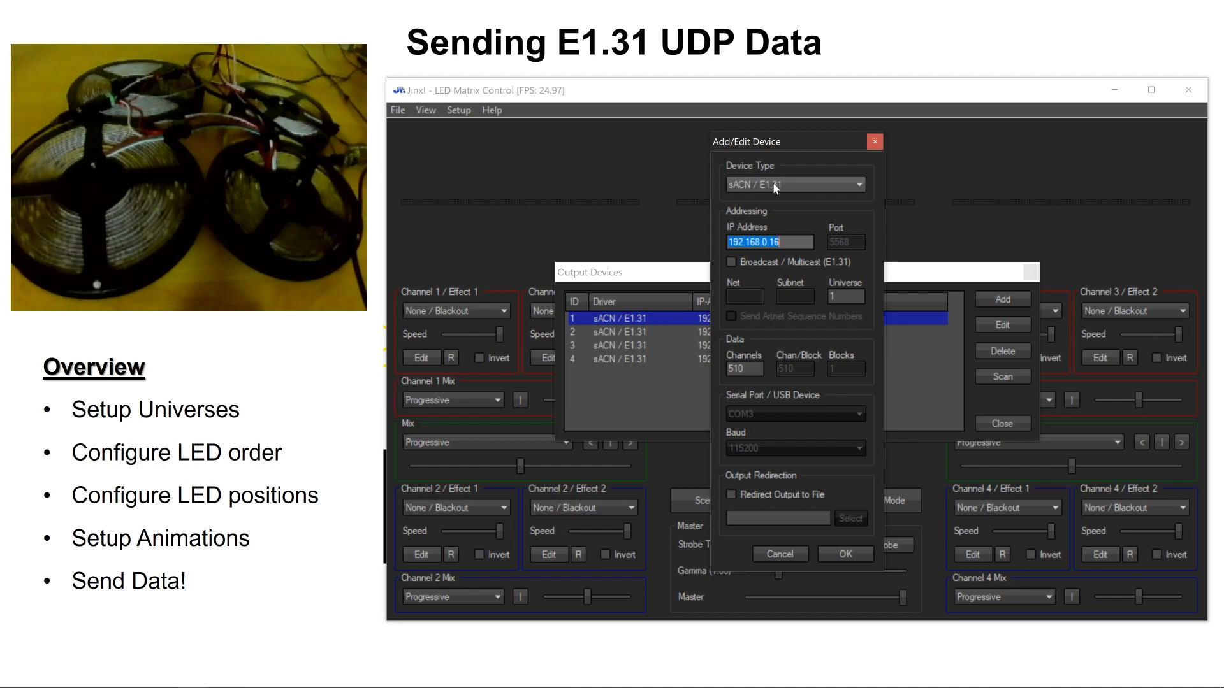
mouse_move(801, 192)
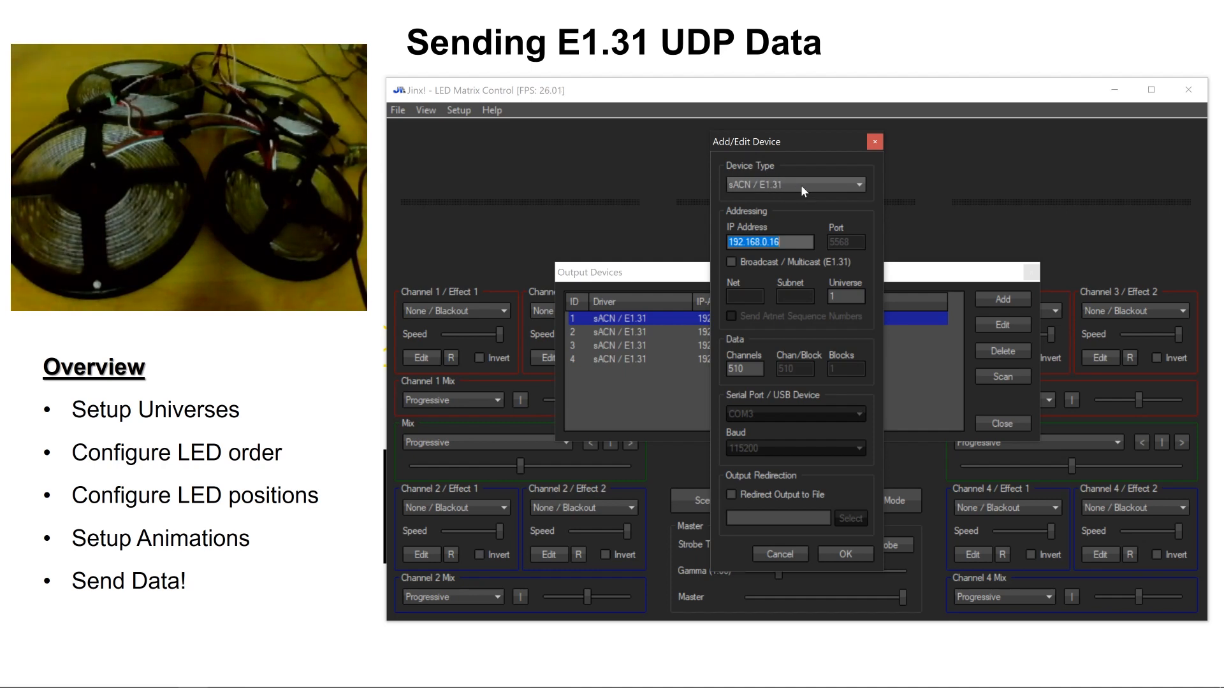
mouse_move(812, 292)
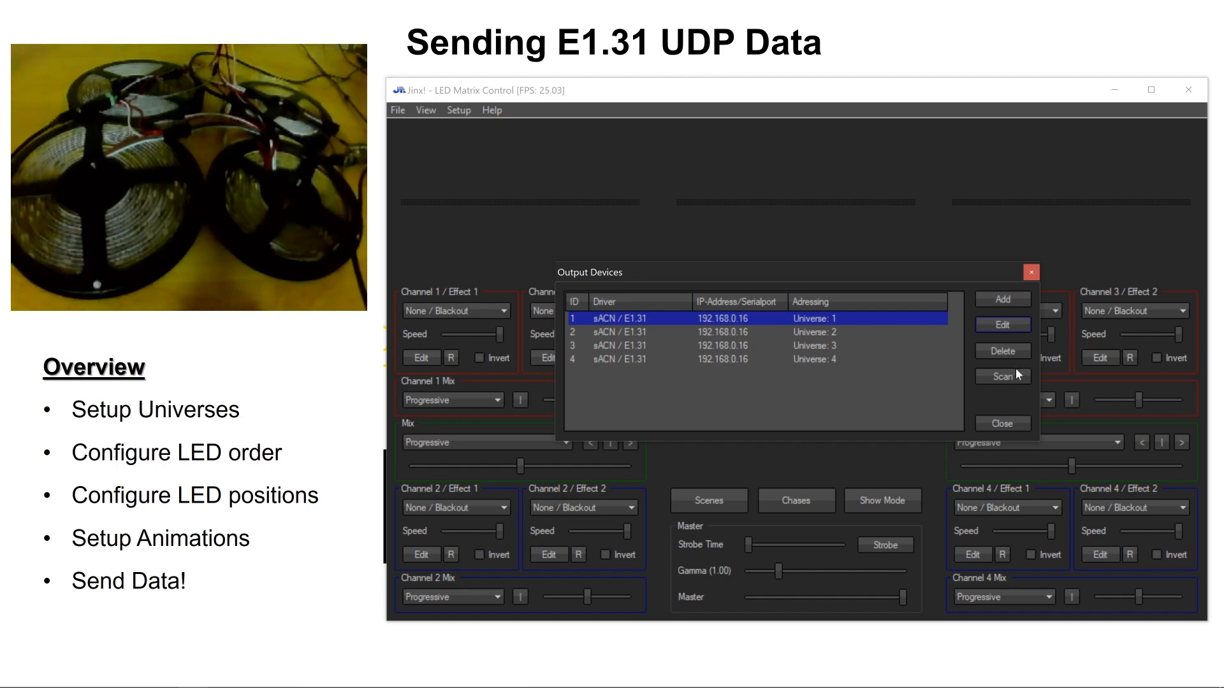
left_click(1001, 423)
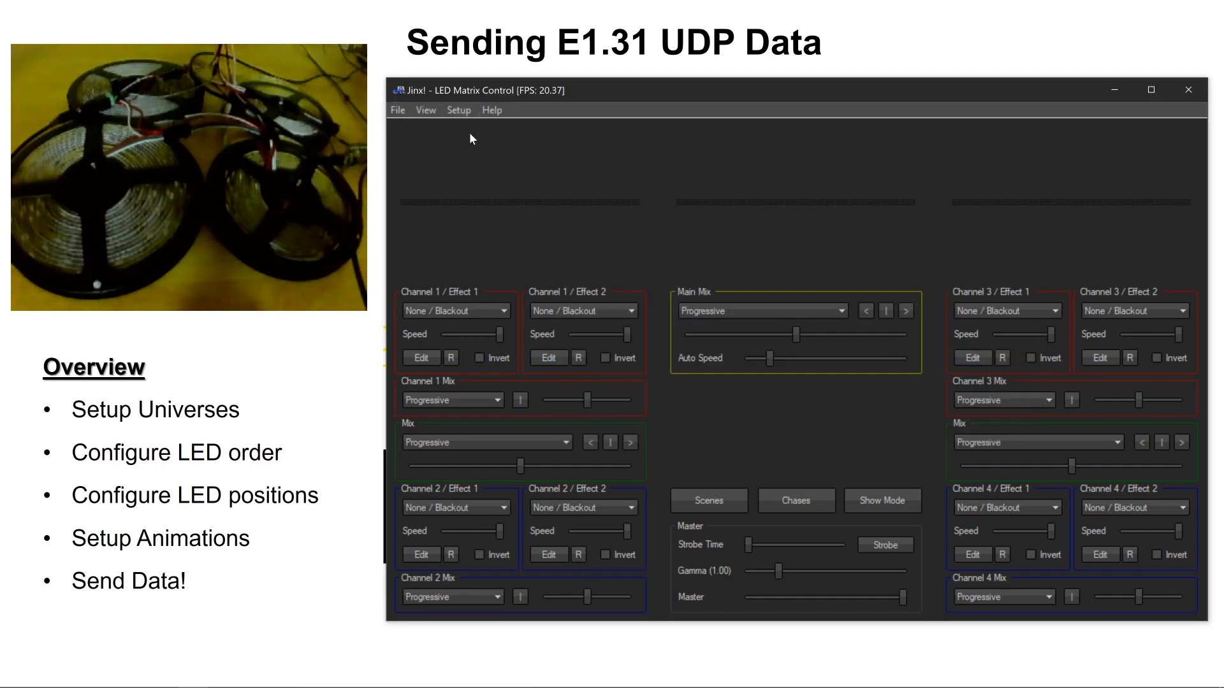
- In Output Patch, clear all pixel assignments and select the first patch grid cell
left_click(459, 110)
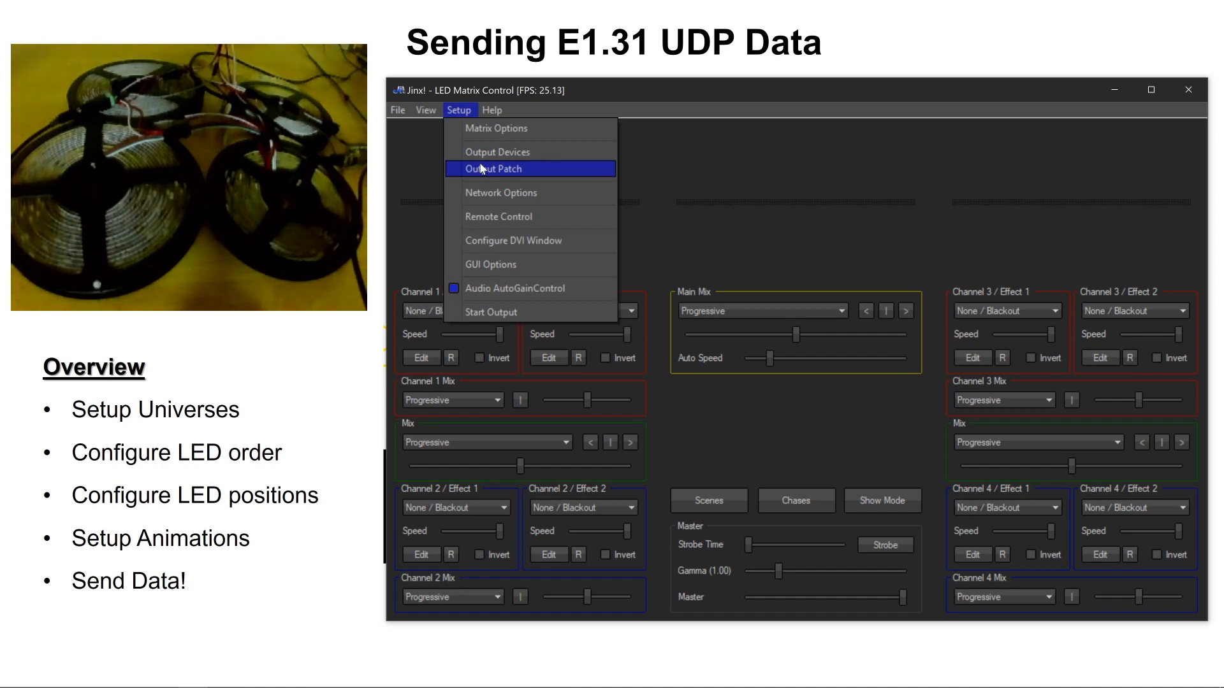
mouse_move(497, 151)
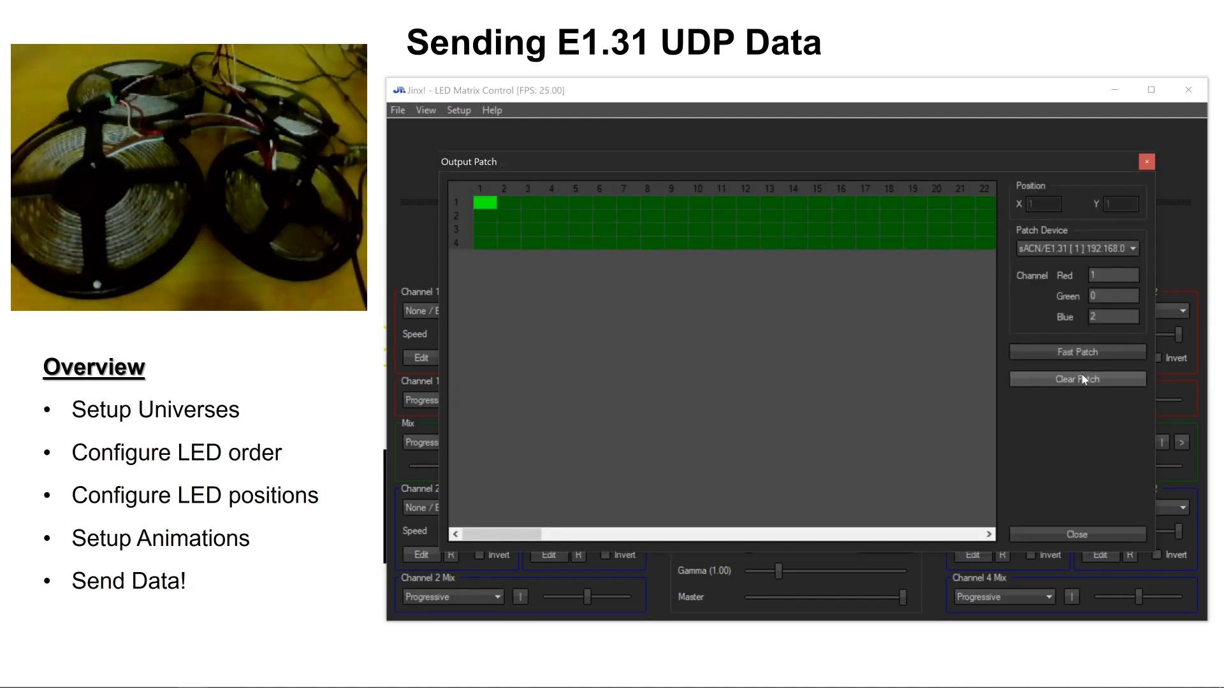
left_click(1075, 379)
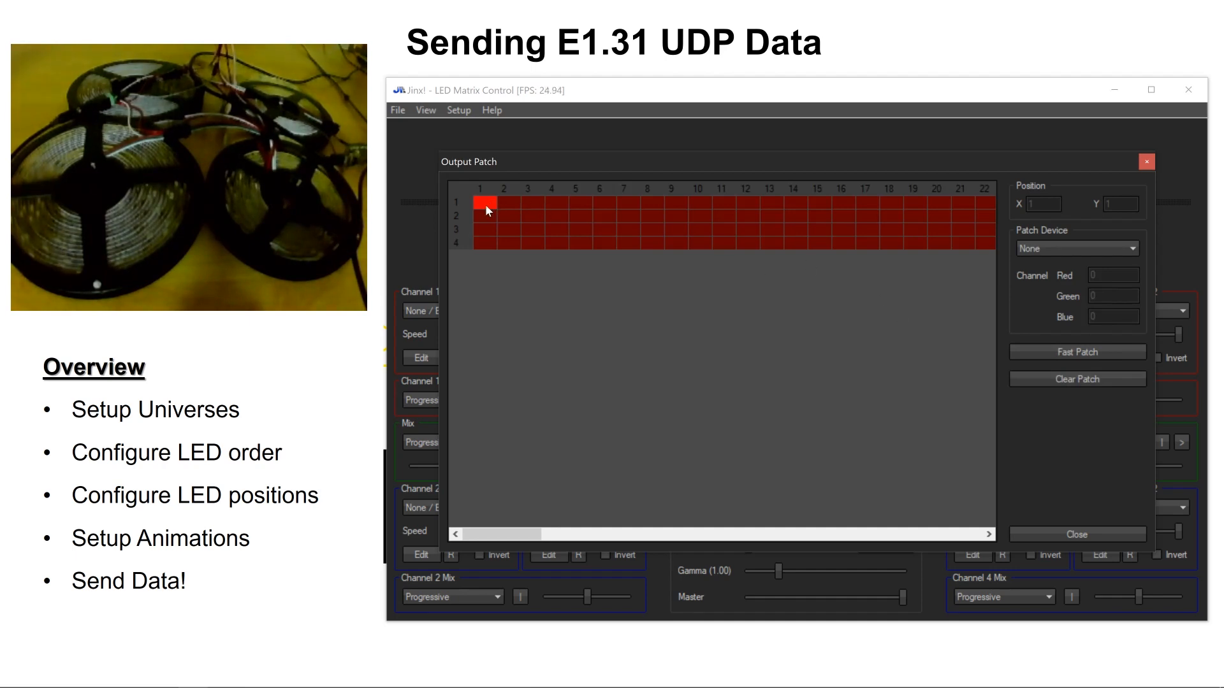
left_click(1076, 351)
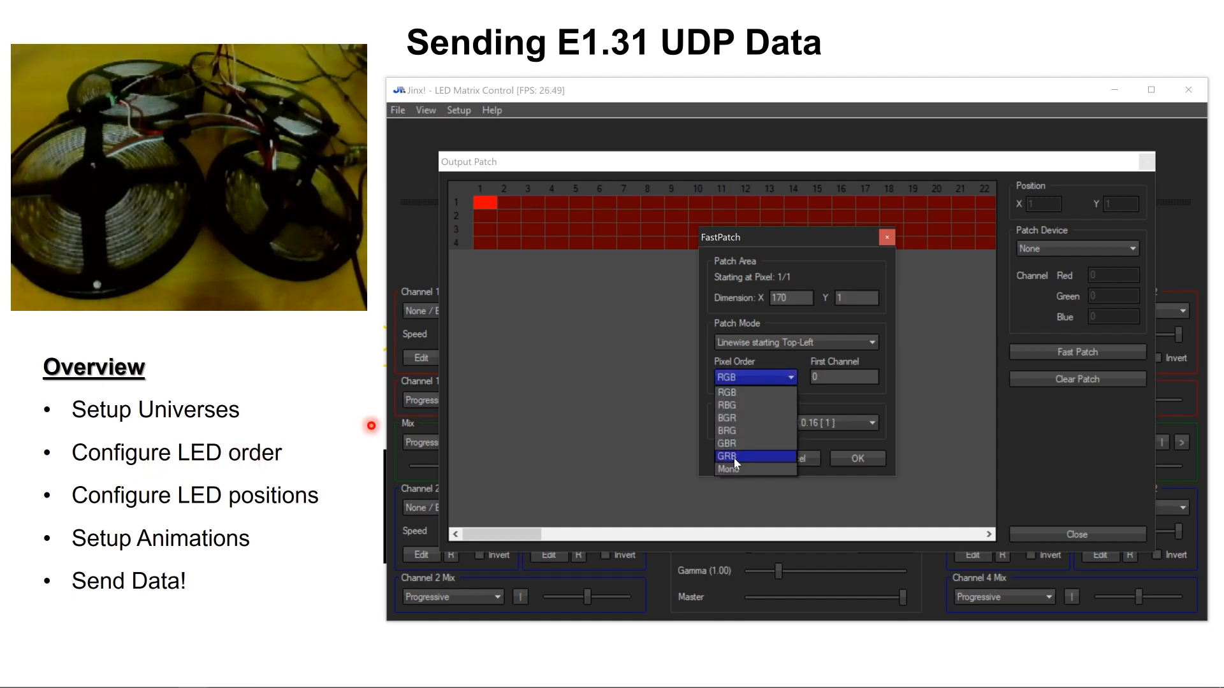
- Fast Patch row 1 in GRB order onto universe 1 from channel 0 and check its end
left_click(729, 456)
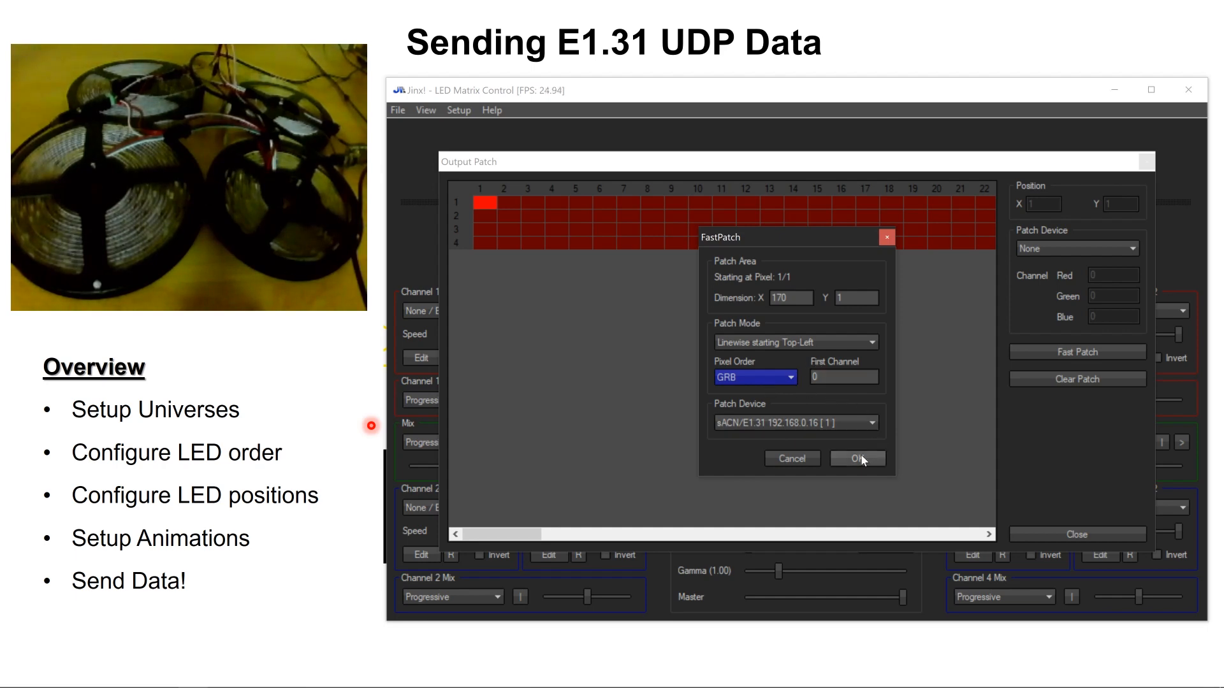
left_click(856, 458)
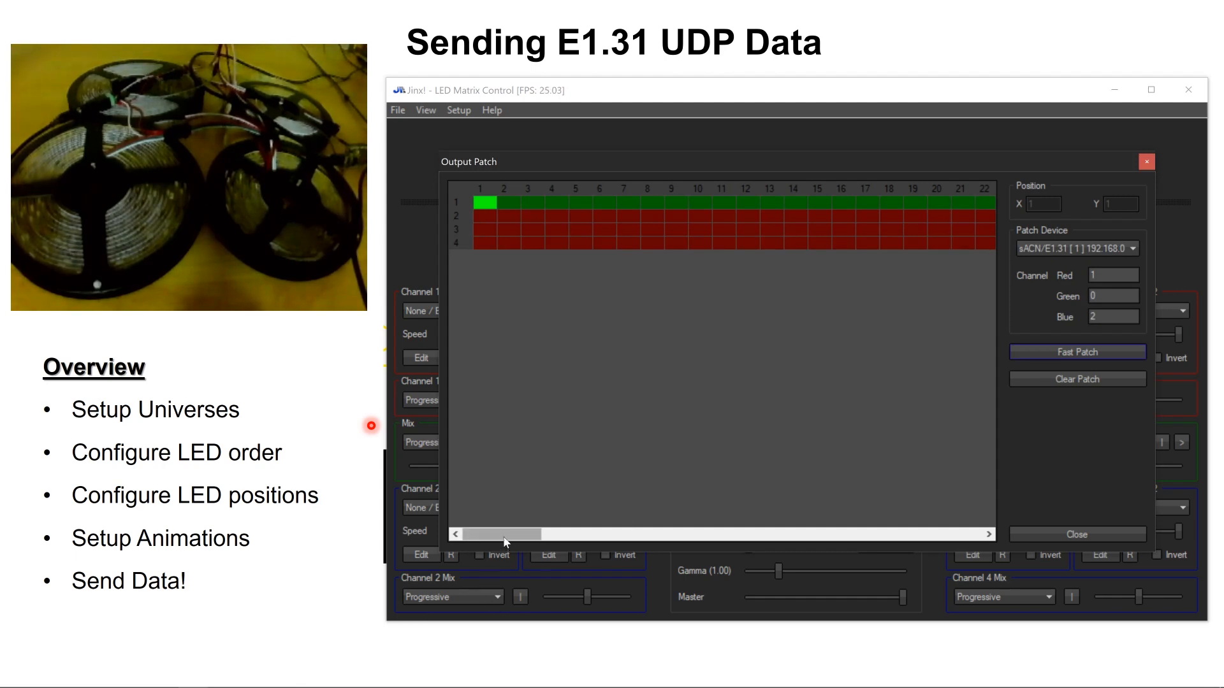
left_click_drag(507, 534, 952, 534)
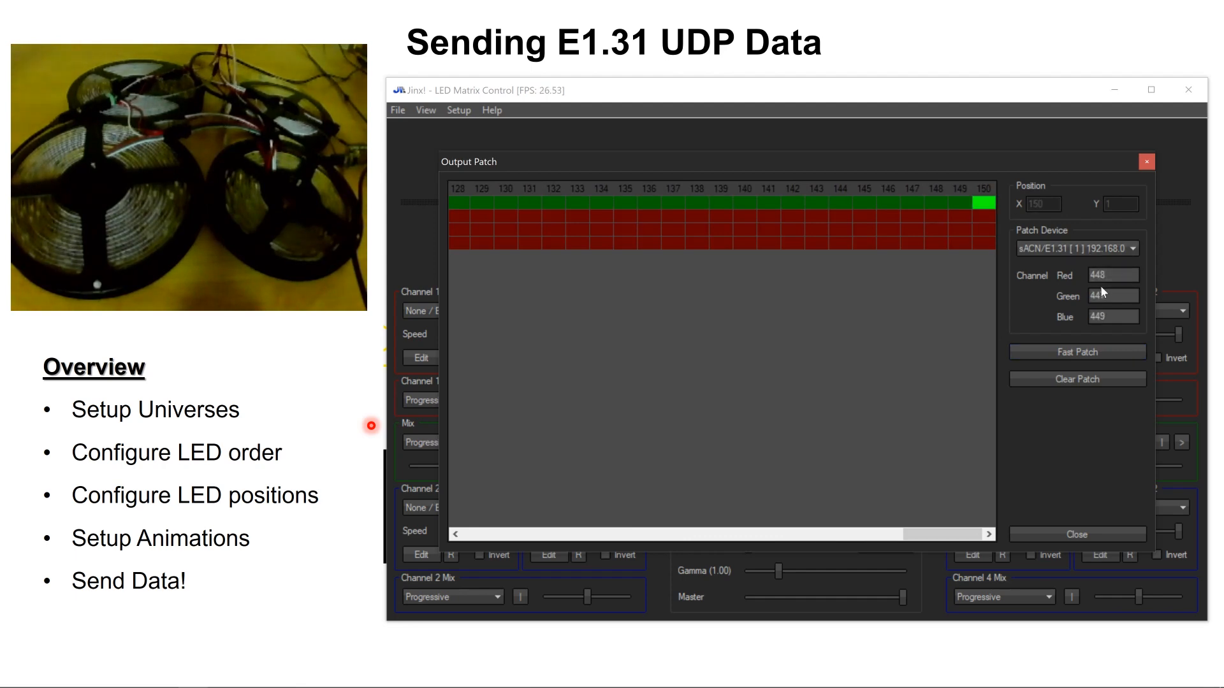
mouse_move(937, 513)
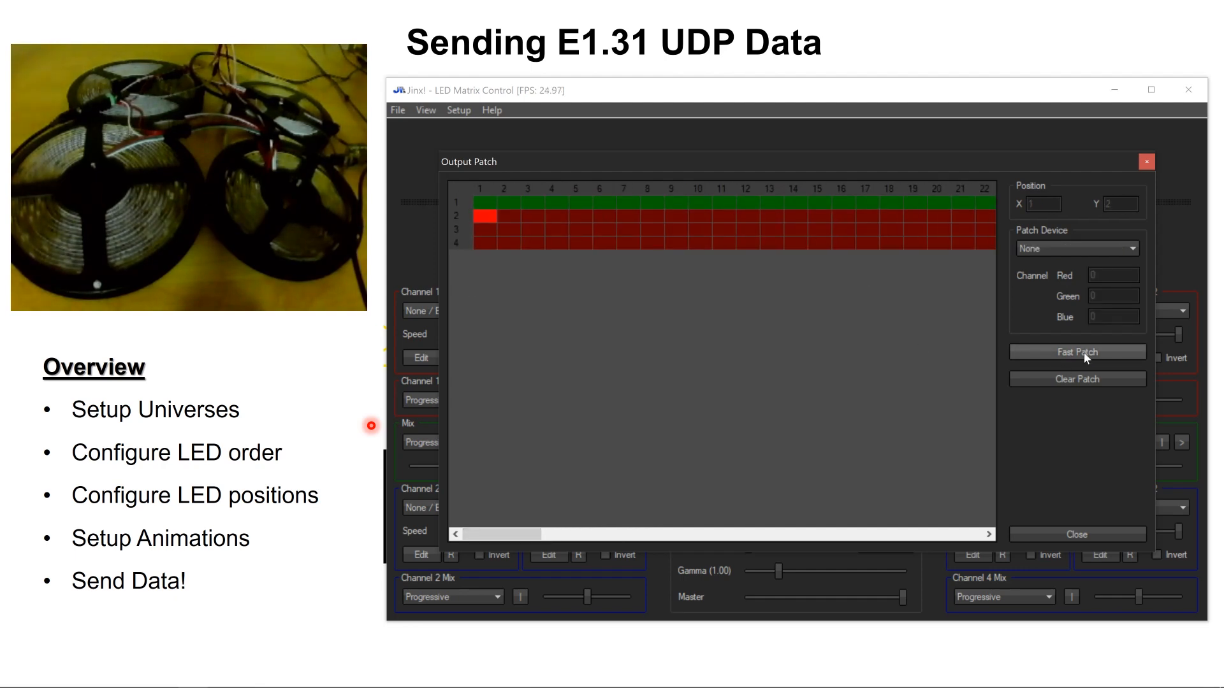
- Fast Patch row 2 continuing universe 1 from channel 450, then select pixel 21/2
left_click(1077, 352)
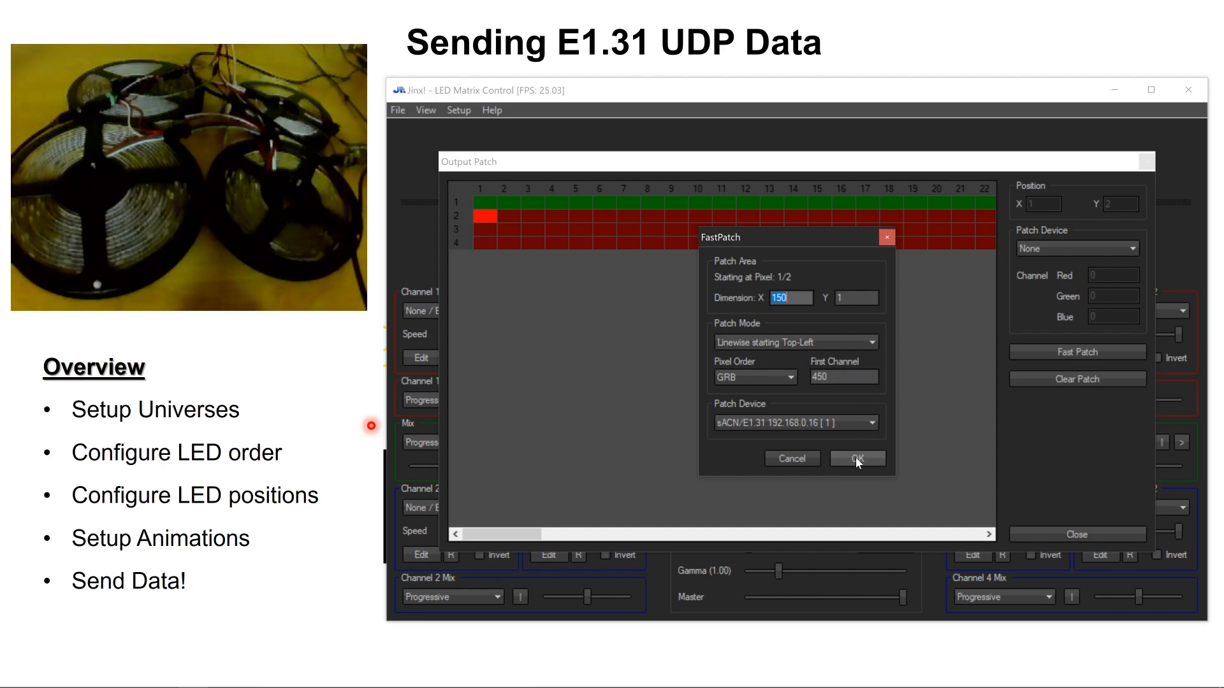
left_click(856, 458)
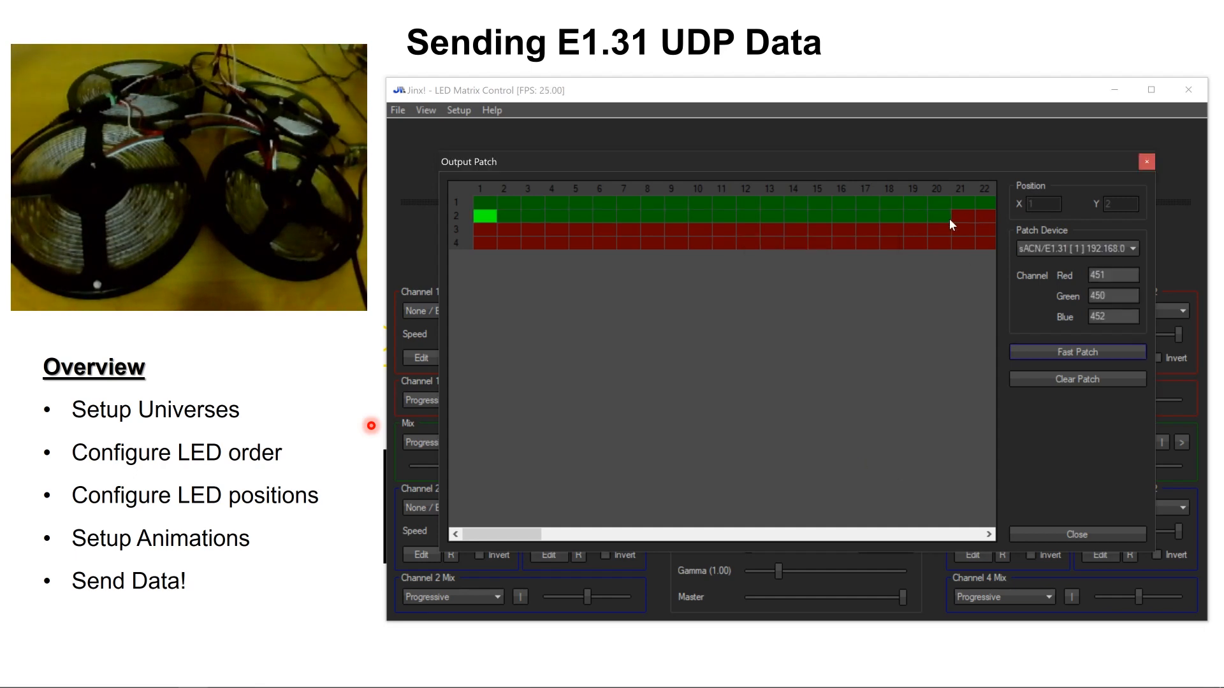
mouse_move(956, 221)
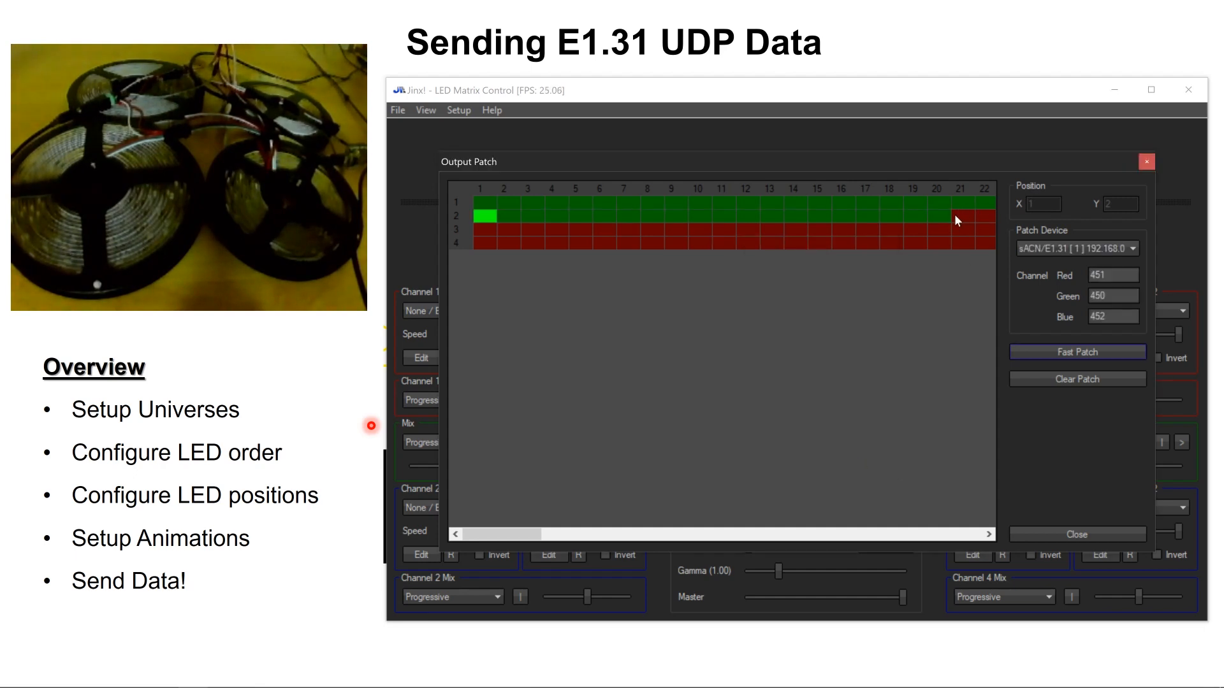
left_click(956, 218)
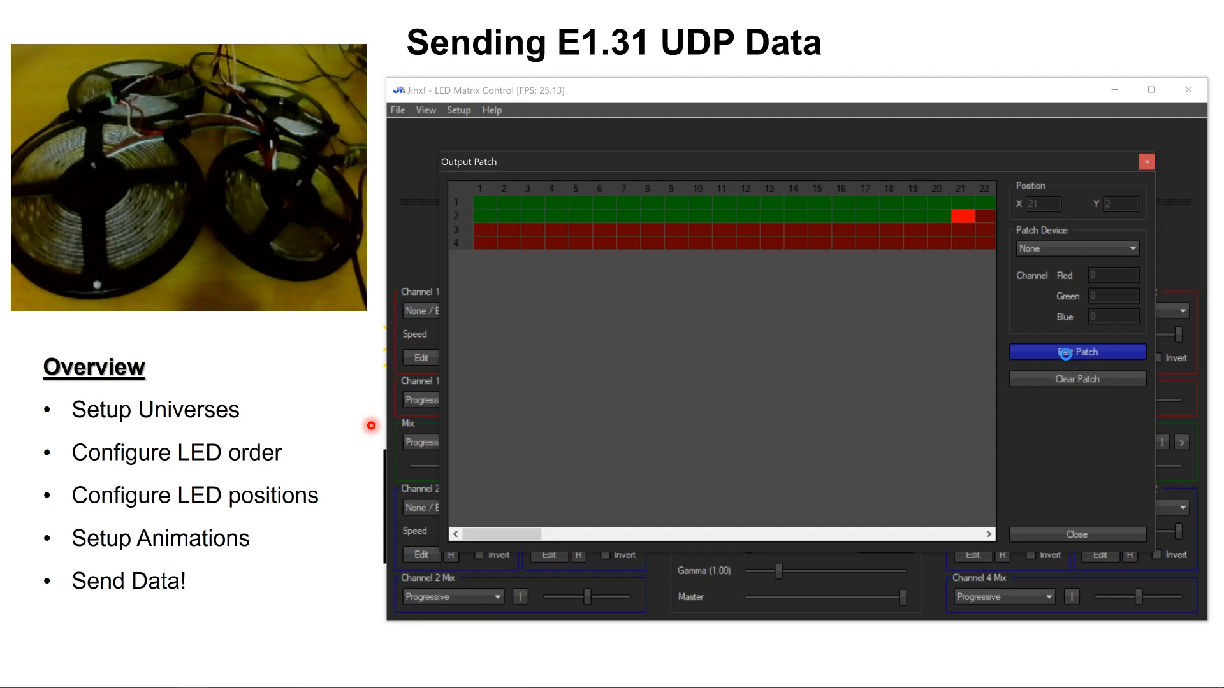
- Fast Patch the rest of row 2 from pixel 21 onto universe 2
left_click(1076, 352)
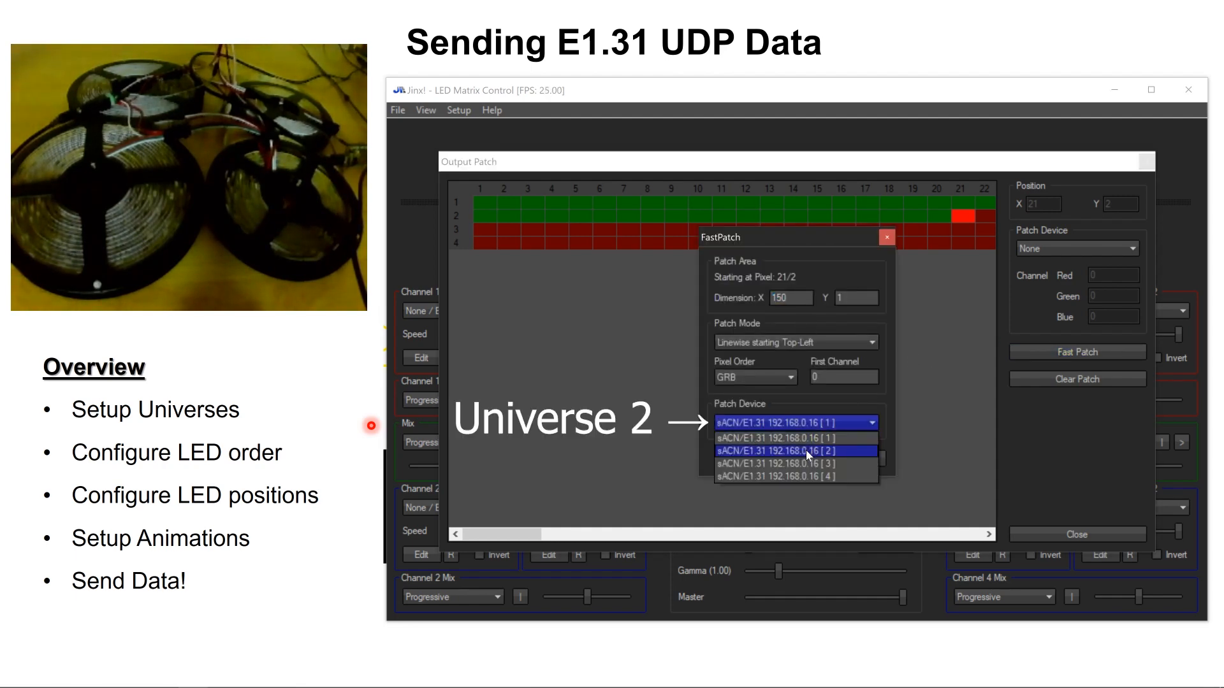
left_click(795, 451)
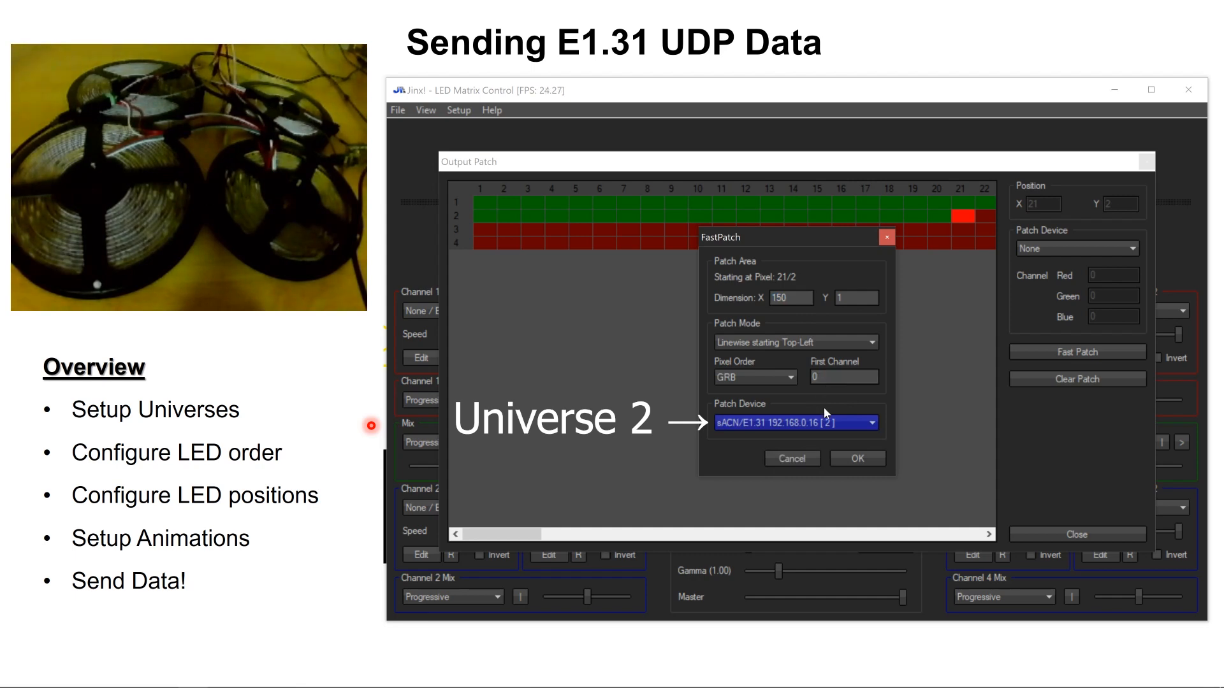
left_click(857, 457)
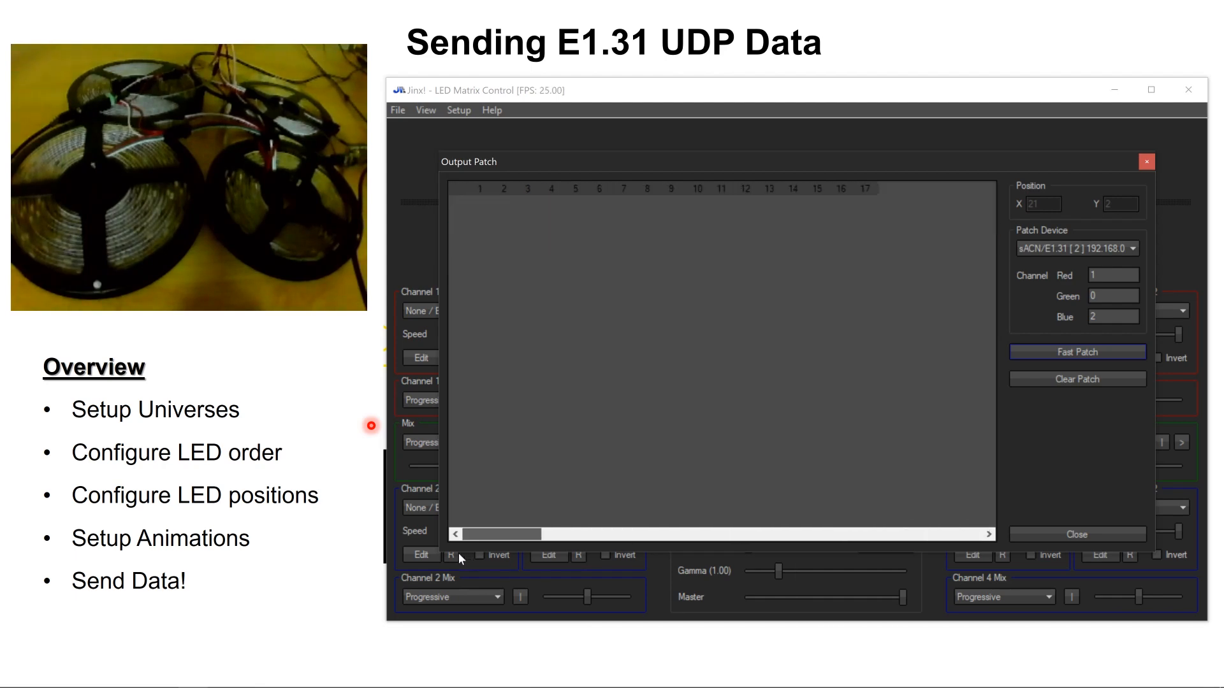
left_click(1076, 352)
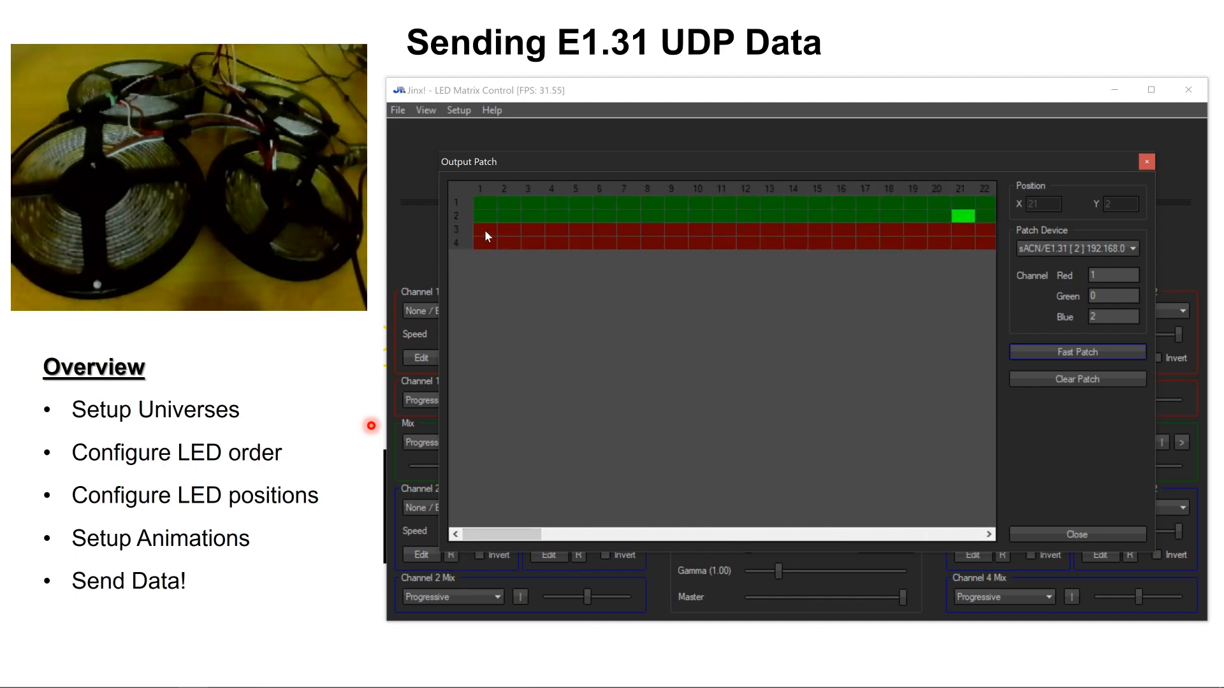
- Fast Patch row 3 from pixel 1 with Dimension X 170 onto universe 2, checking column 40
left_click(480, 231)
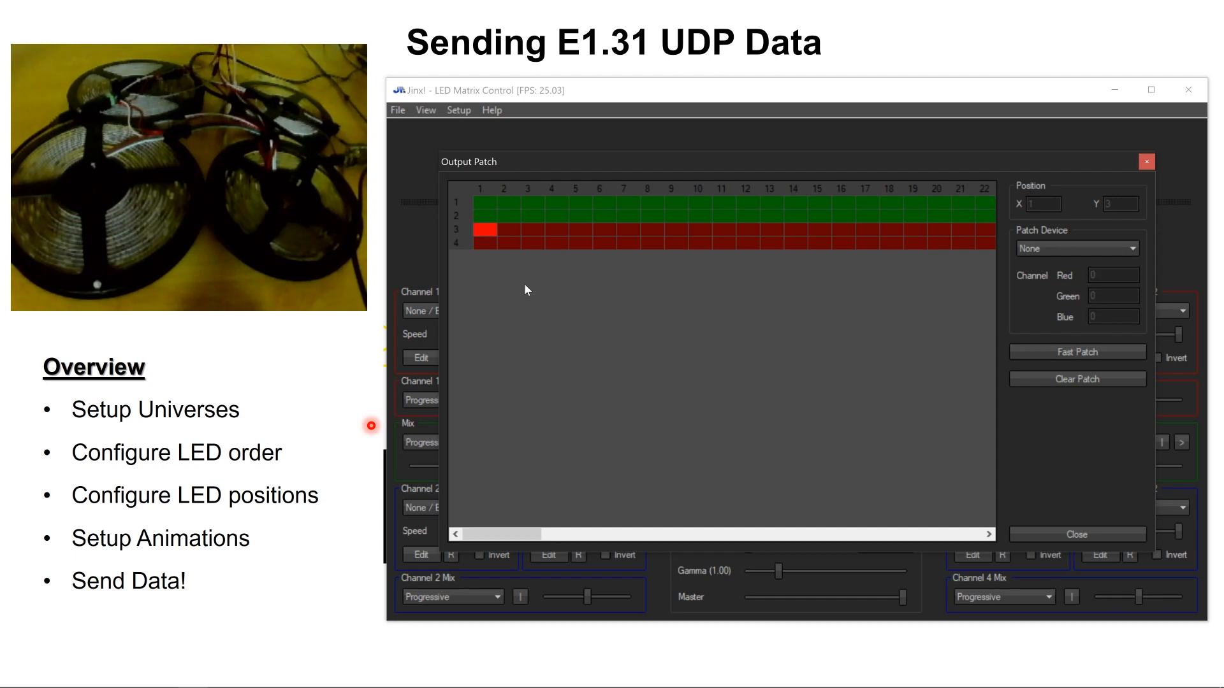
left_click(1076, 352)
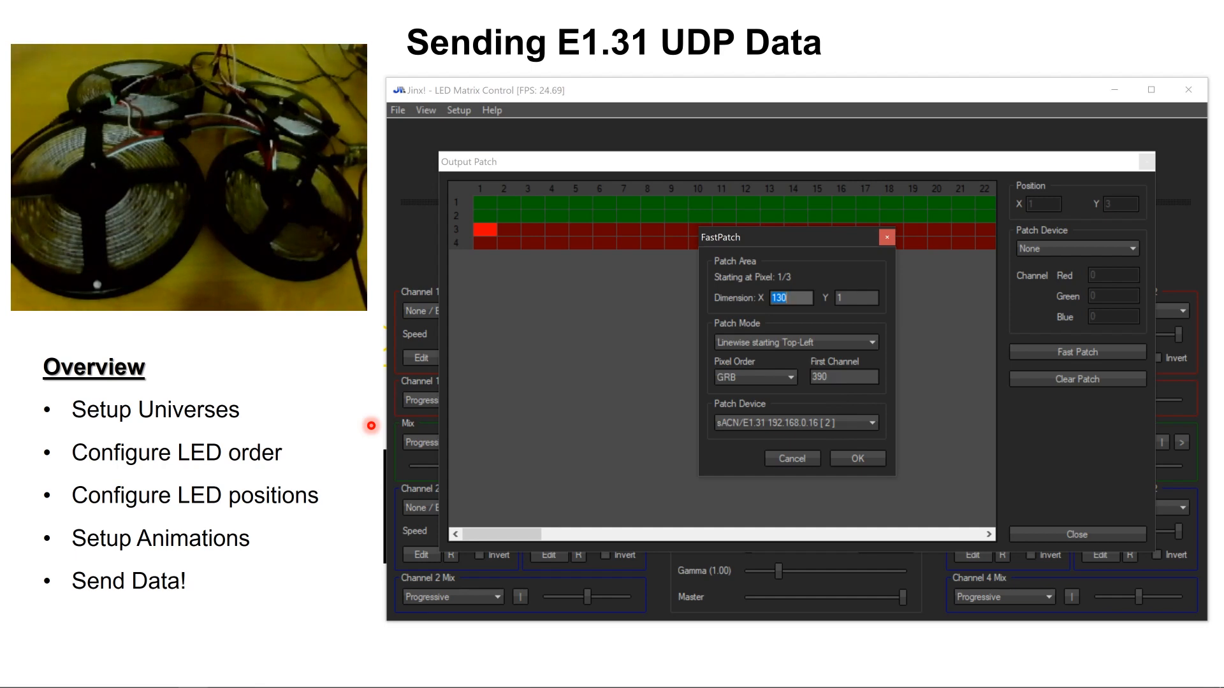
type("170")
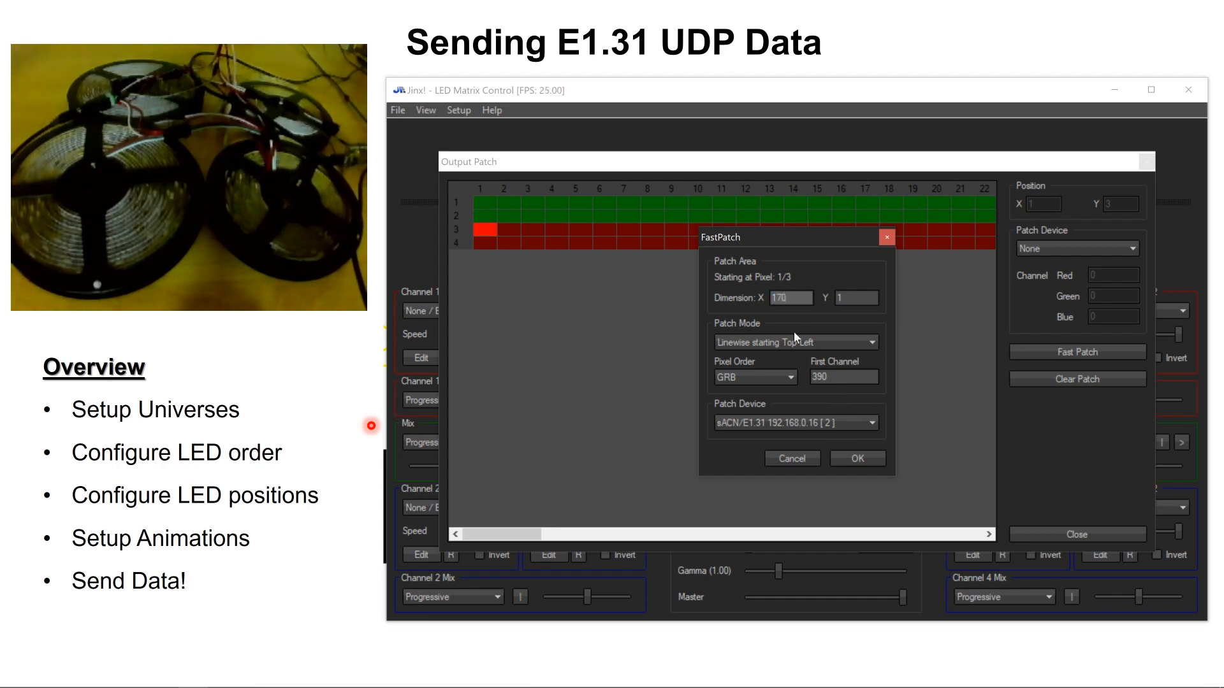
left_click(857, 458)
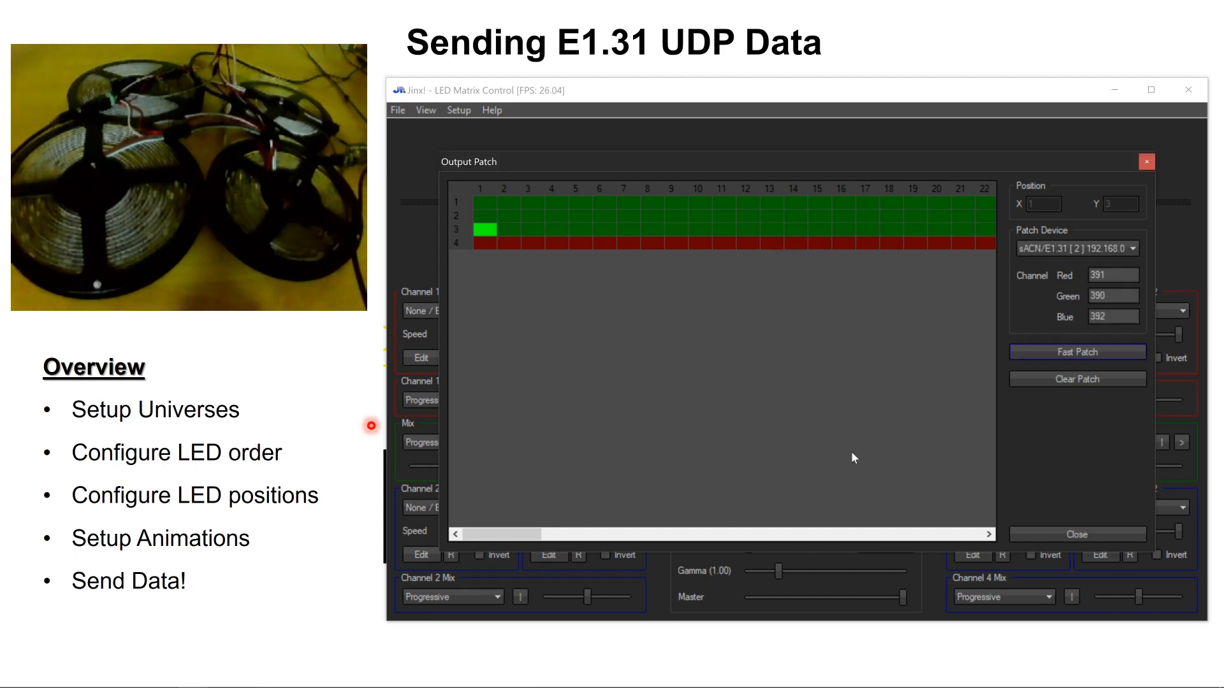
left_click_drag(522, 532, 631, 533)
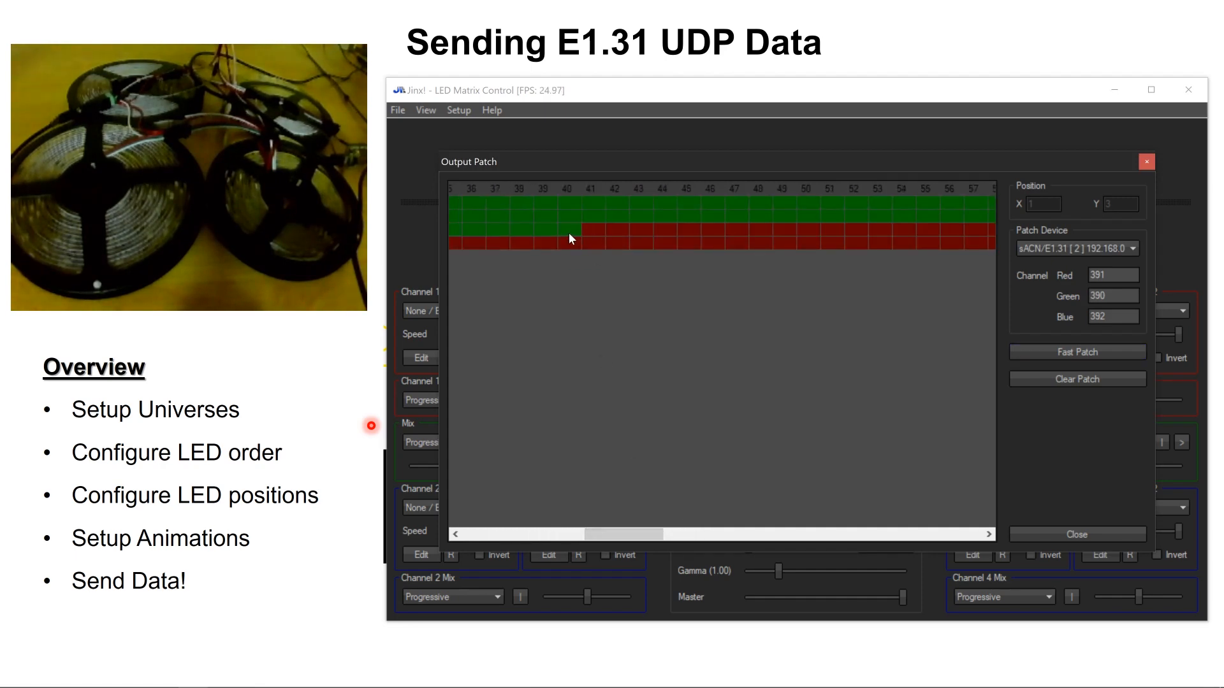
left_click(567, 228)
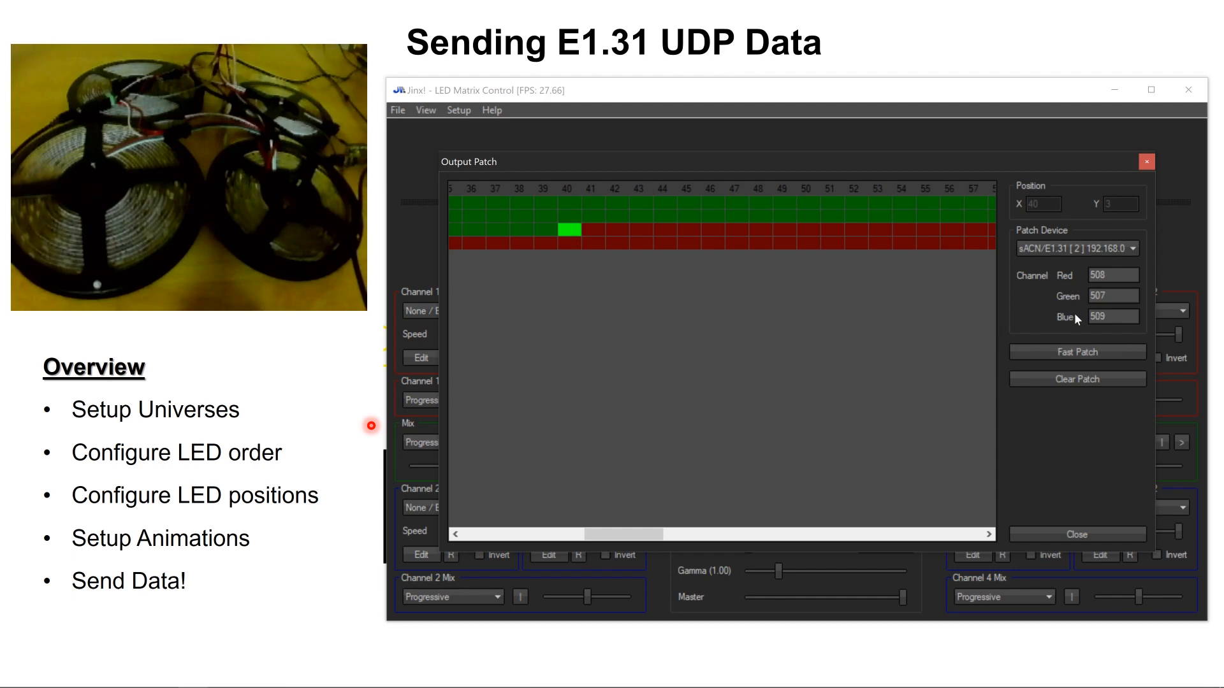
mouse_move(887, 272)
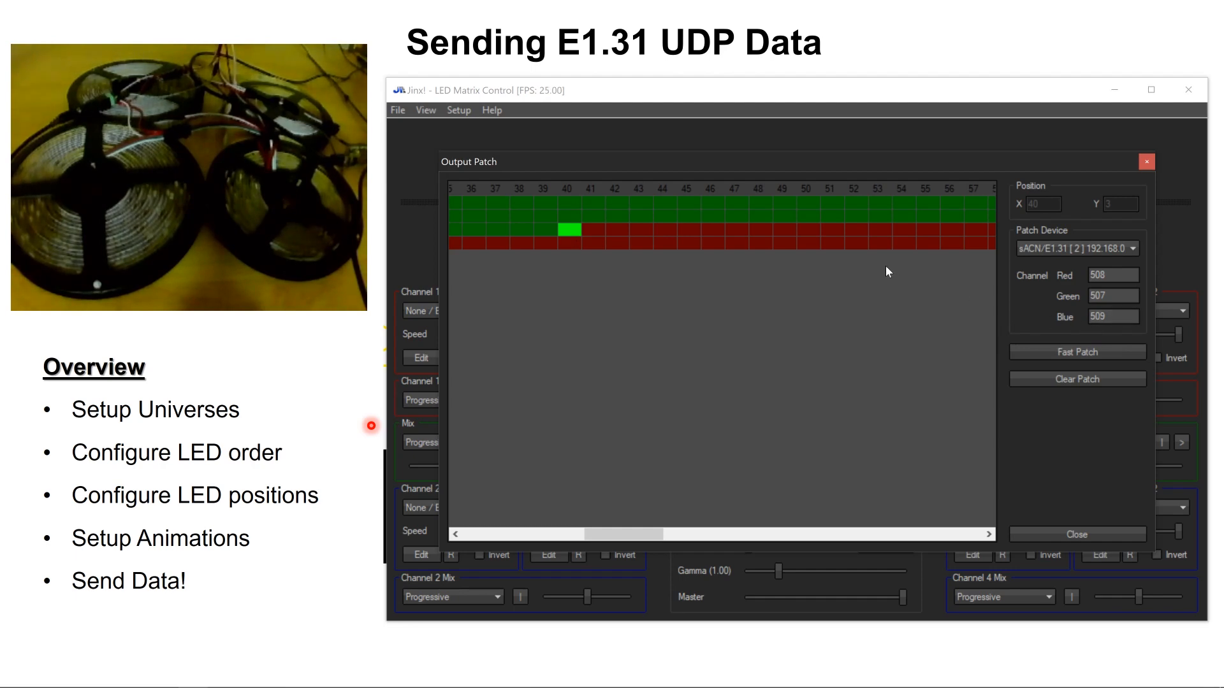
- Fast Patch row 3 from pixel 41 onward onto universe 3
left_click(595, 228)
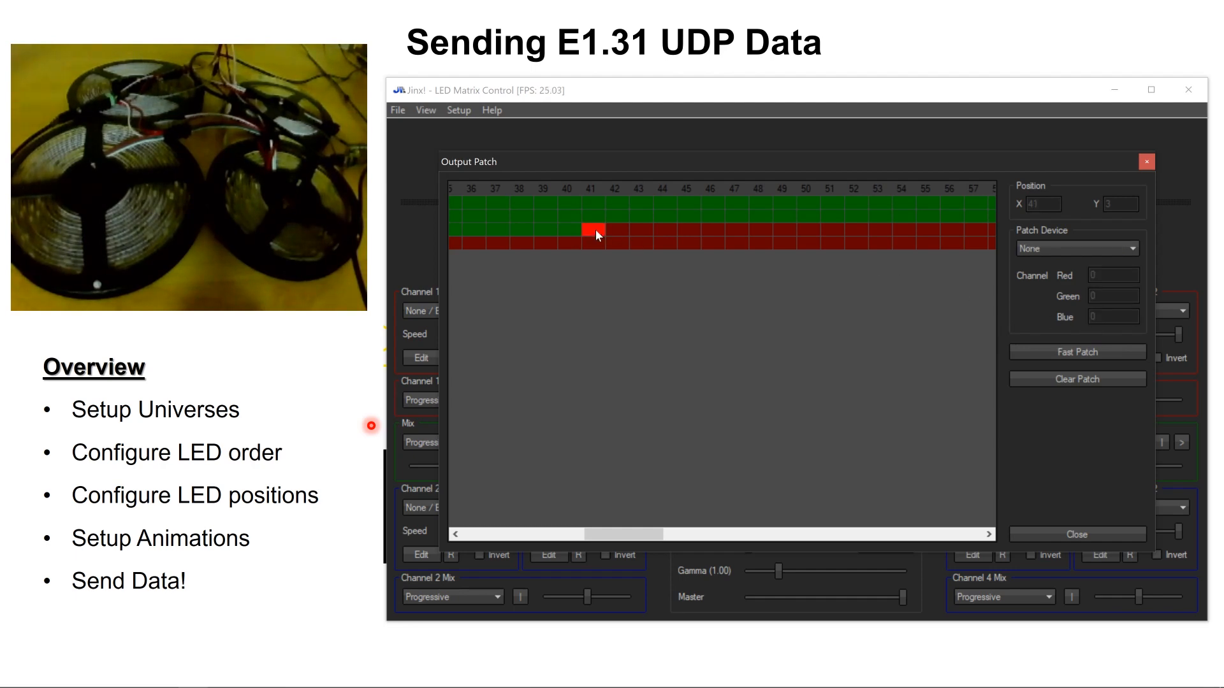
left_click(1077, 352)
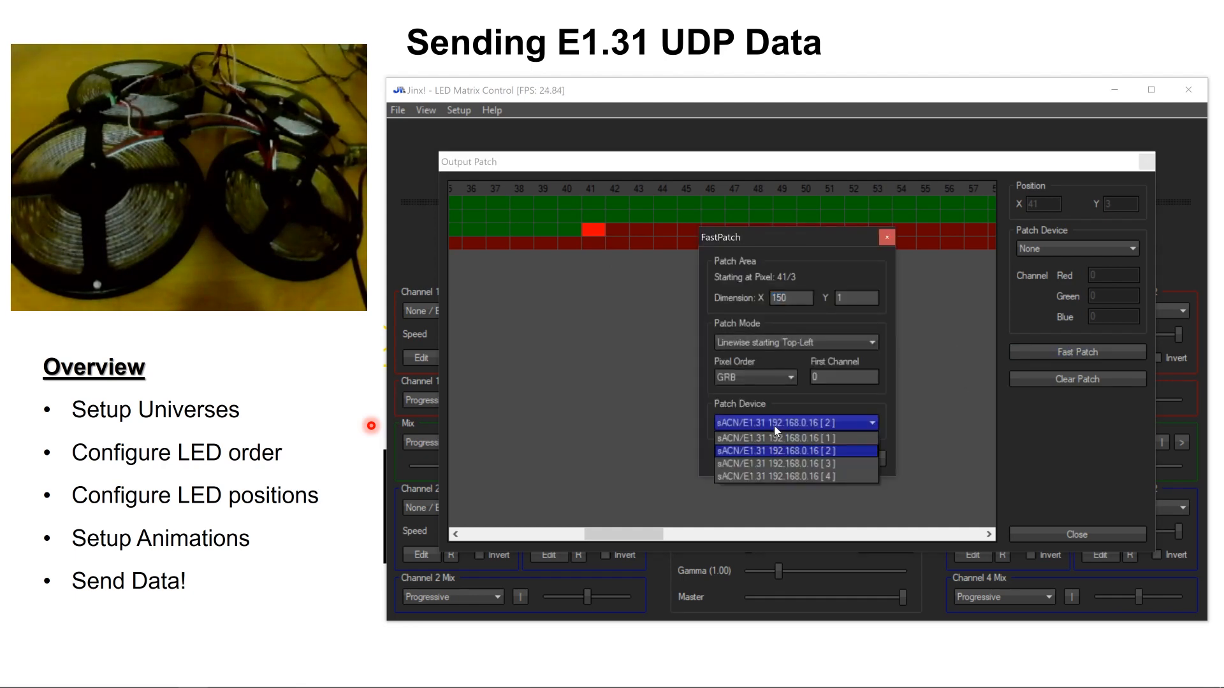
left_click(781, 463)
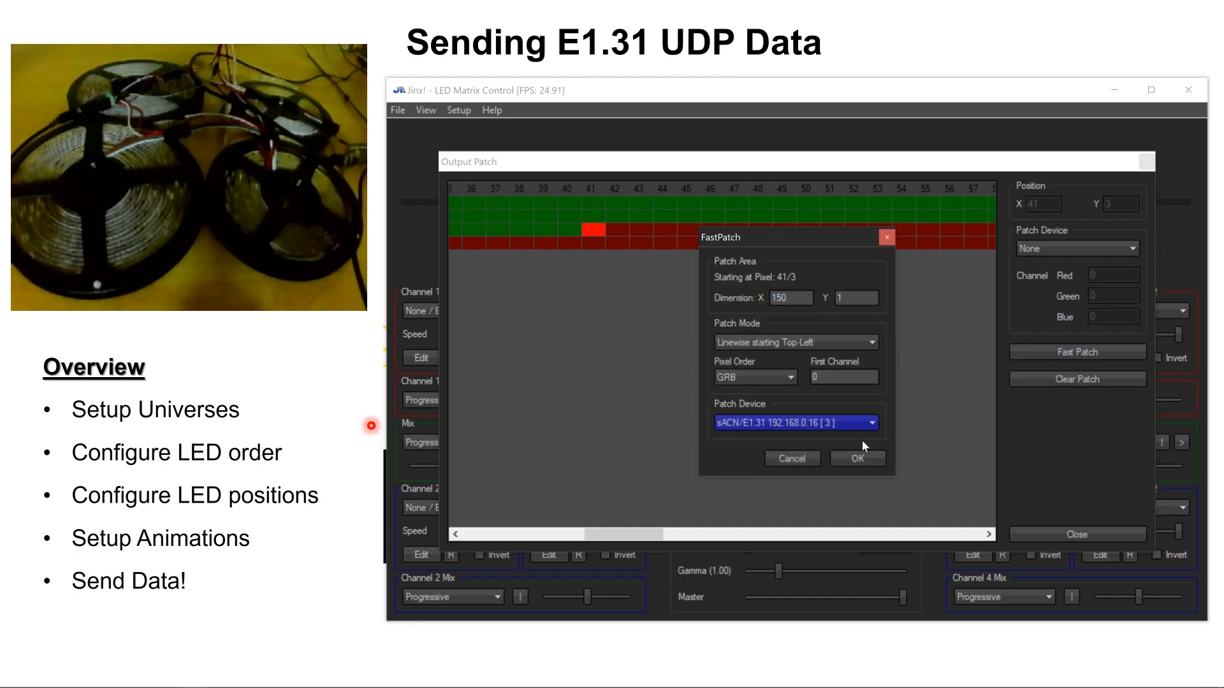
left_click(857, 458)
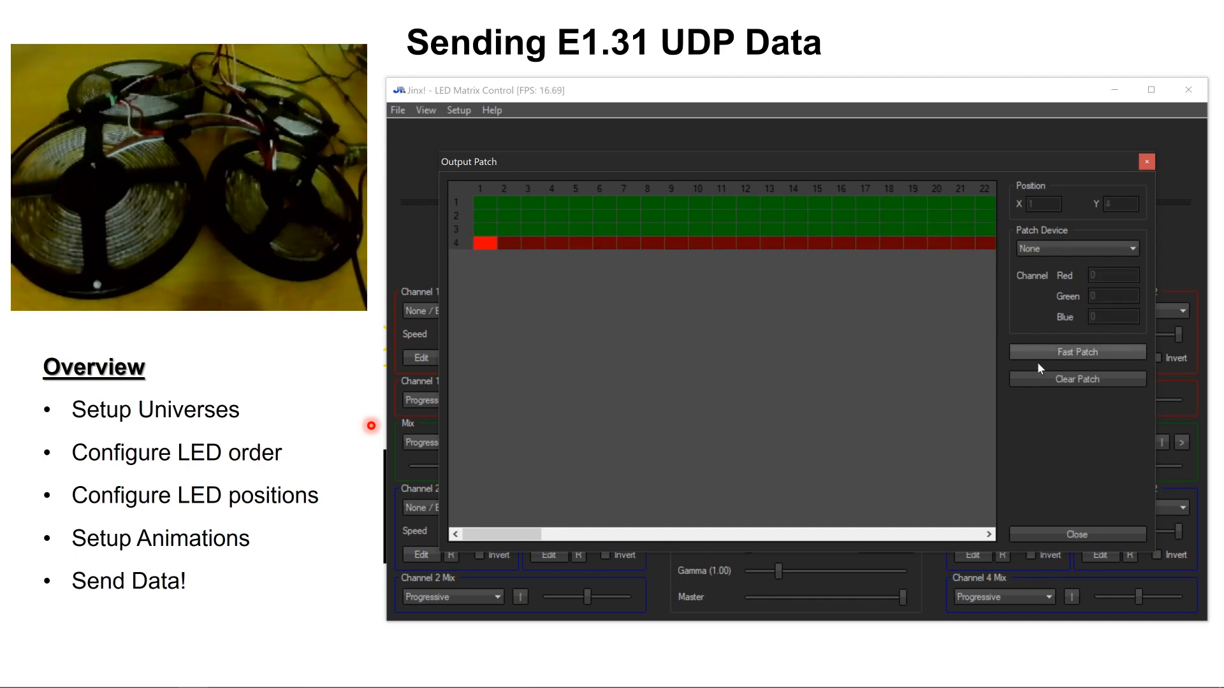
- Fast Patch row 4 continuing universe 3 through pixel 60
left_click(1076, 351)
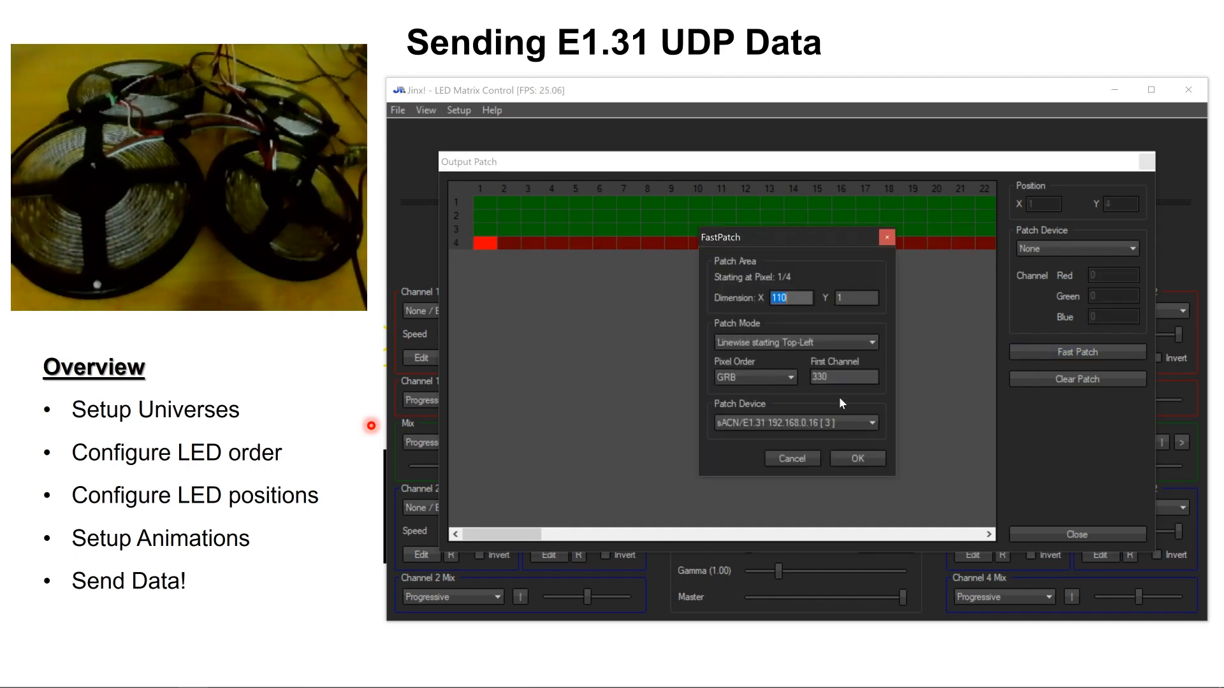
left_click(857, 457)
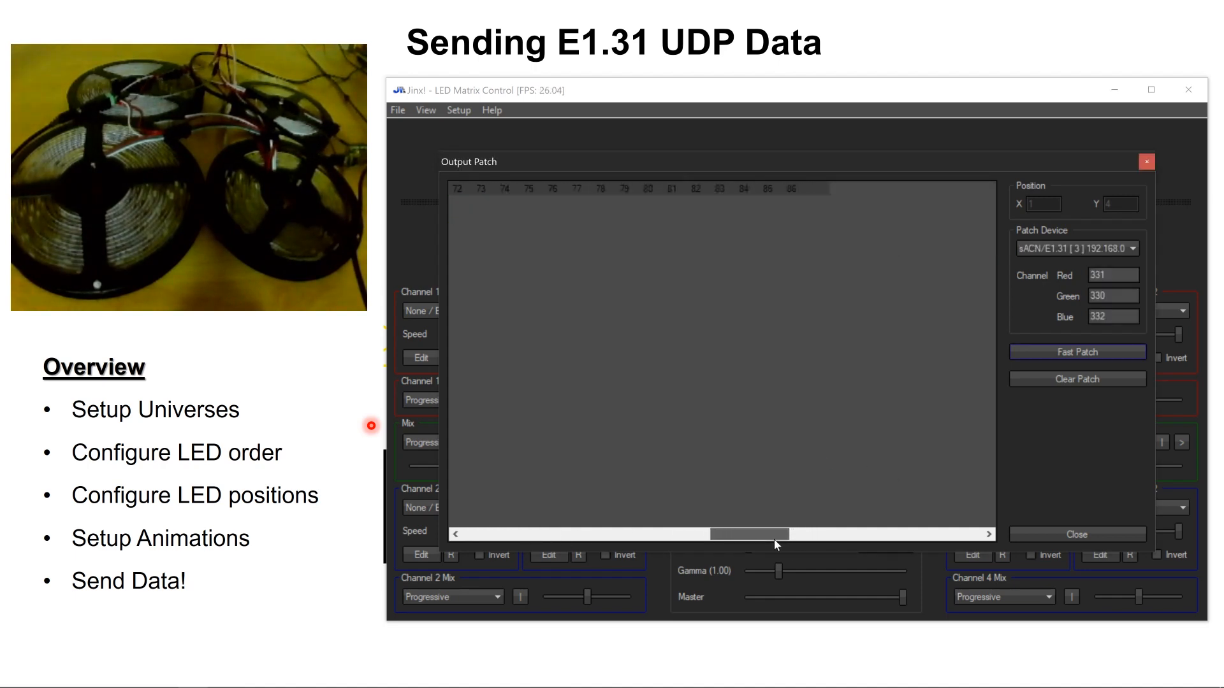
left_click_drag(742, 534, 687, 534)
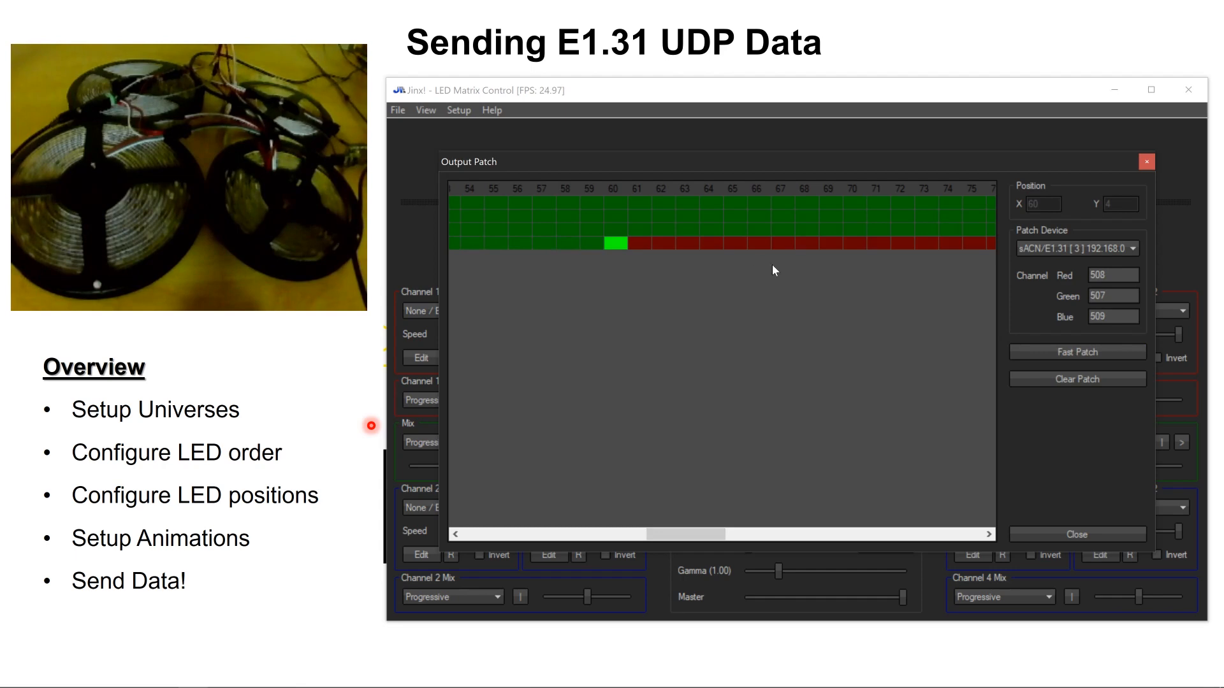
- Fast Patch from pixel 61/4 onto universe 4 in GRB order and close Output Patch
left_click(1077, 351)
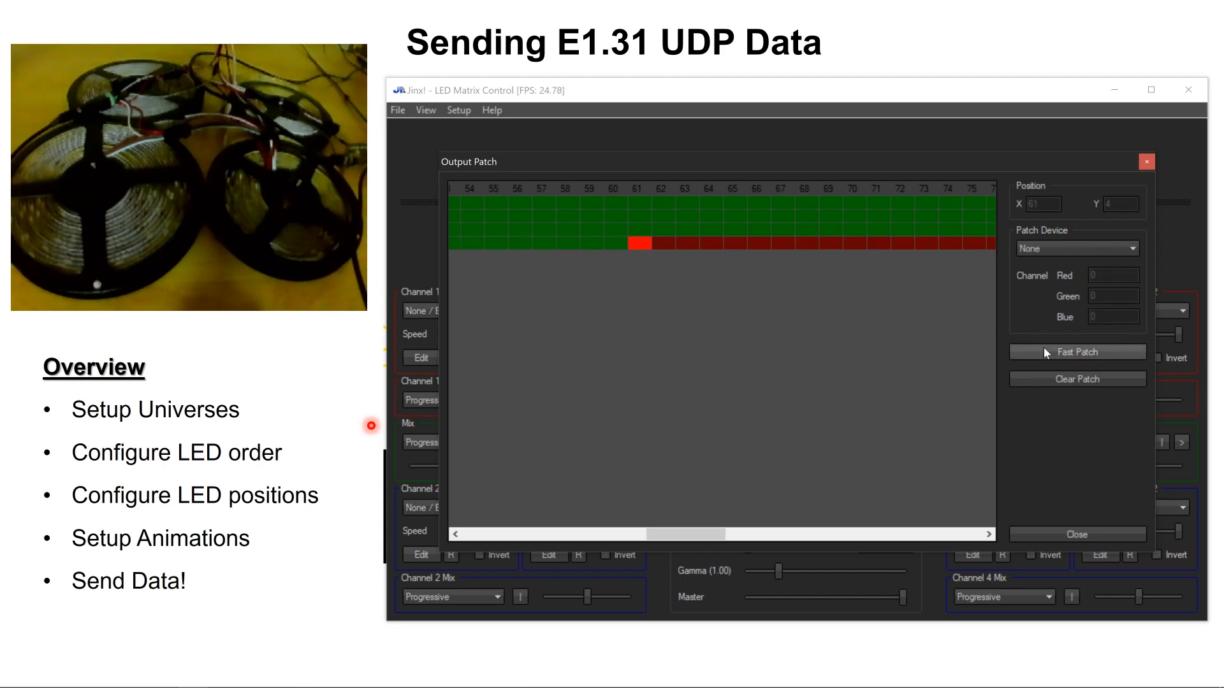
left_click(1077, 351)
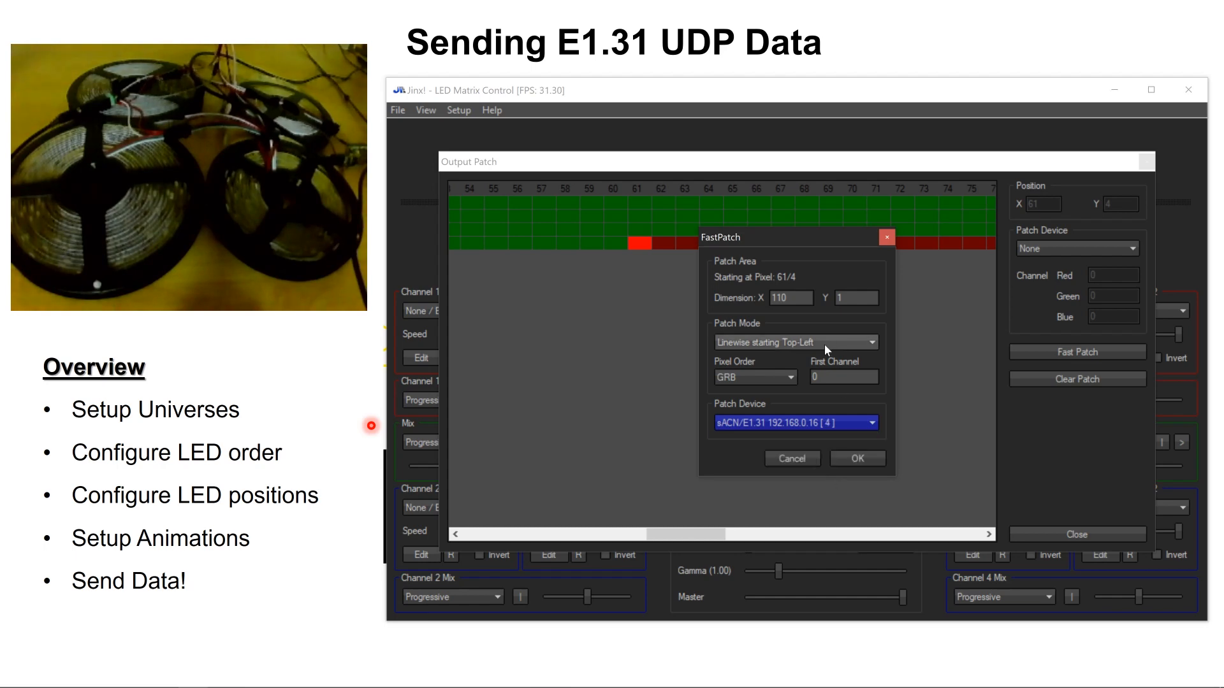
left_click(857, 458)
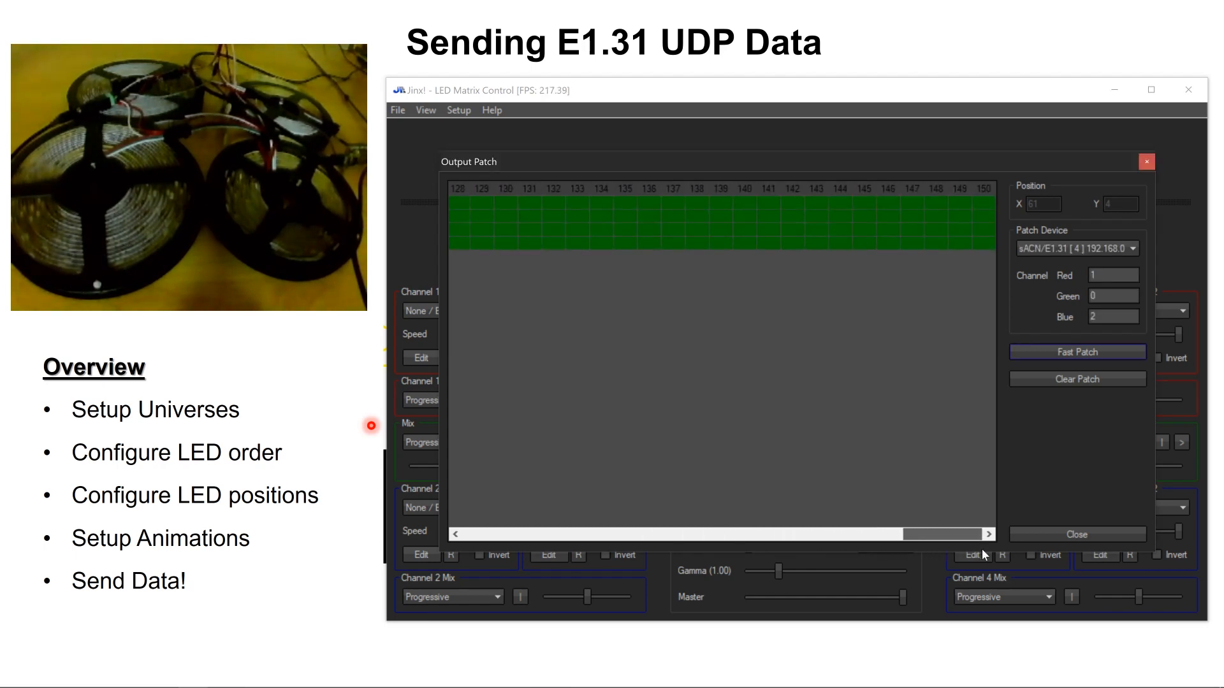
left_click(1076, 534)
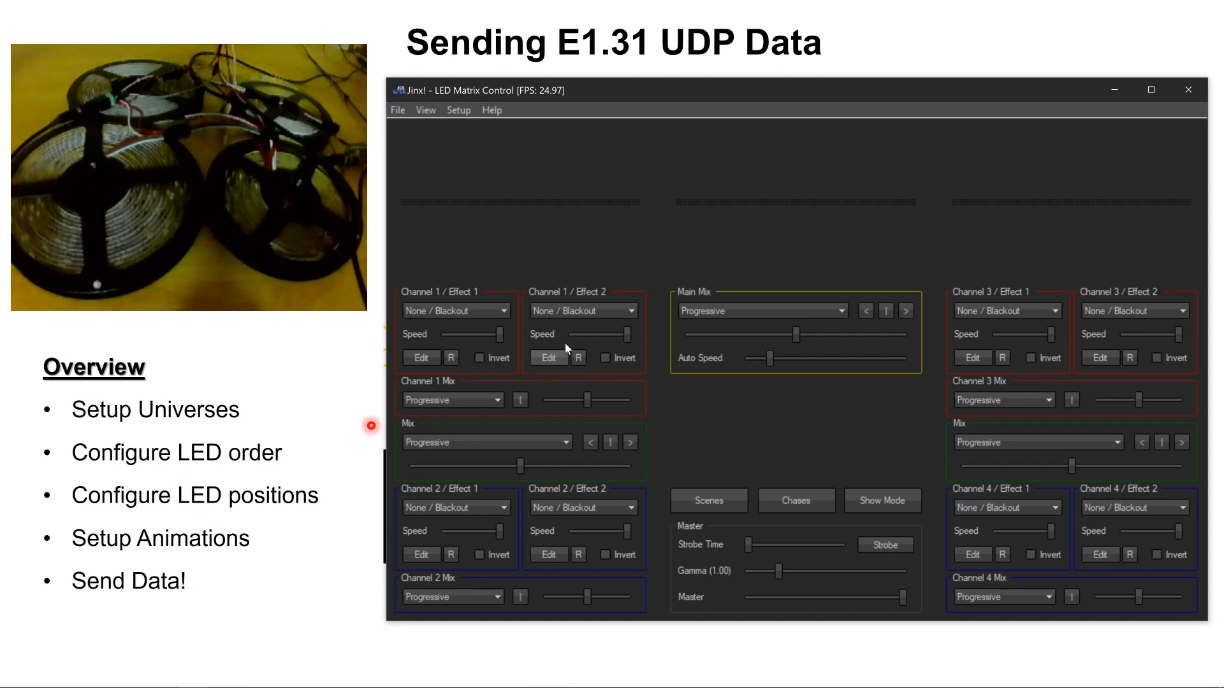
mouse_move(559, 210)
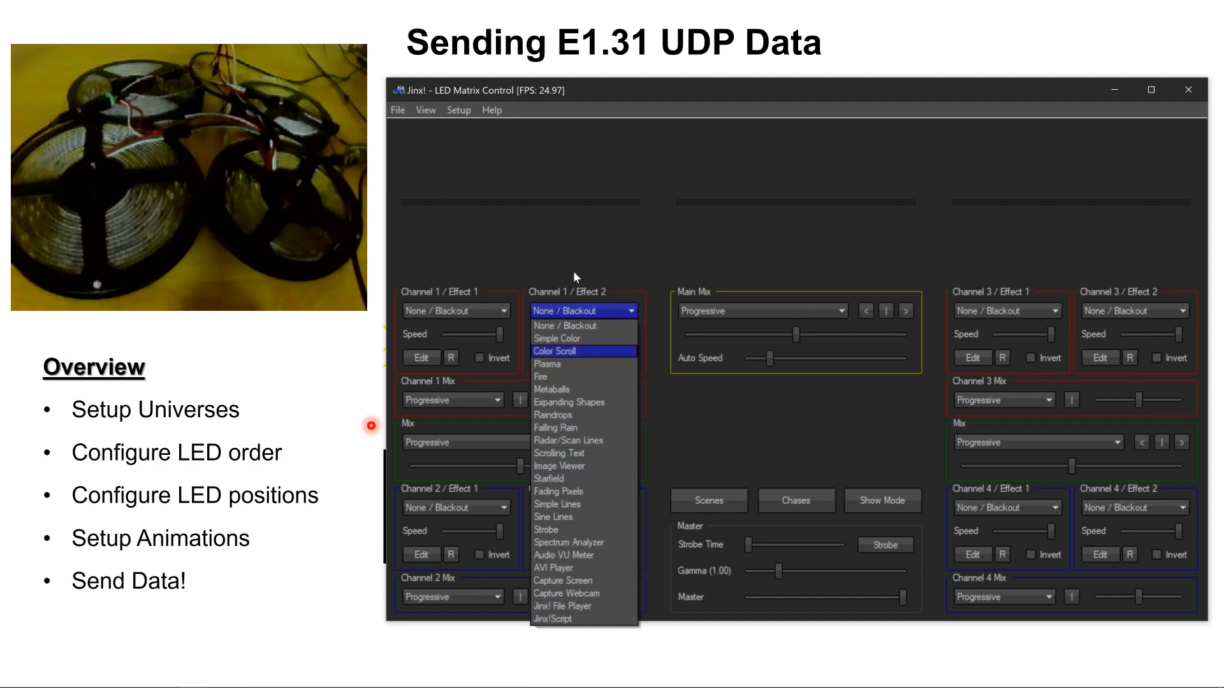
- Set channel 1's second effect to Radar/Scan Lines, then Falling Rain, then Starfield
left_click(458, 110)
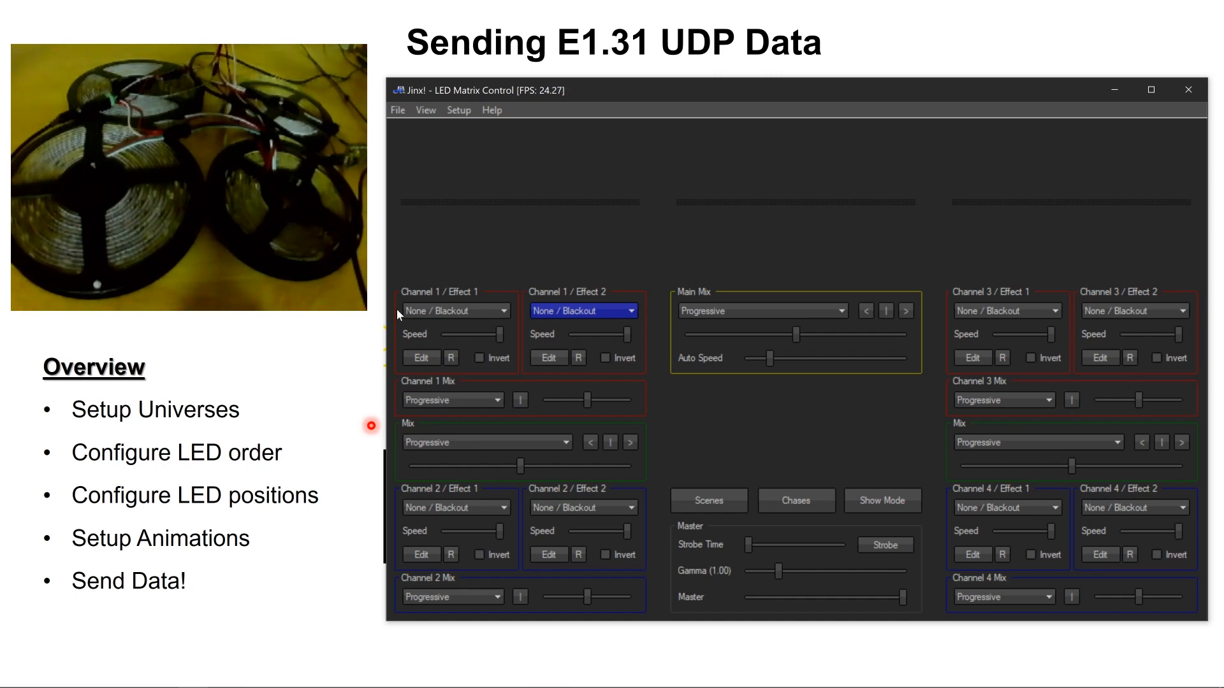
mouse_move(574, 319)
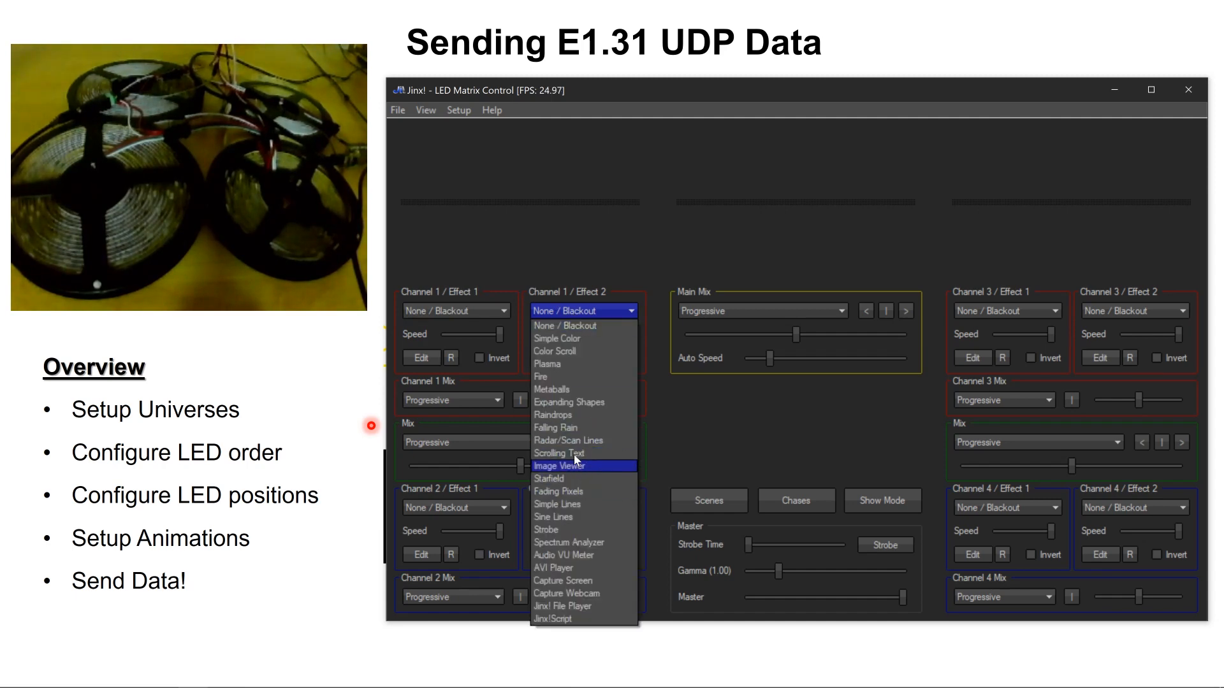
left_click(569, 441)
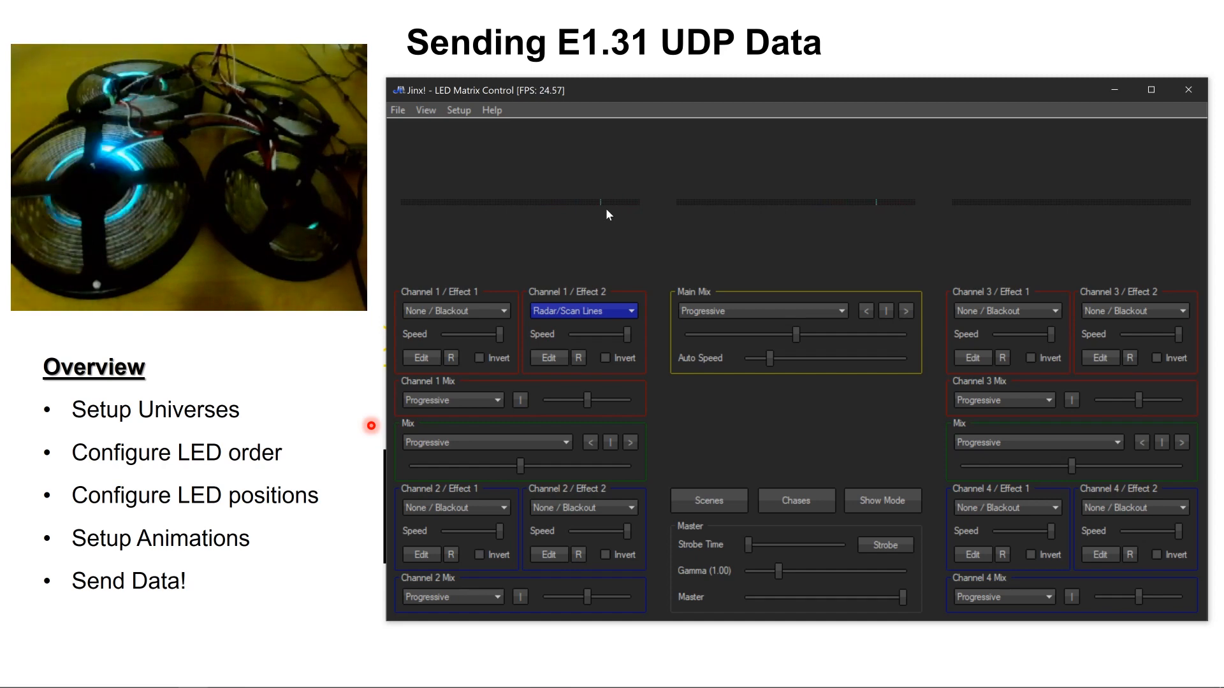
left_click(582, 311)
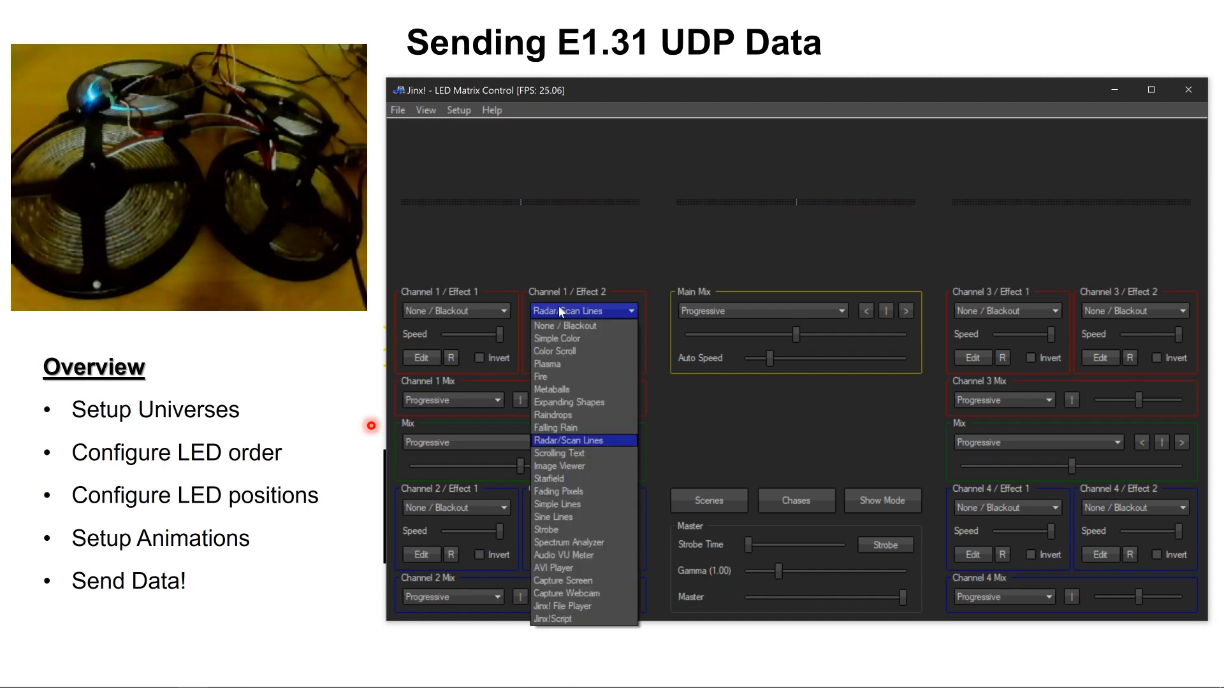
left_click(554, 428)
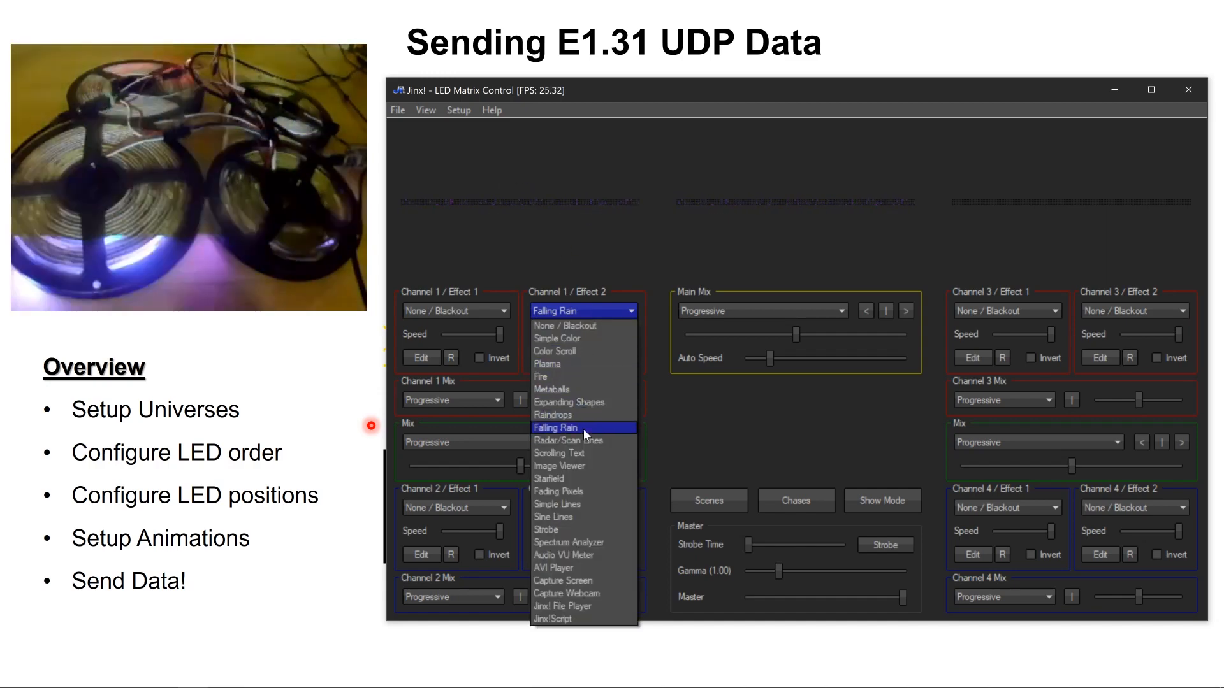
left_click(554, 478)
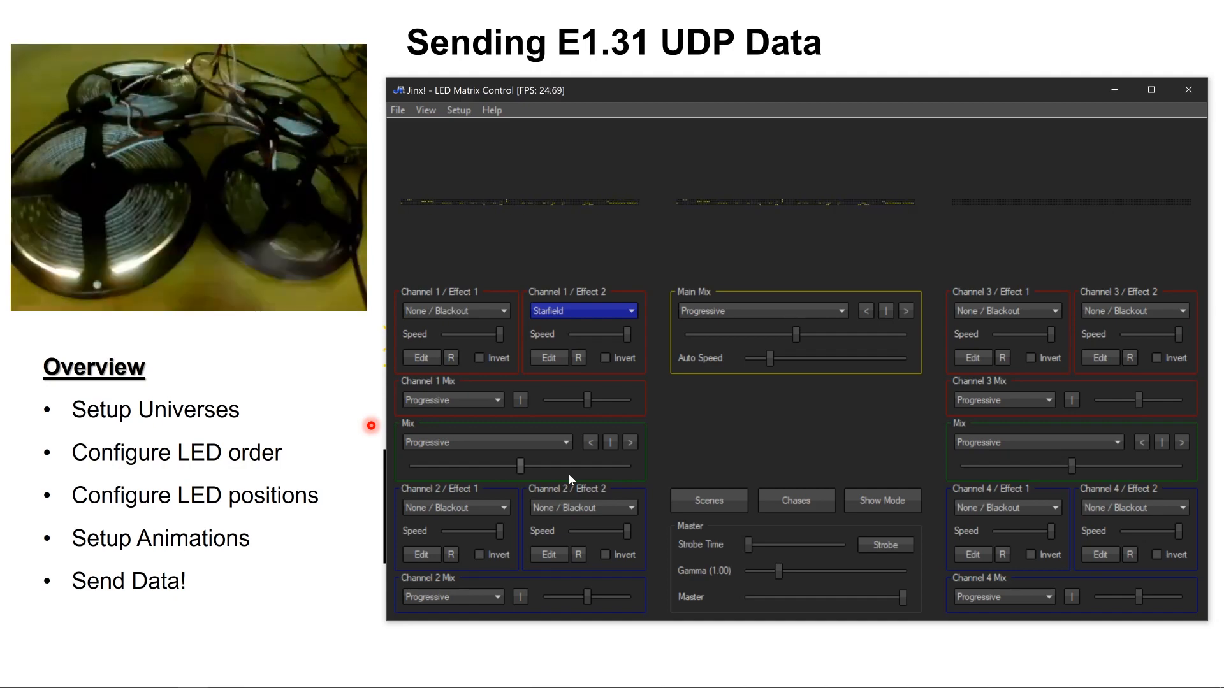
mouse_move(602, 389)
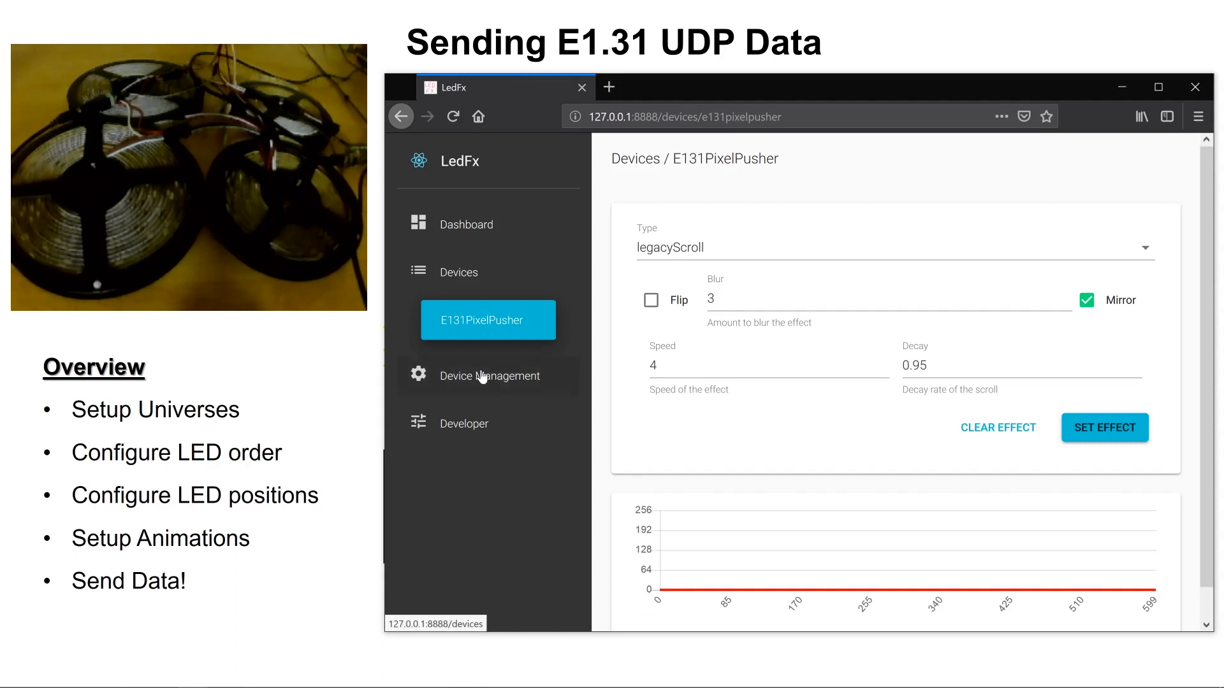
- In Device Management delete E131PixelPusher and start a new device of type e131
left_click(490, 375)
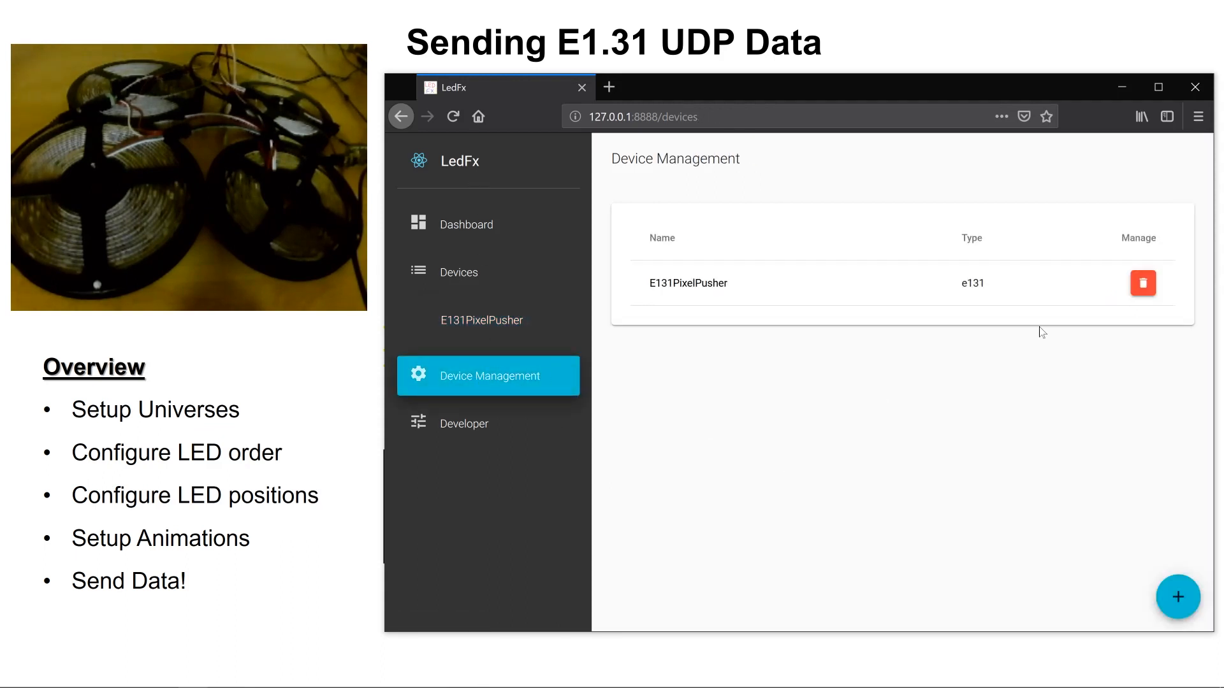
left_click(1142, 283)
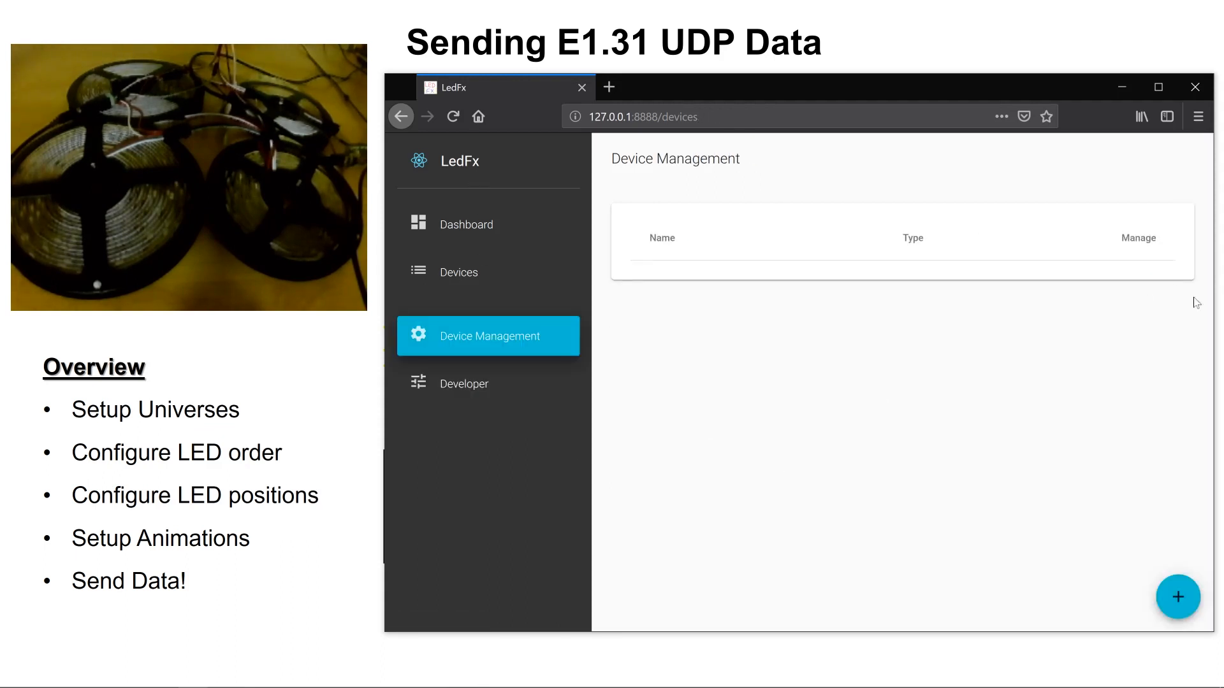
left_click(1177, 596)
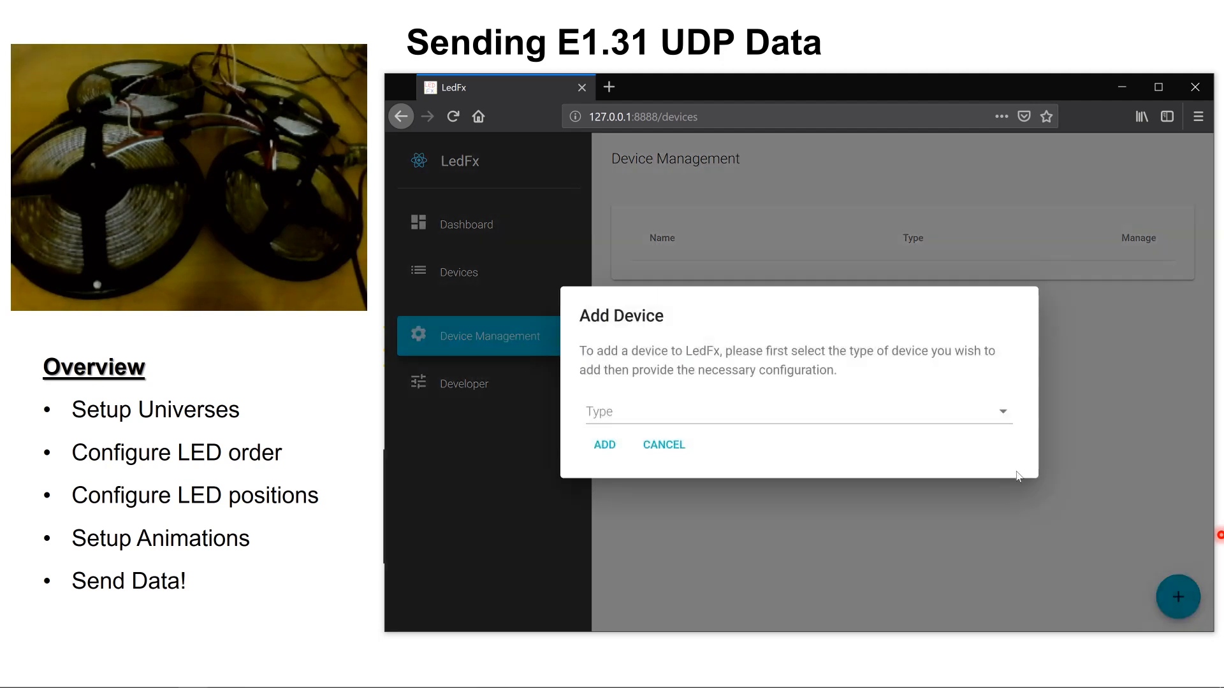
left_click(796, 412)
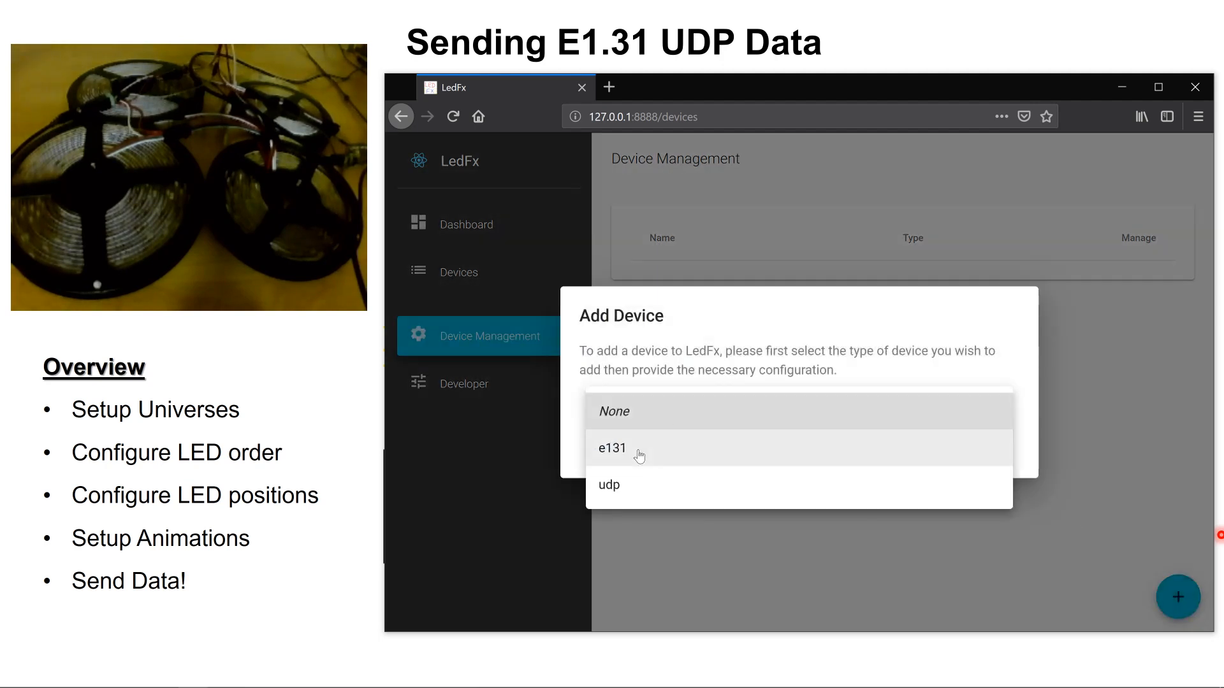
left_click(611, 447)
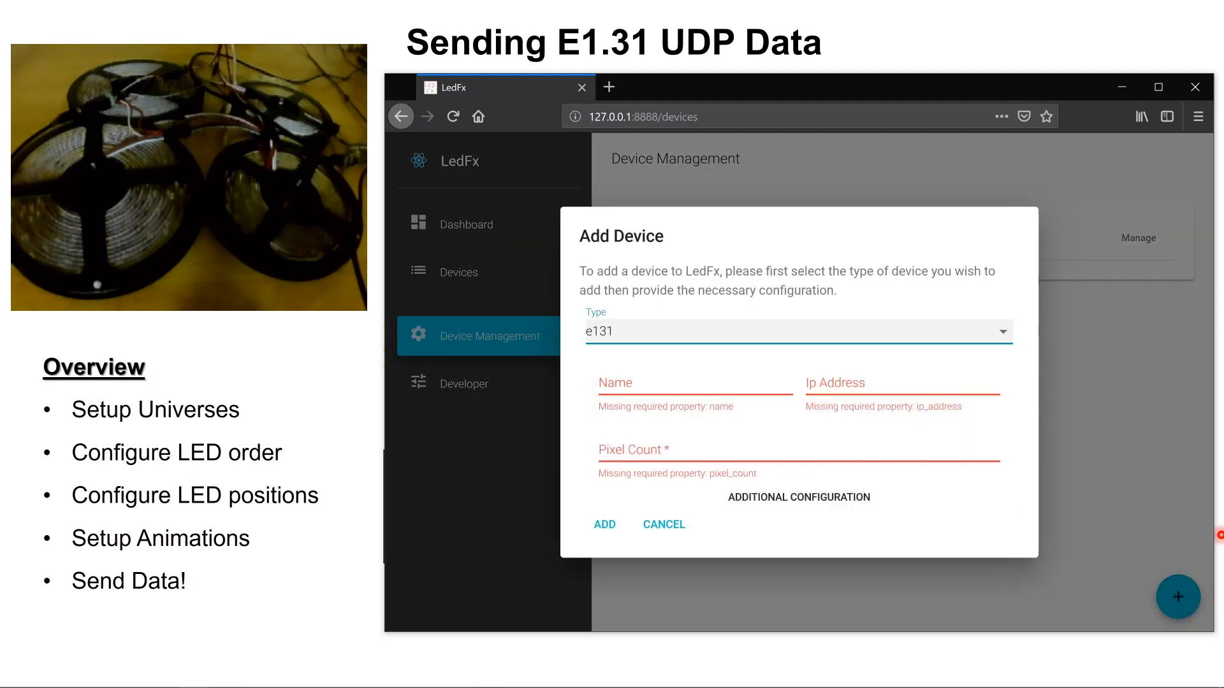
- Add the device as Test at 192.68.0.16 with 600 pixels and universe size 510
left_click(693, 383)
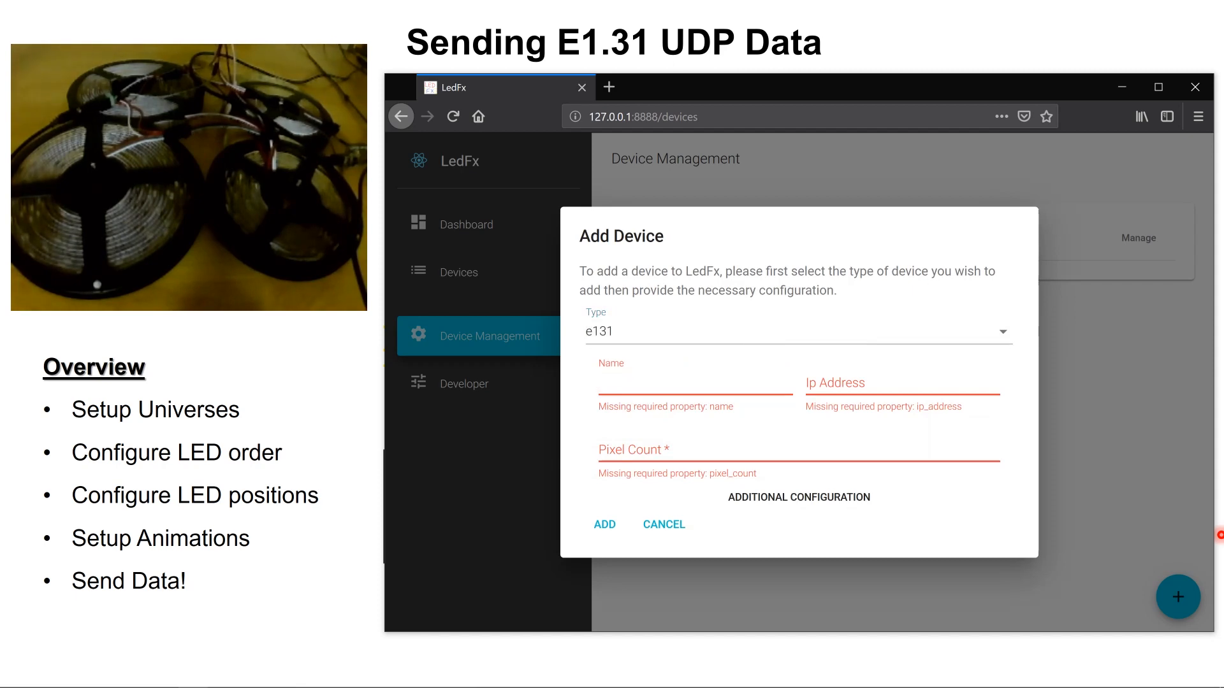
type("Test")
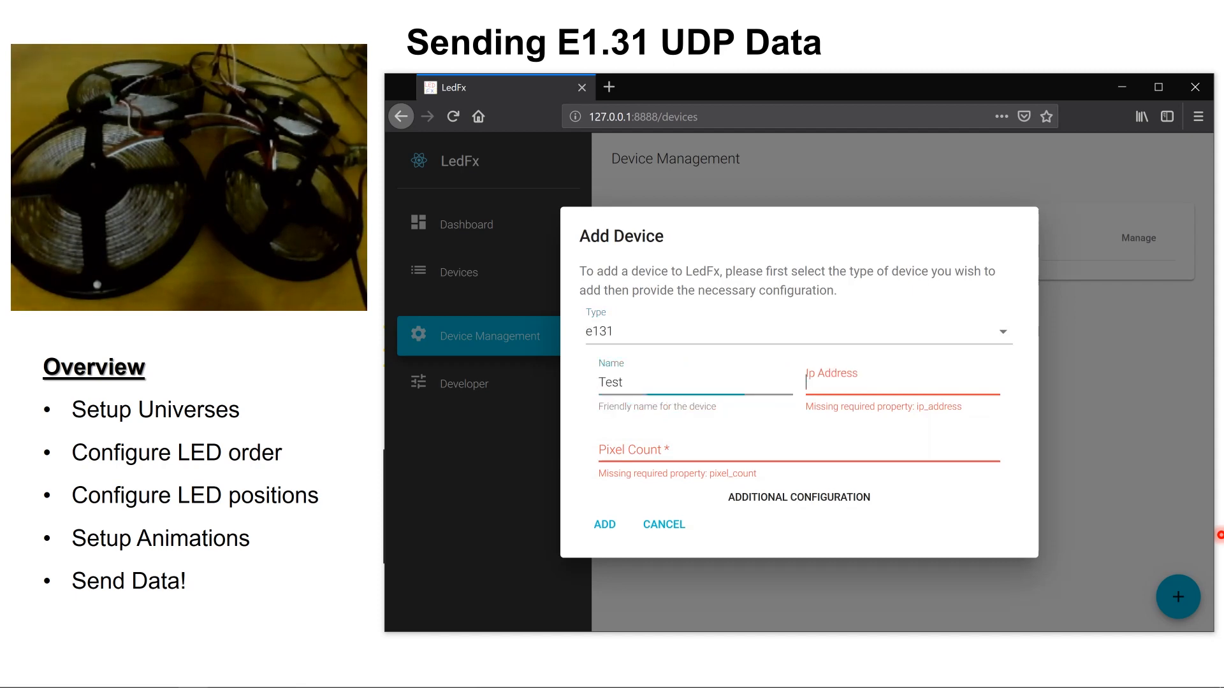
type("192.68.0.1")
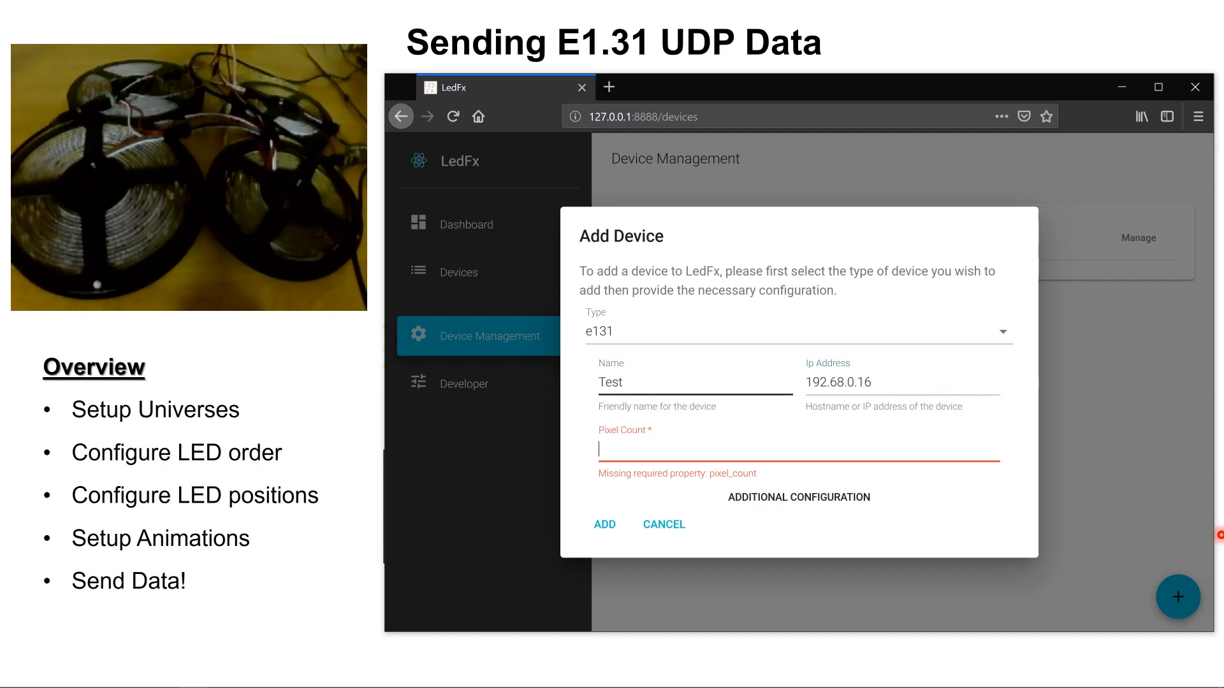
type("600")
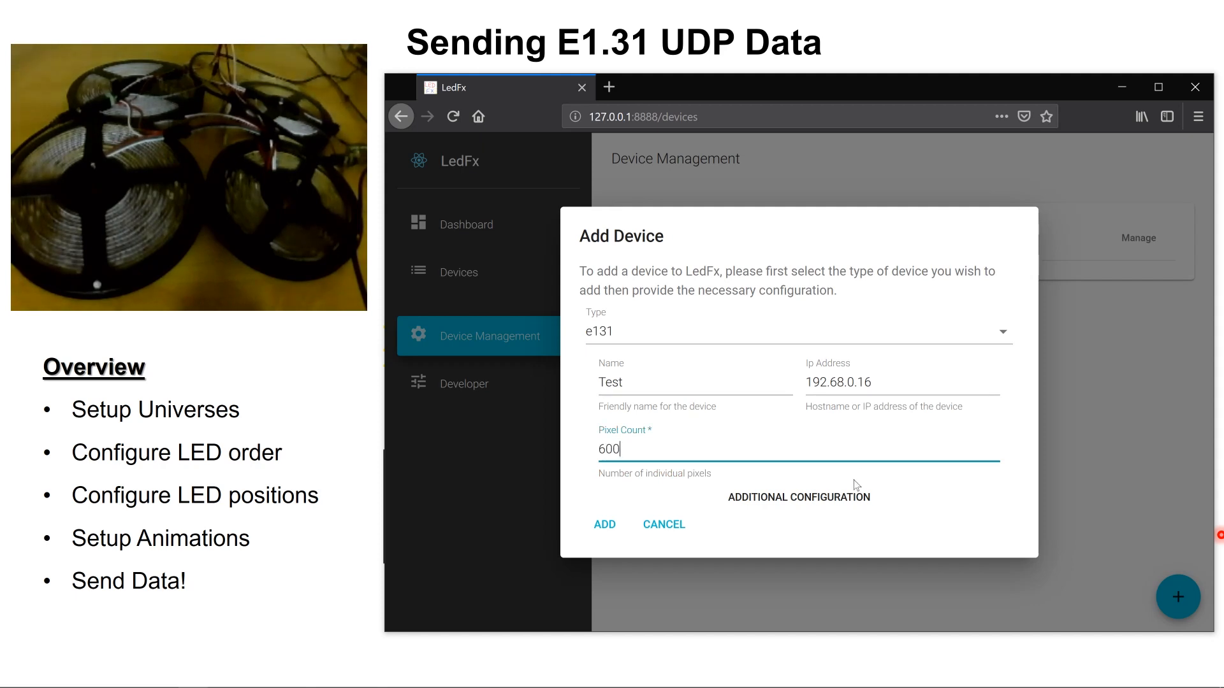
scroll("down", 3)
type("51")
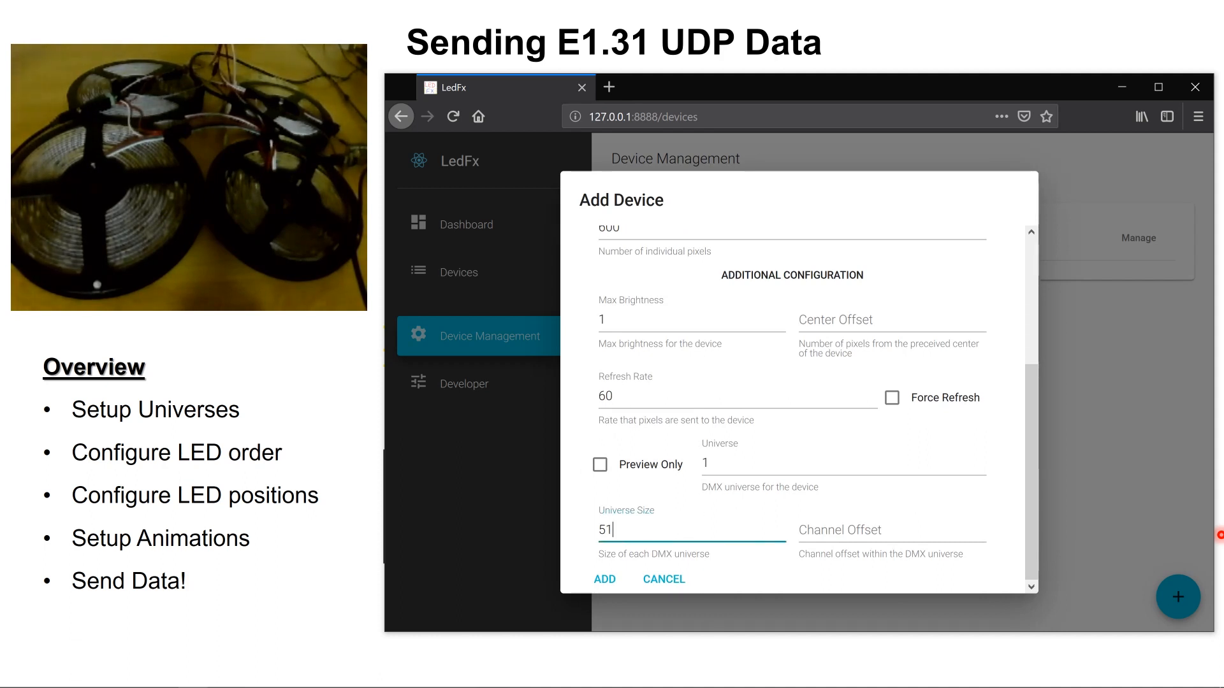
type("0")
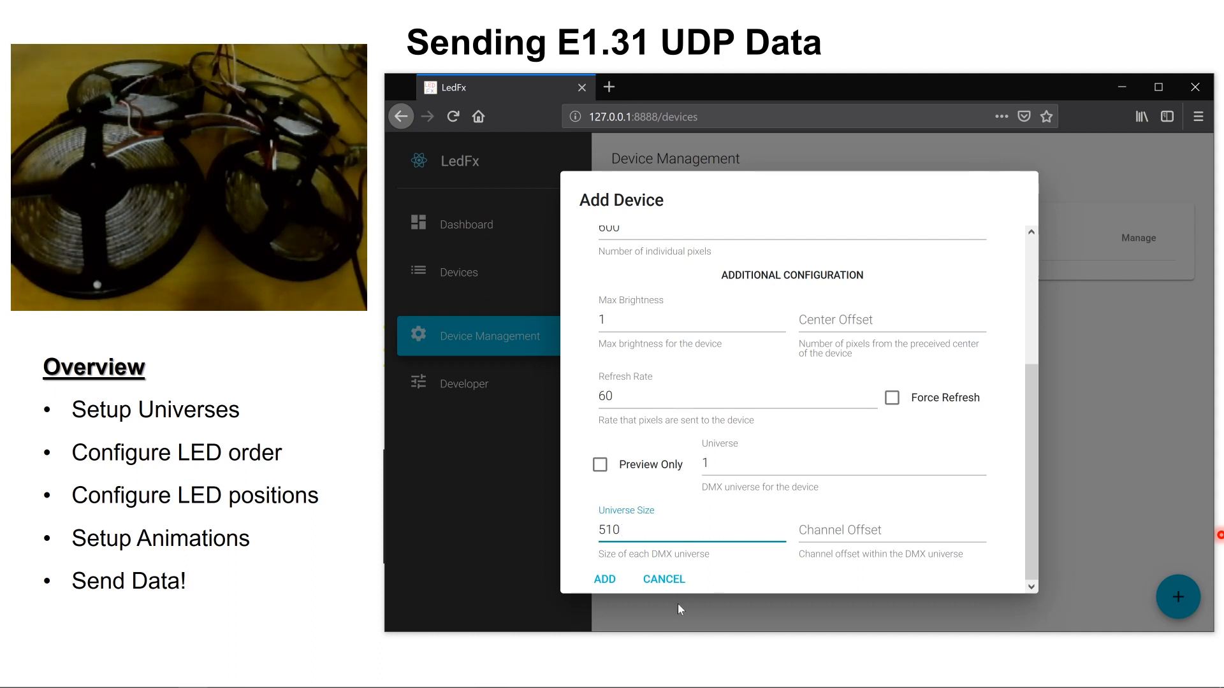
left_click(604, 578)
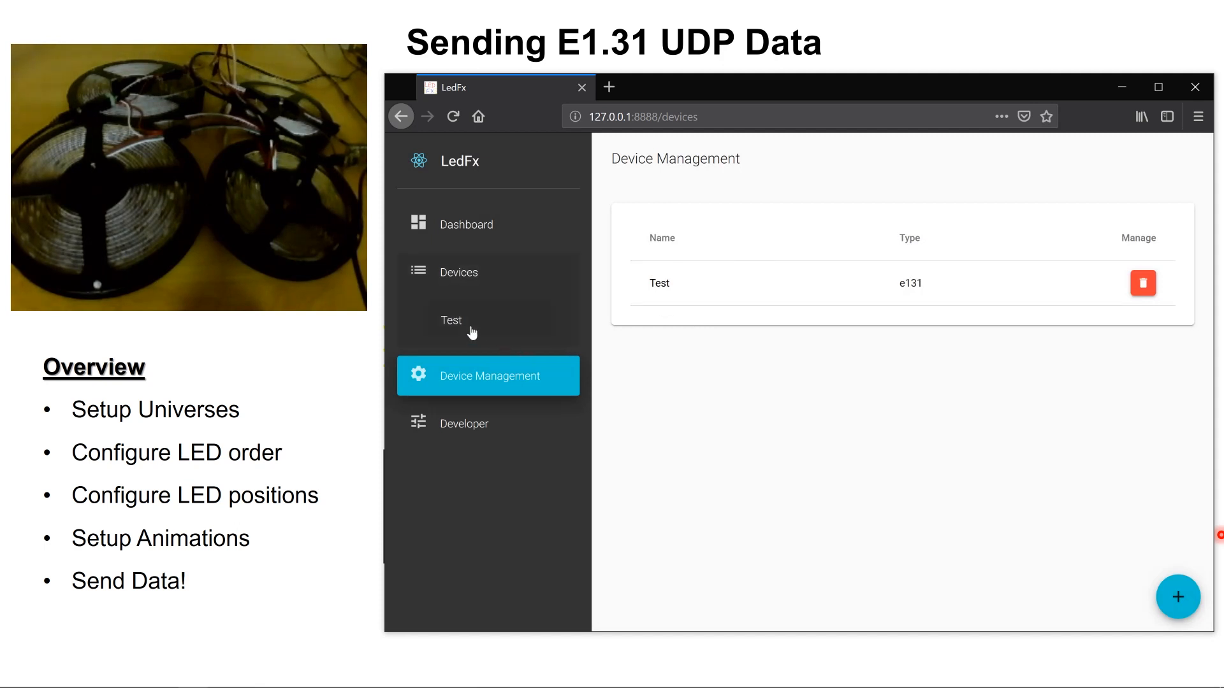
- On the Test device choose legacyScroll with Mirror and set the effect repeatedly
left_click(451, 320)
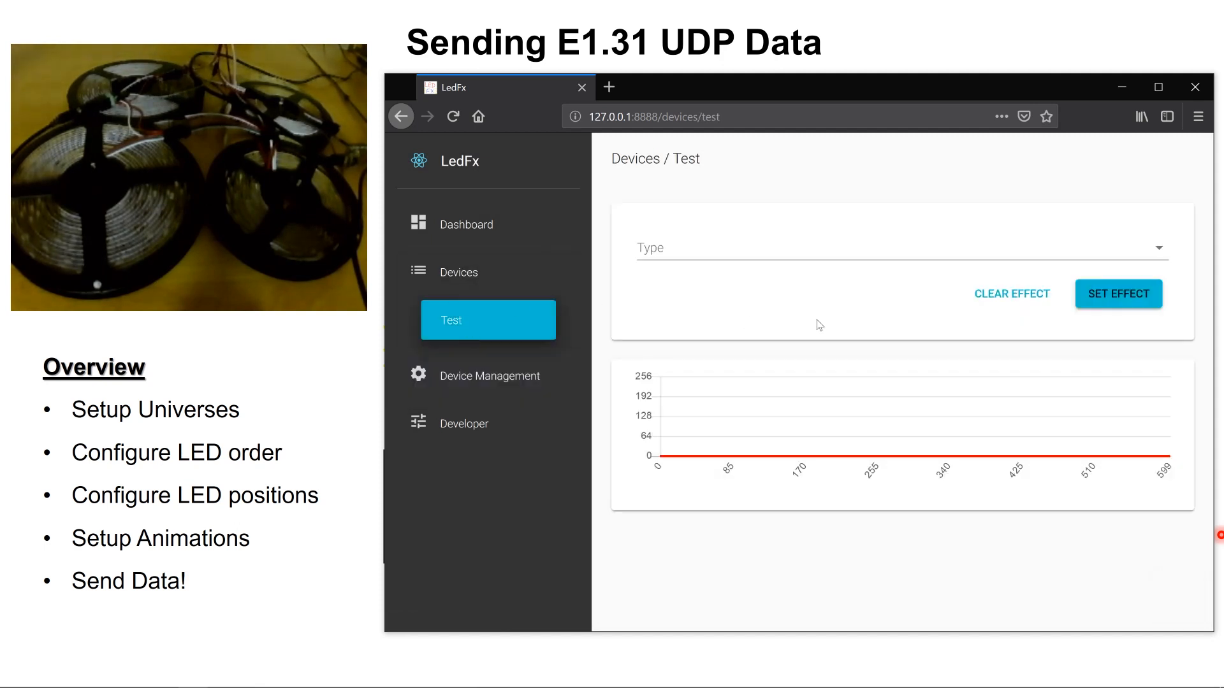
left_click(898, 249)
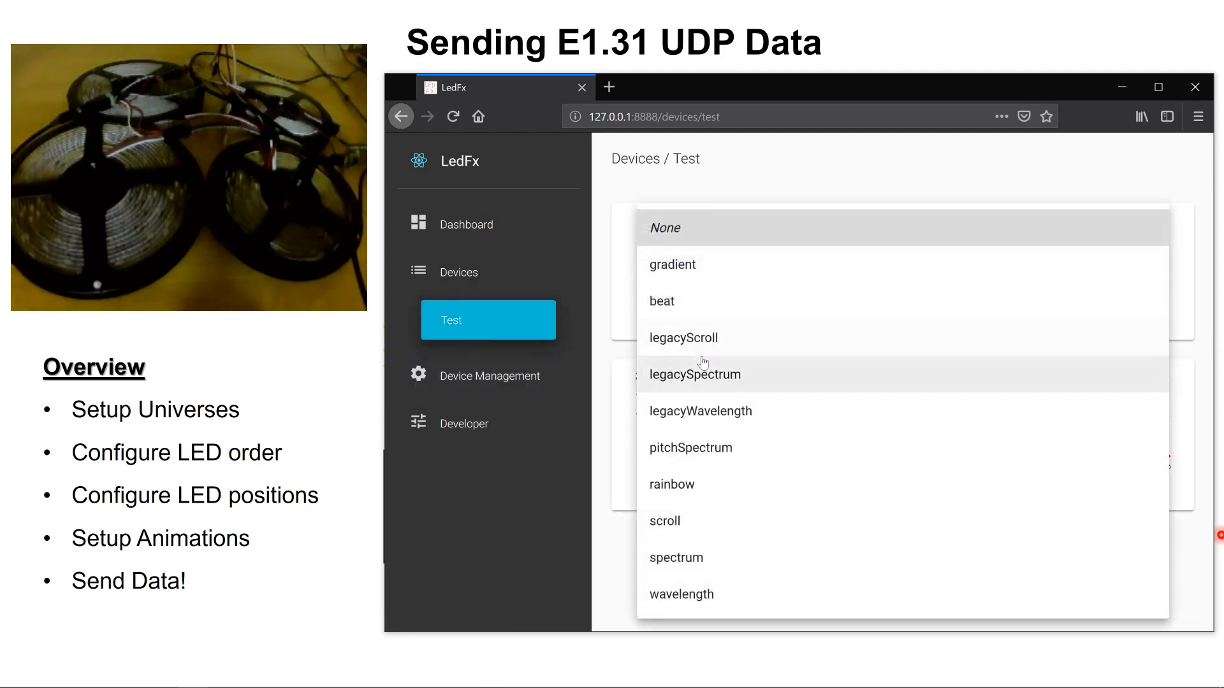
left_click(683, 337)
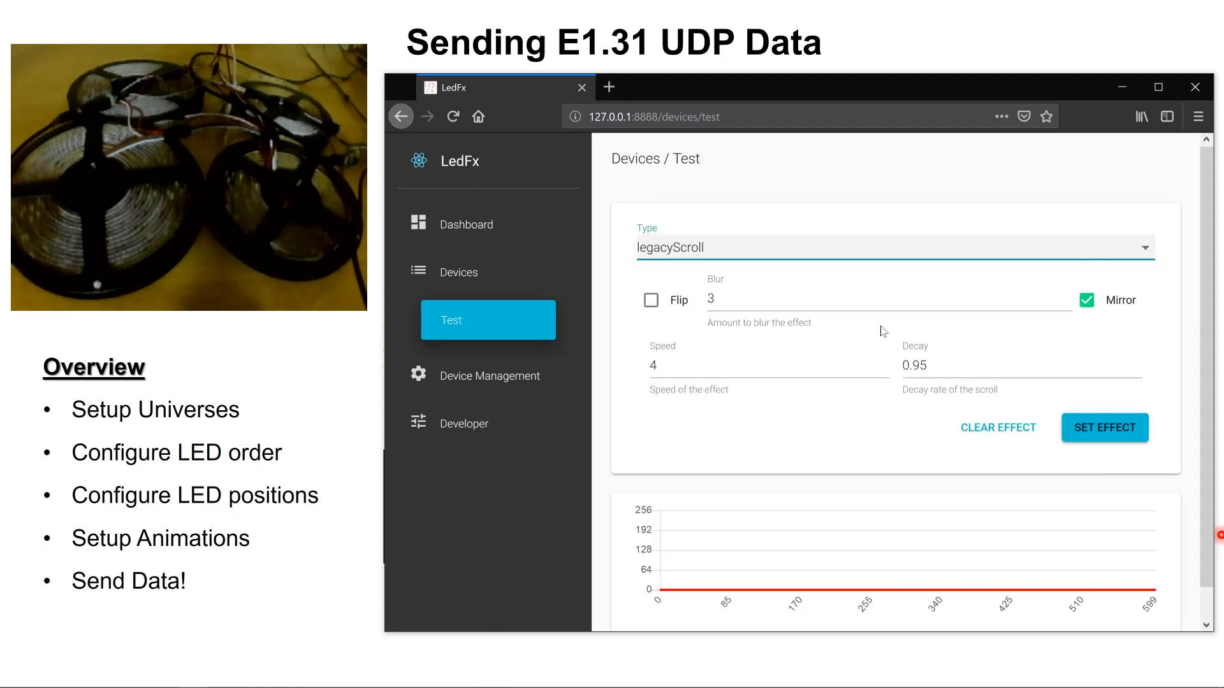
left_click(1104, 428)
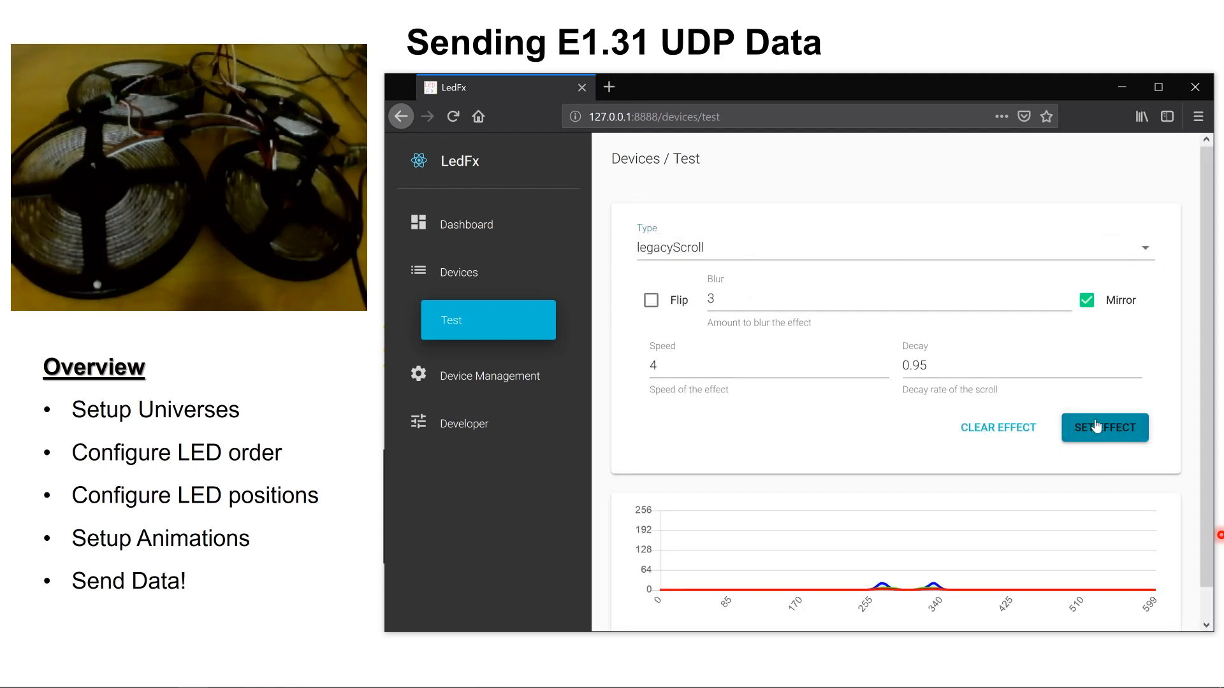
left_click(1103, 428)
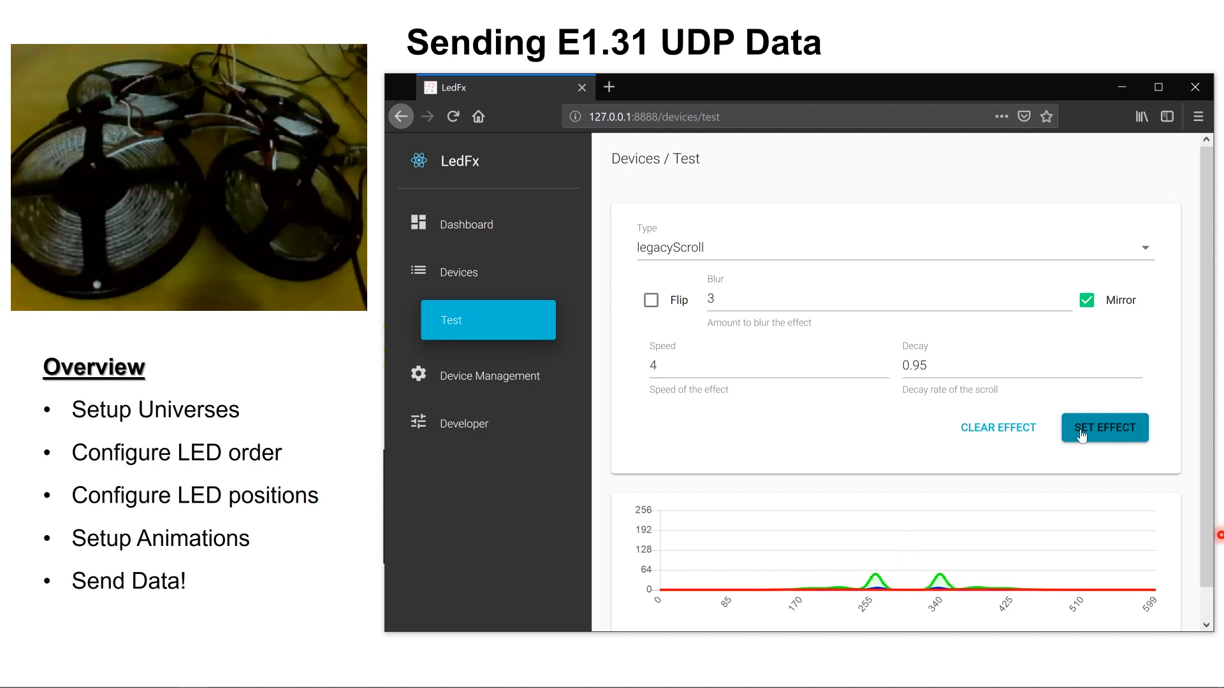
left_click(1104, 427)
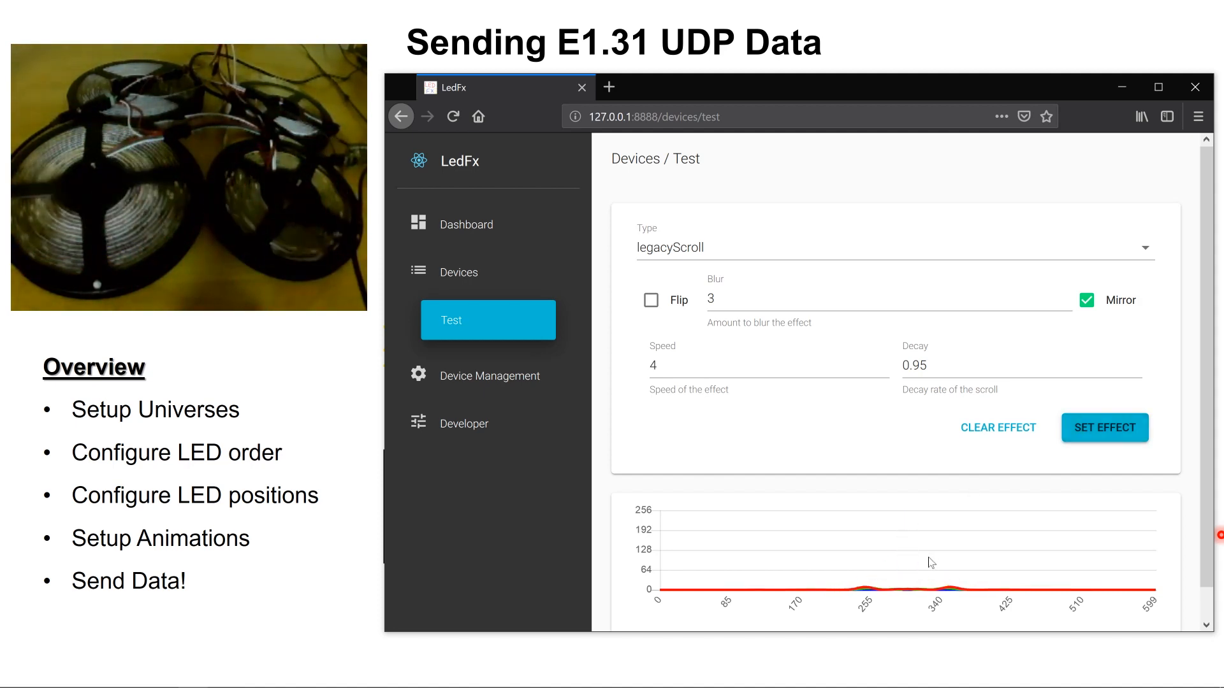
left_click(1104, 428)
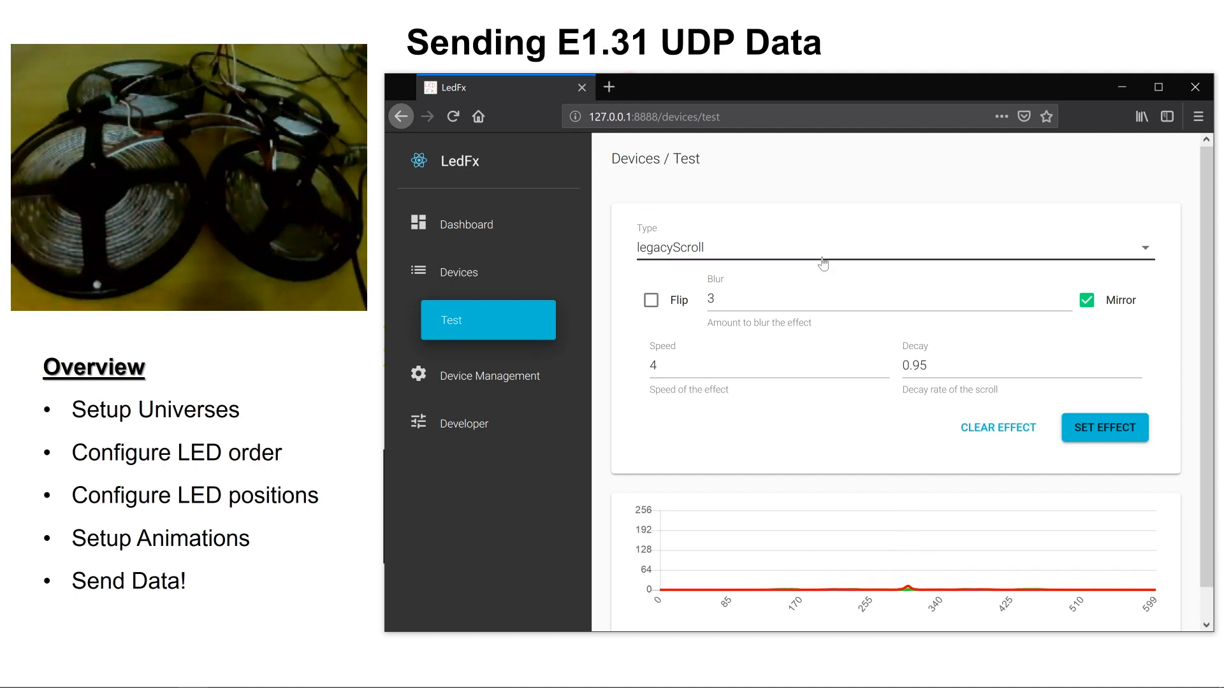
- Reselect legacyScroll as the effect type and set it again
left_click(895, 247)
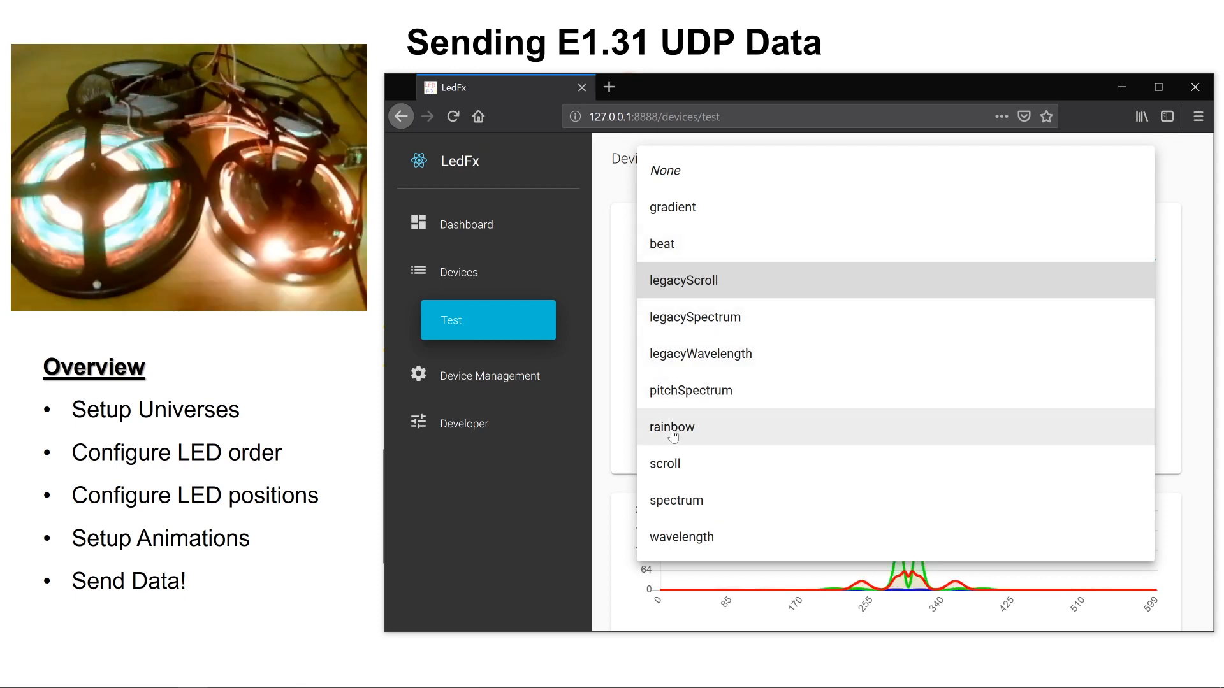
left_click(683, 281)
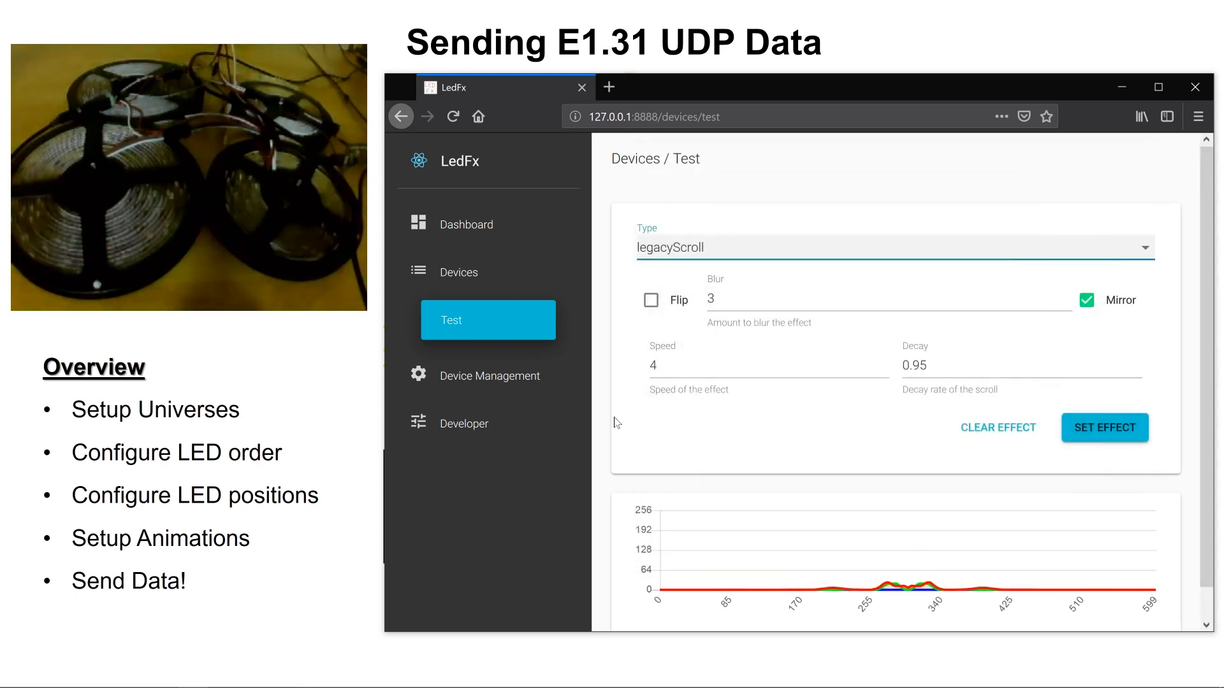
left_click(1104, 428)
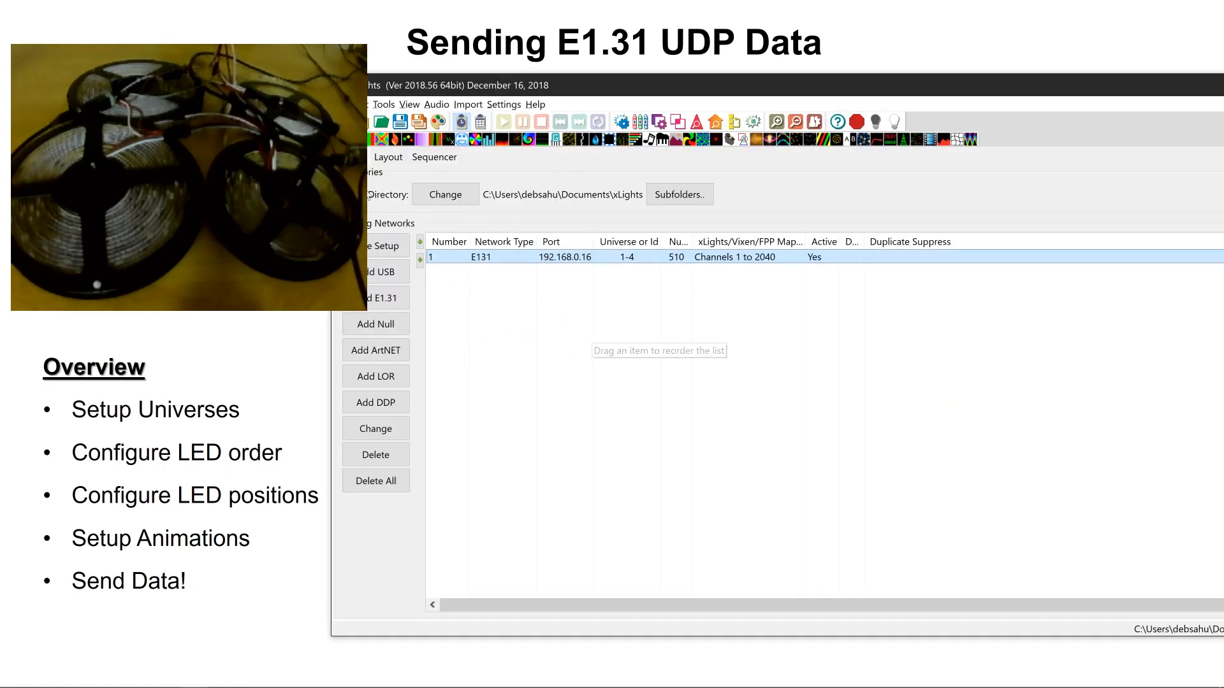
mouse_move(478, 262)
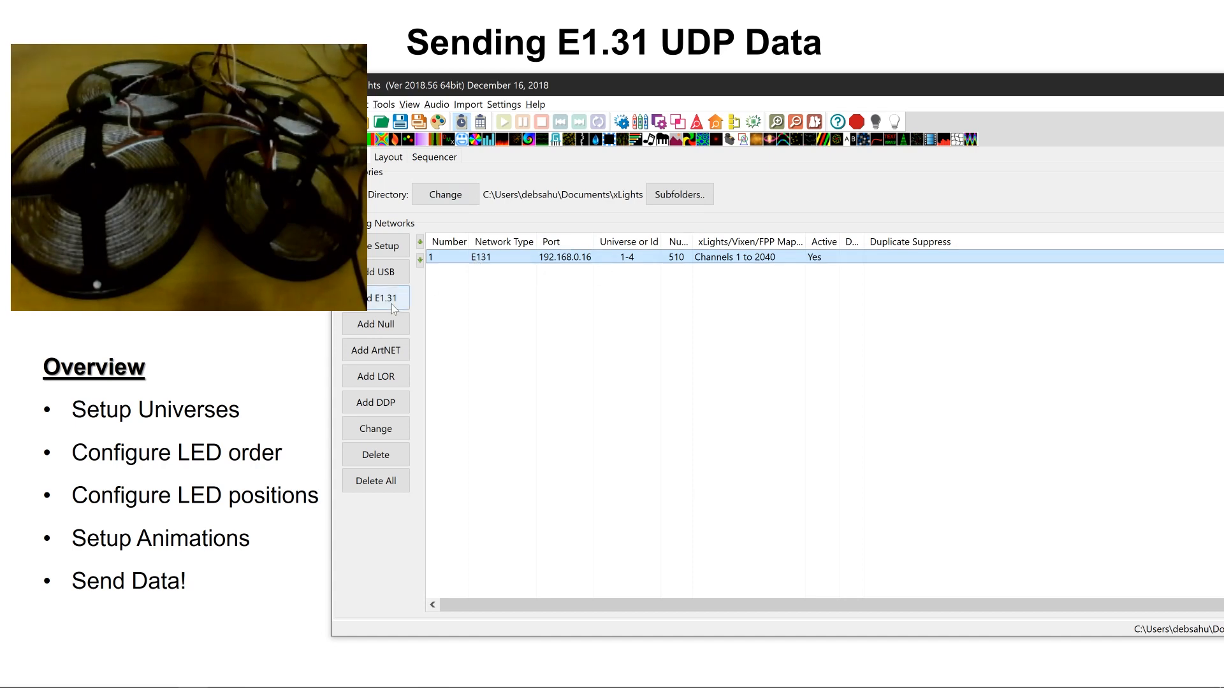
left_click(379, 297)
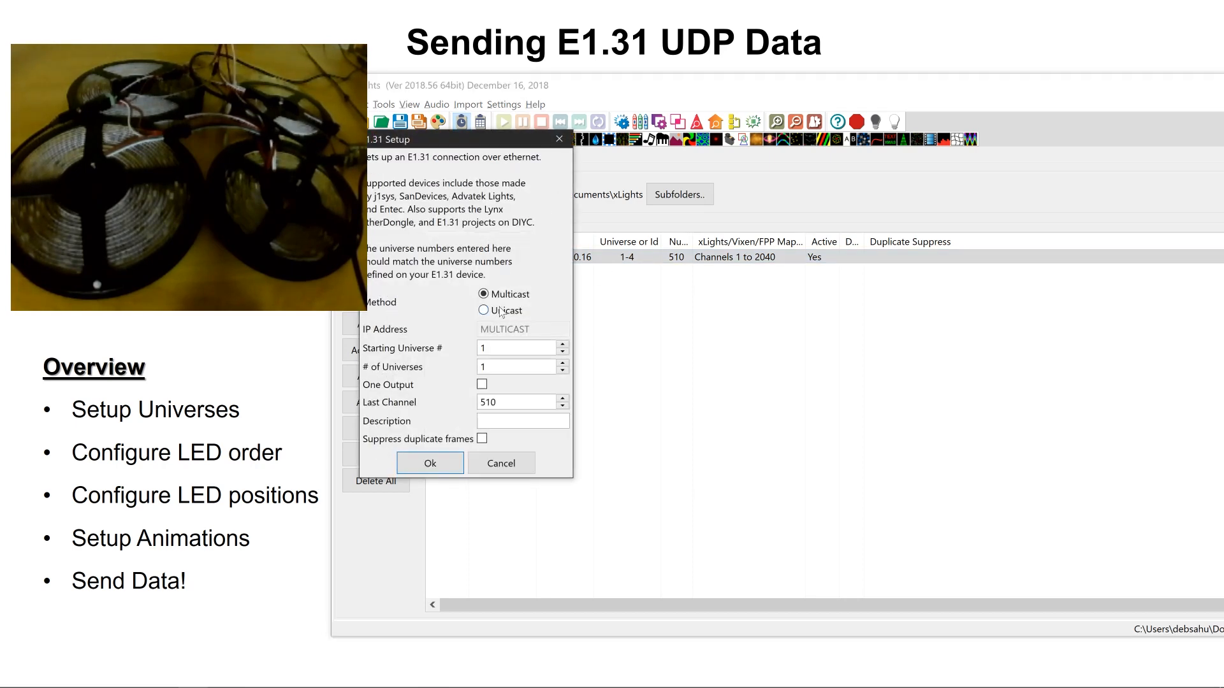
left_click(484, 311)
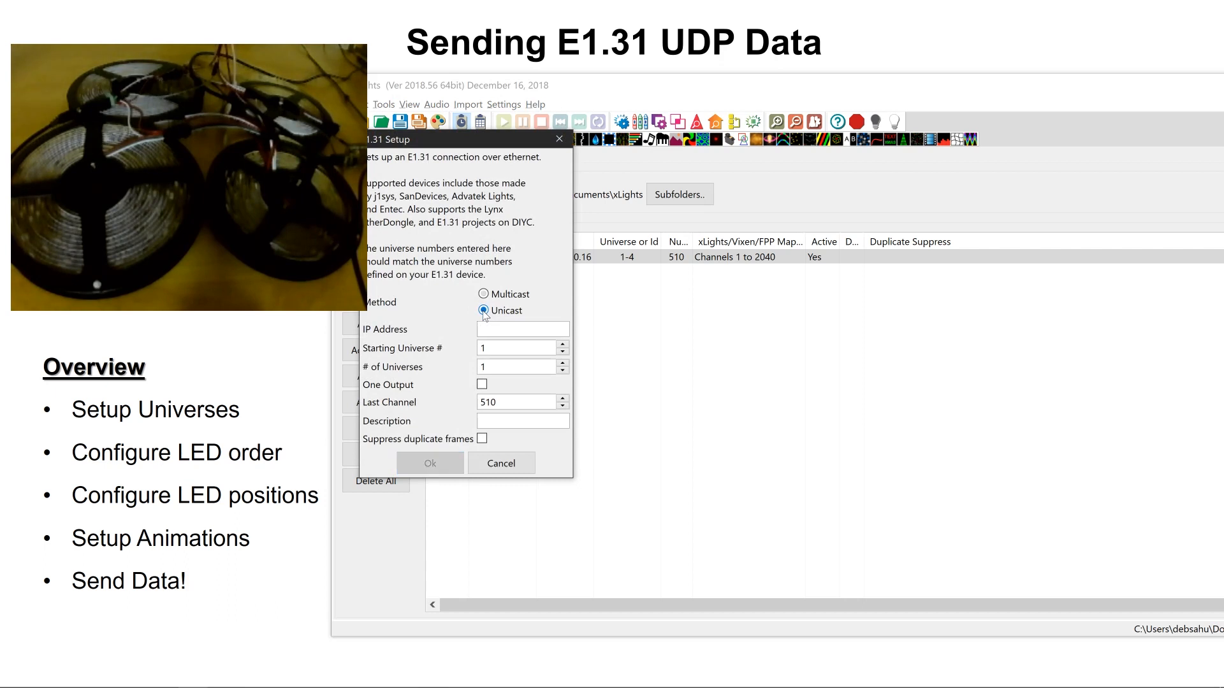
type("192")
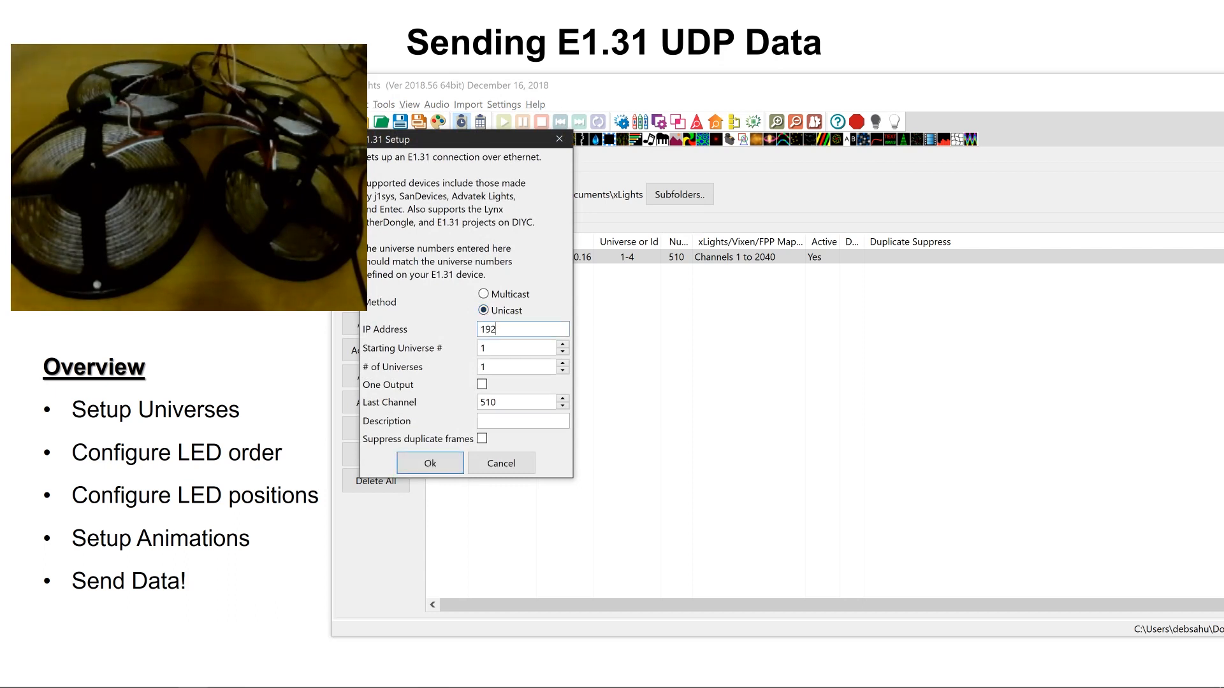
type(".")
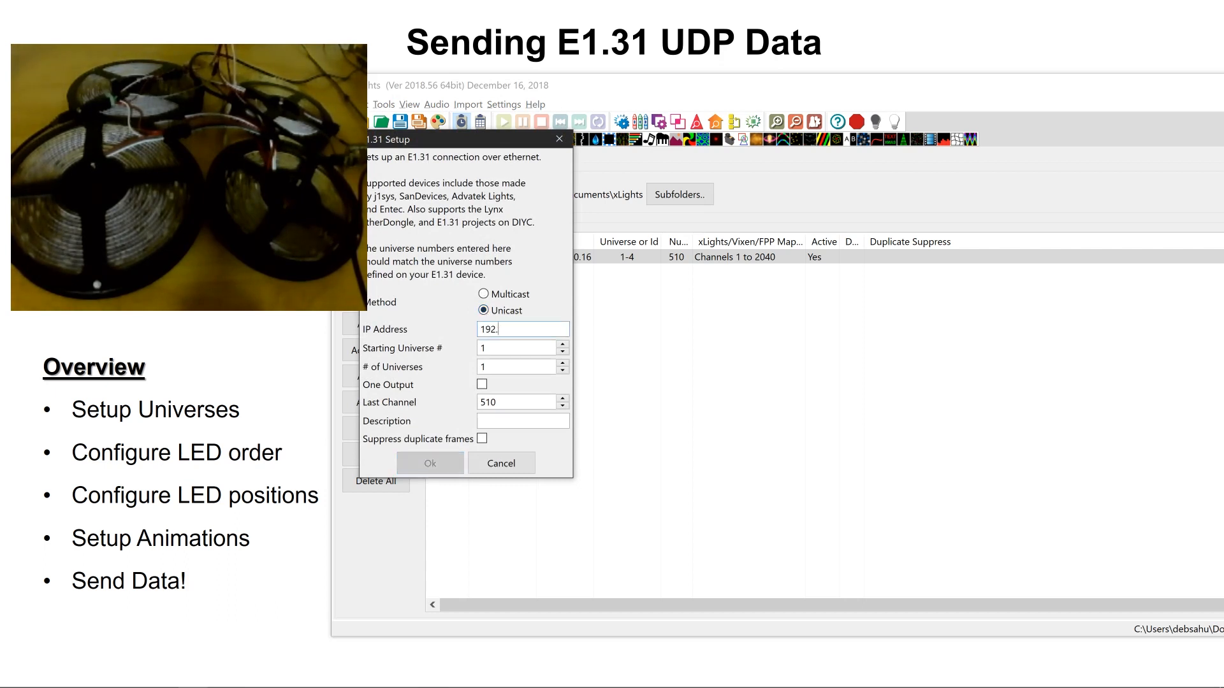
type("168.0.16")
left_click(522, 366)
type("4")
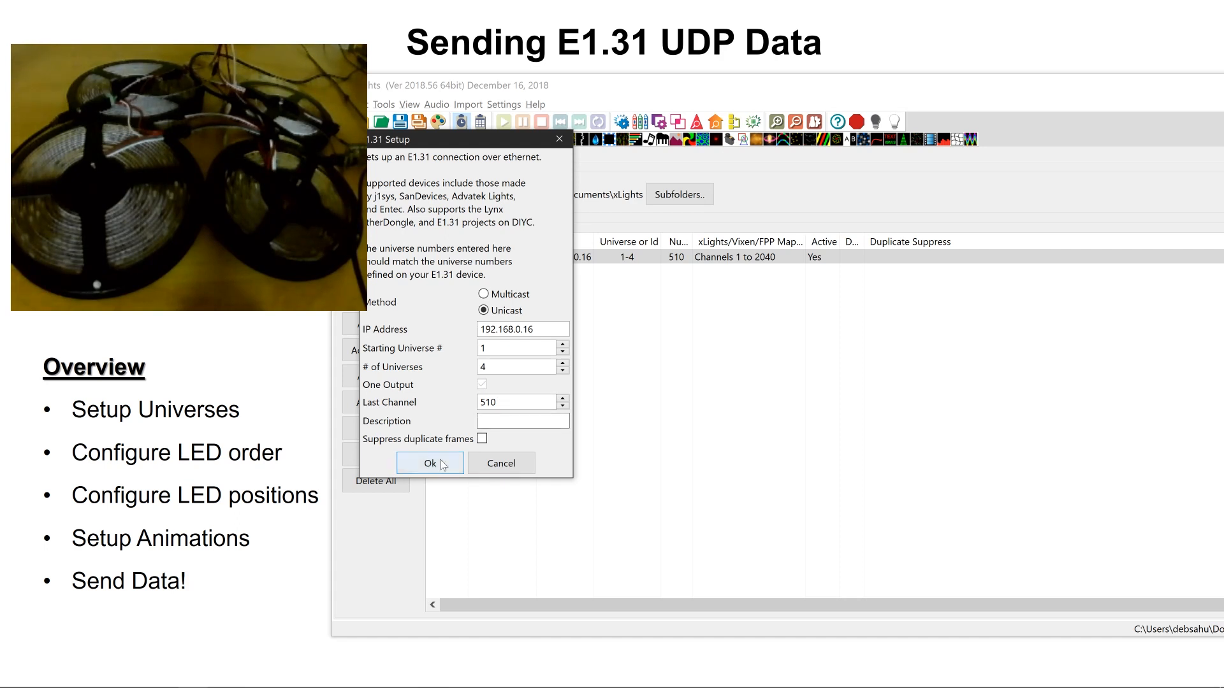
left_click(429, 463)
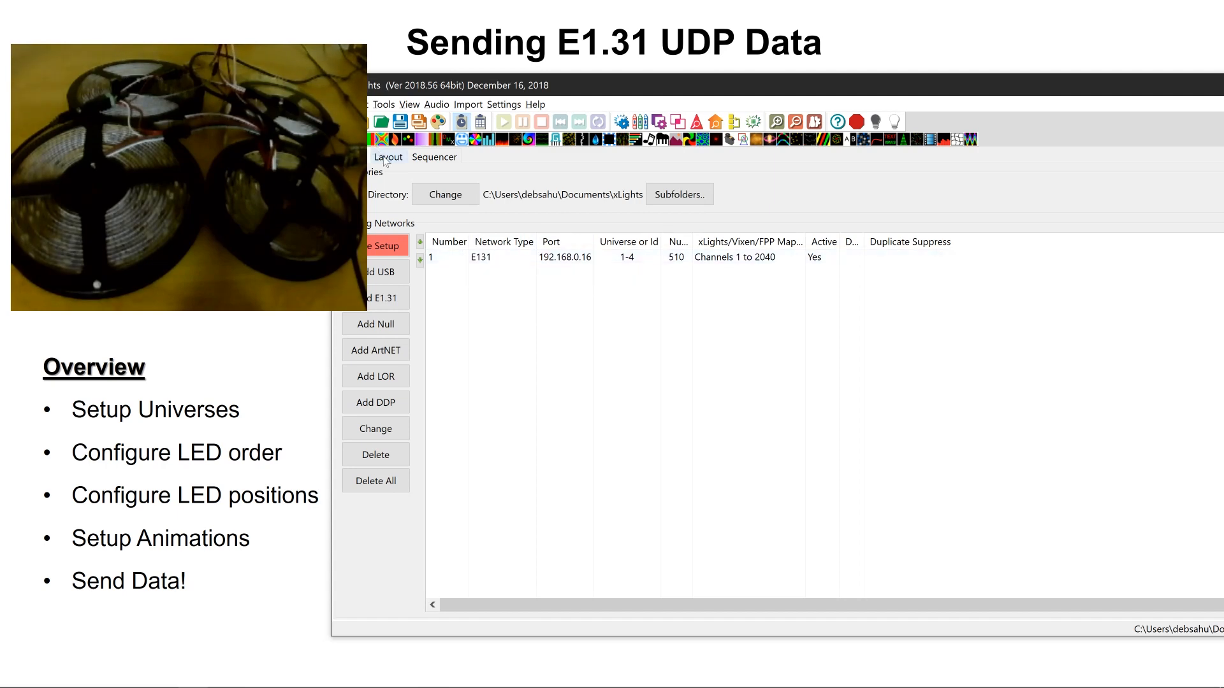
- In Layout, add a Wreath model with its start channel at universe 192.168.0.16:1
left_click(387, 157)
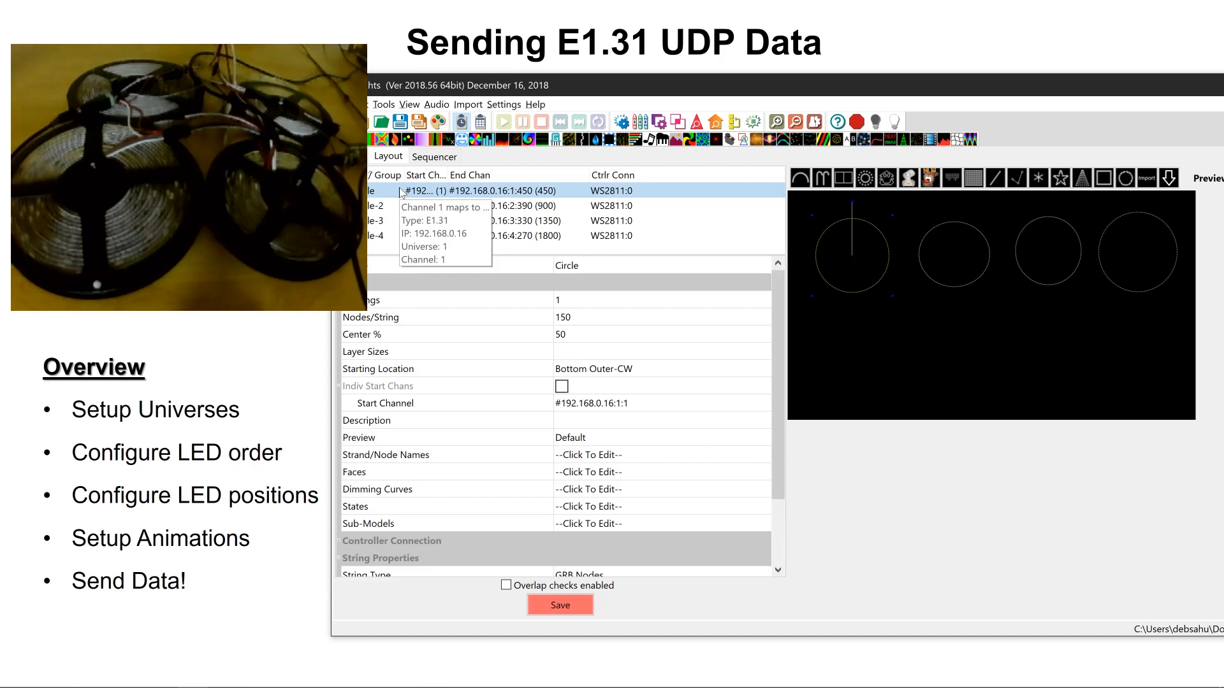
mouse_move(524, 501)
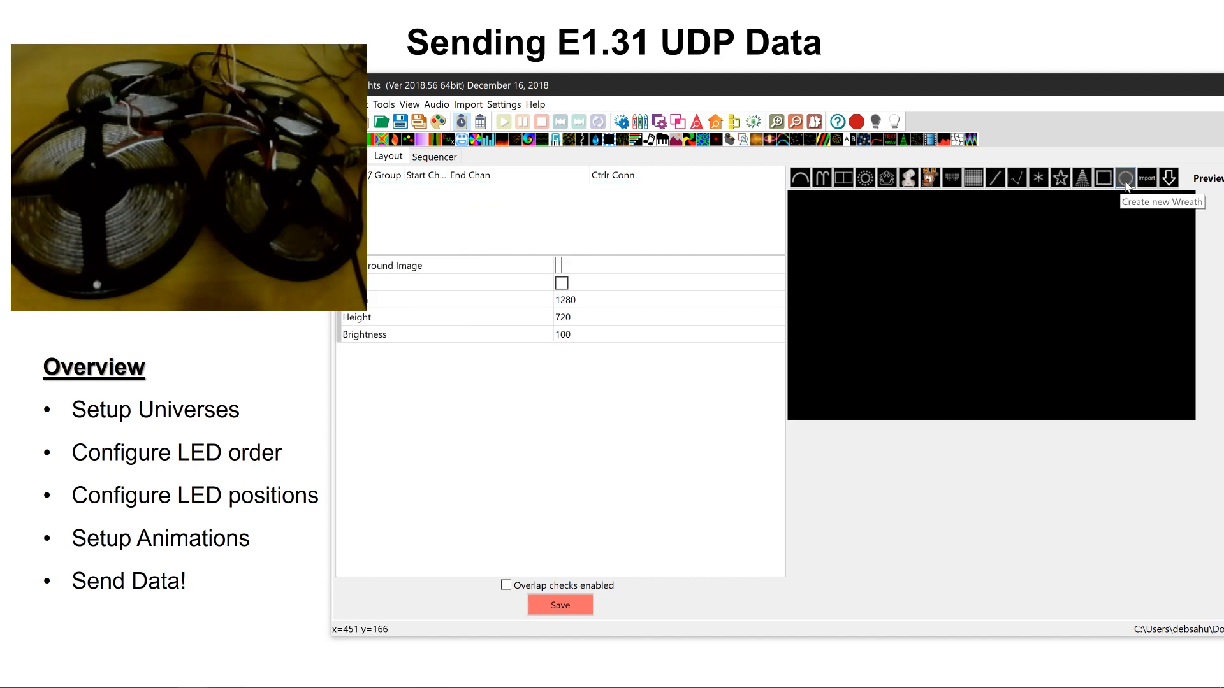
left_click(1124, 177)
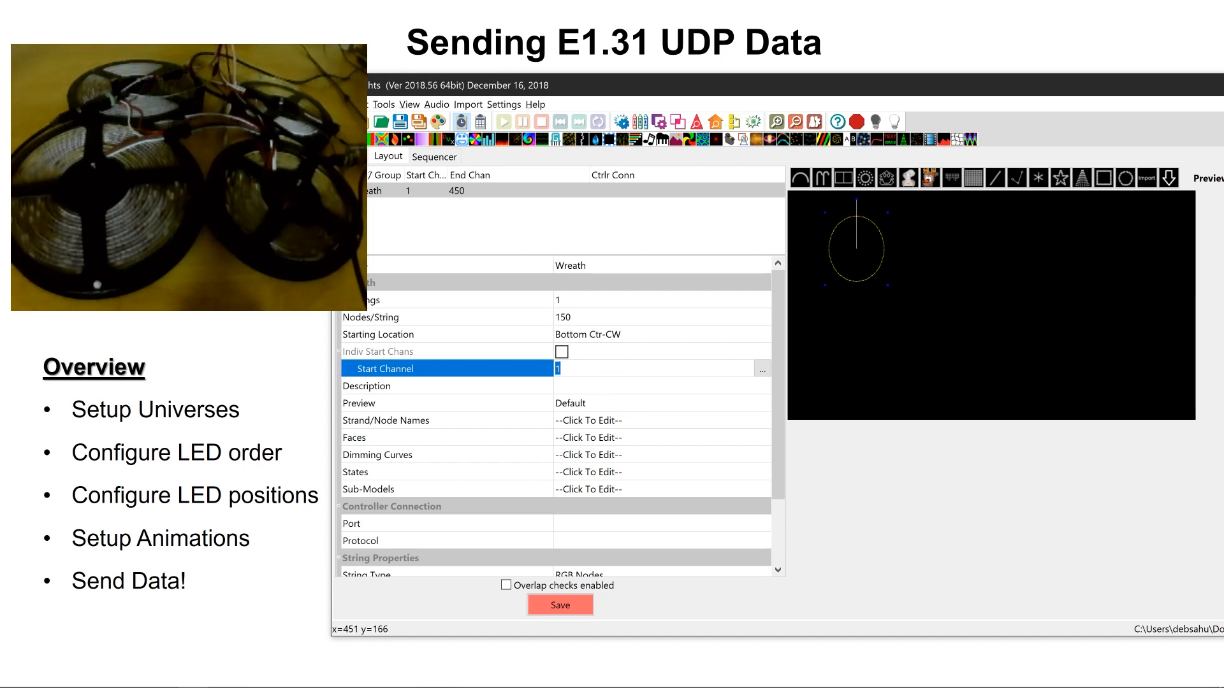
left_click(761, 368)
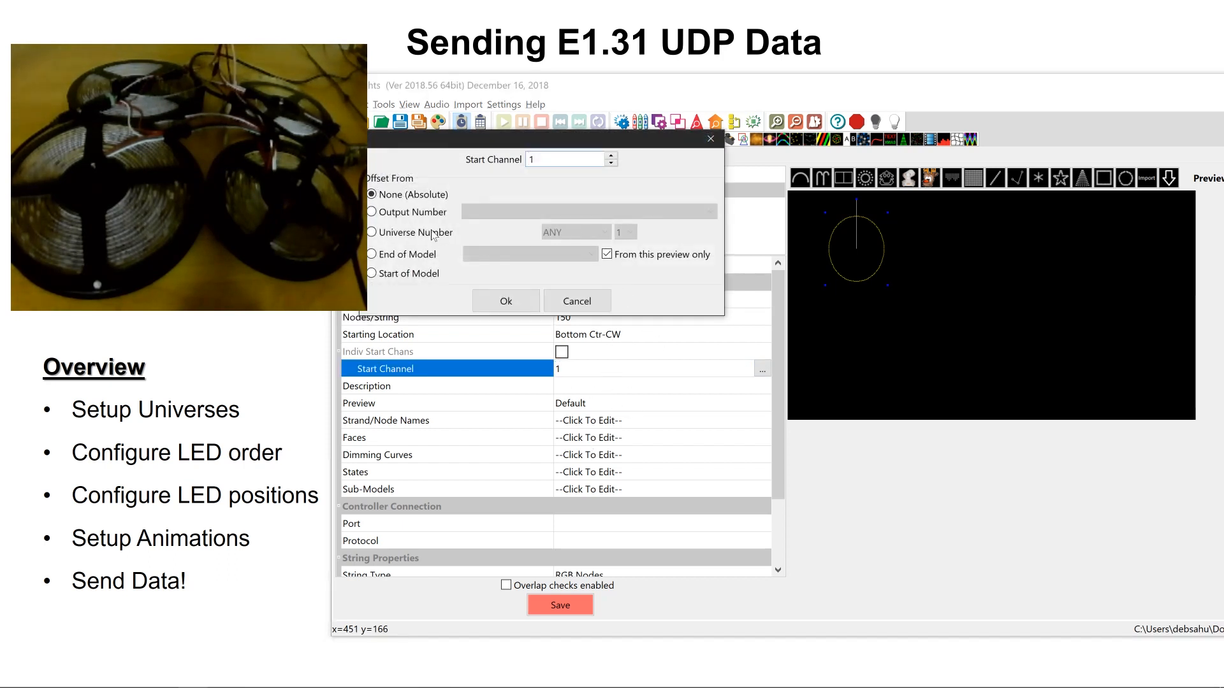
left_click(373, 232)
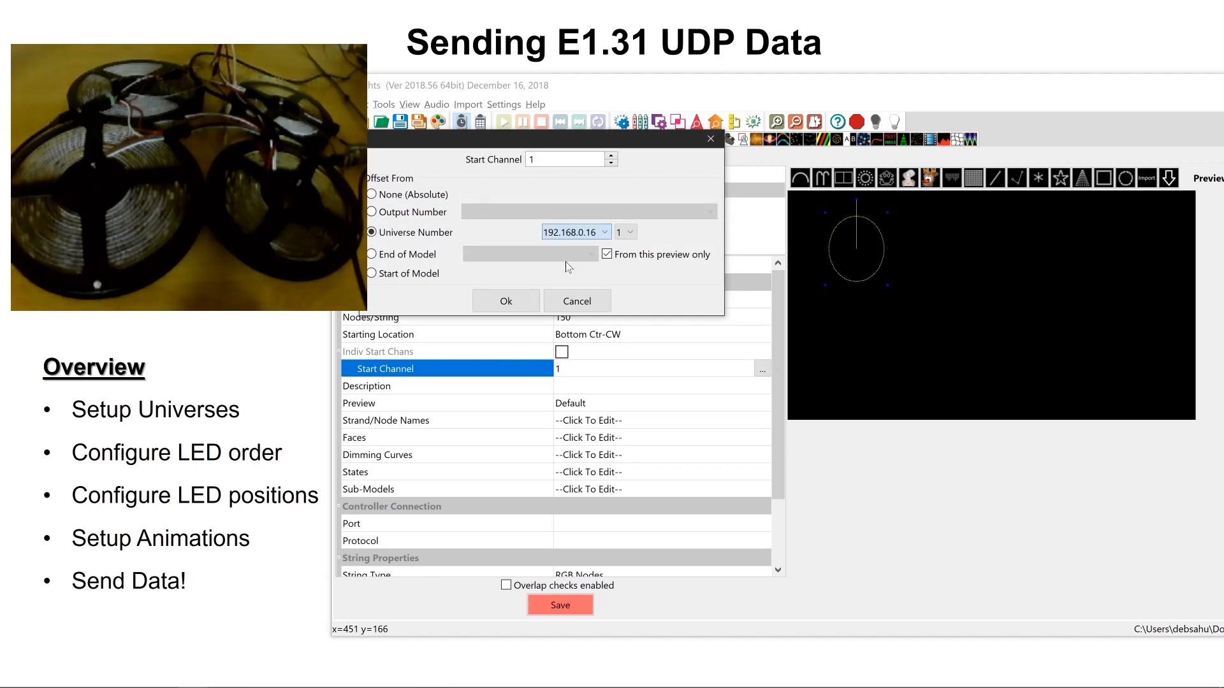
left_click(505, 300)
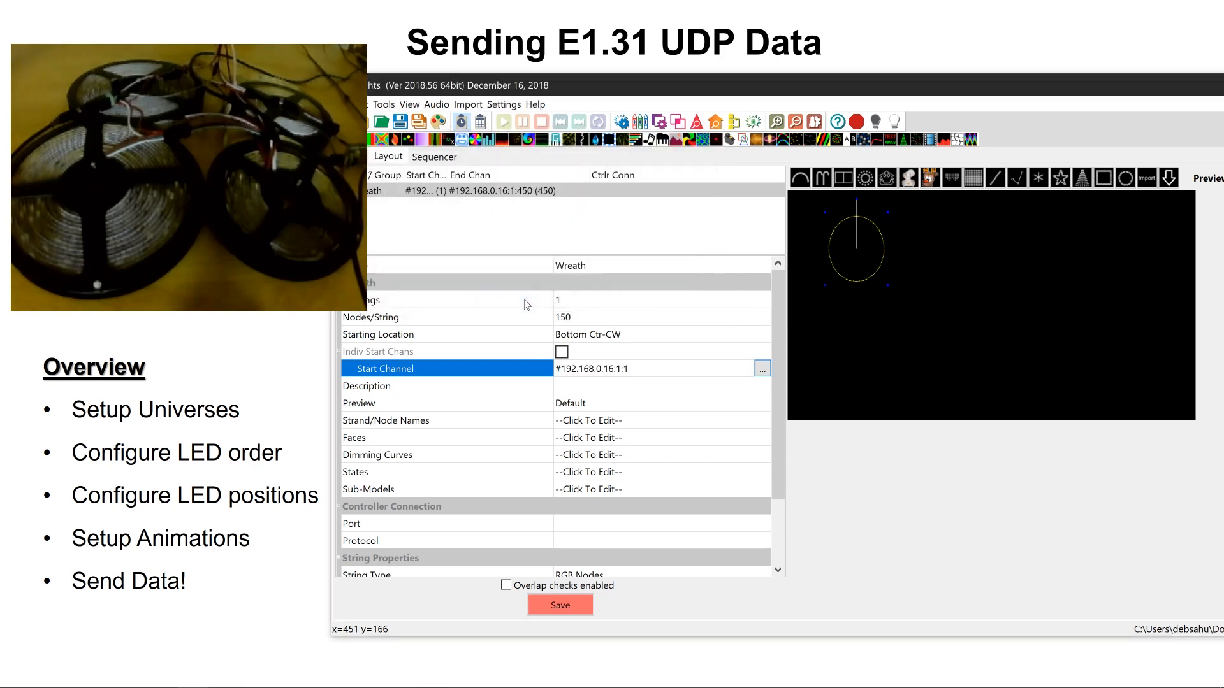
mouse_move(557, 217)
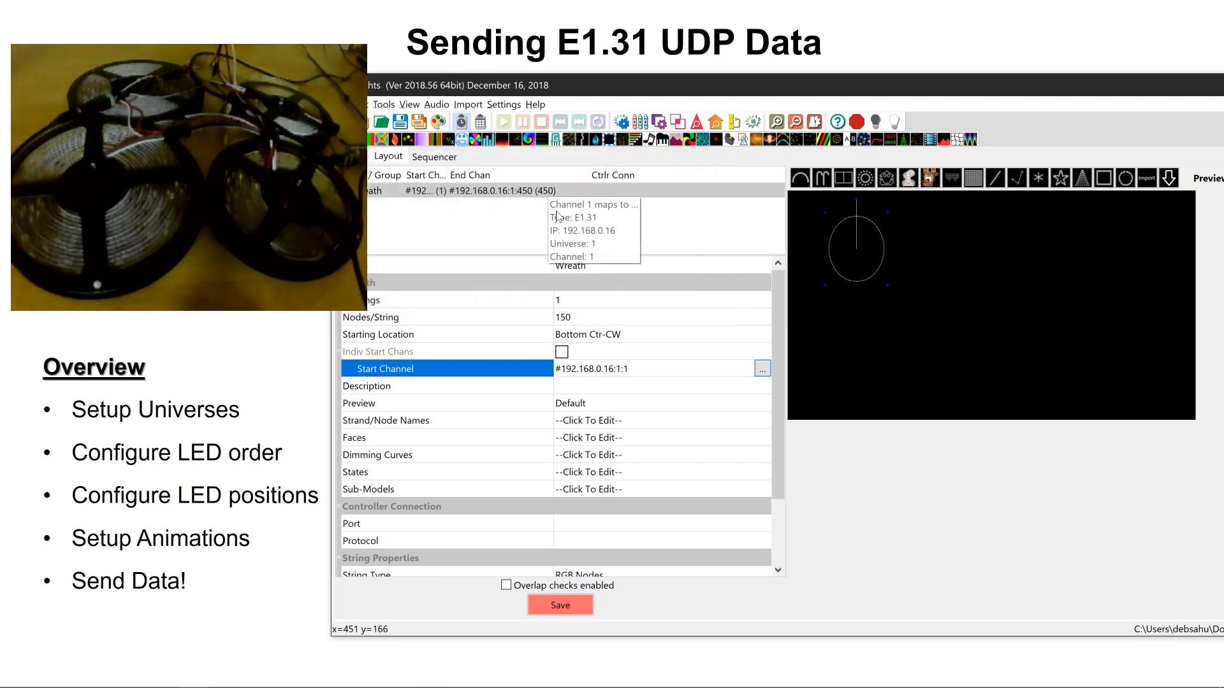
mouse_move(1160, 170)
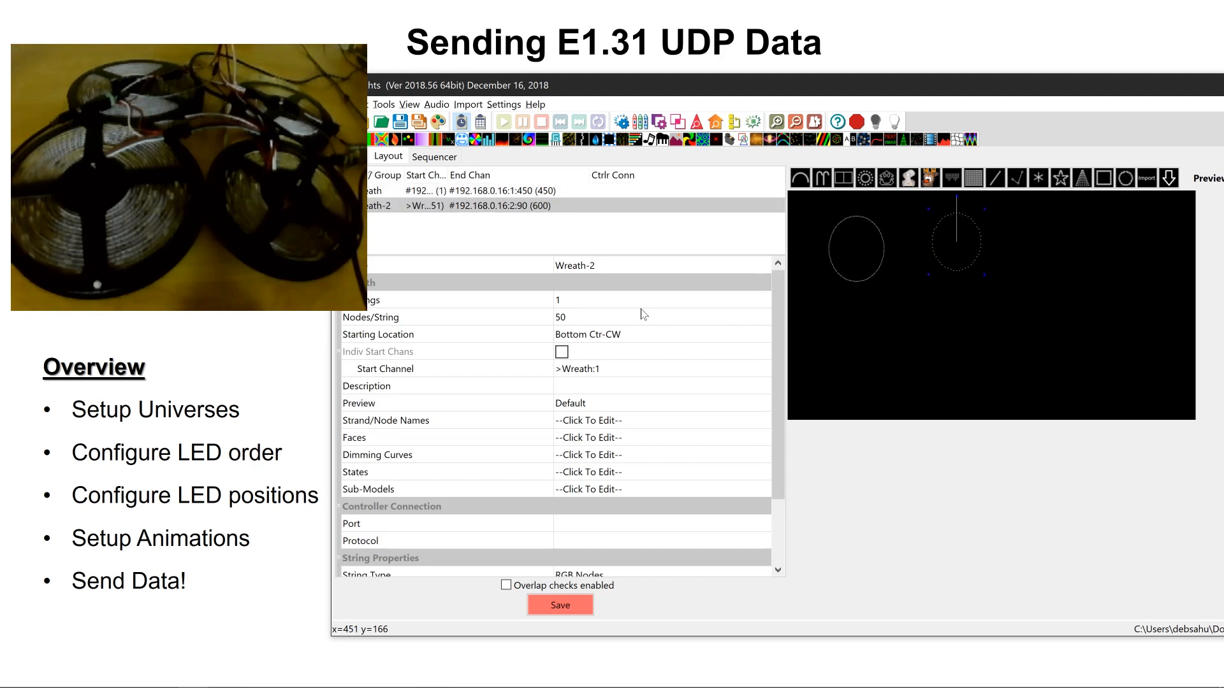
- Add Wreath-2 chained after it and begin setting its Nodes/String to 150
left_click(371, 317)
type("150")
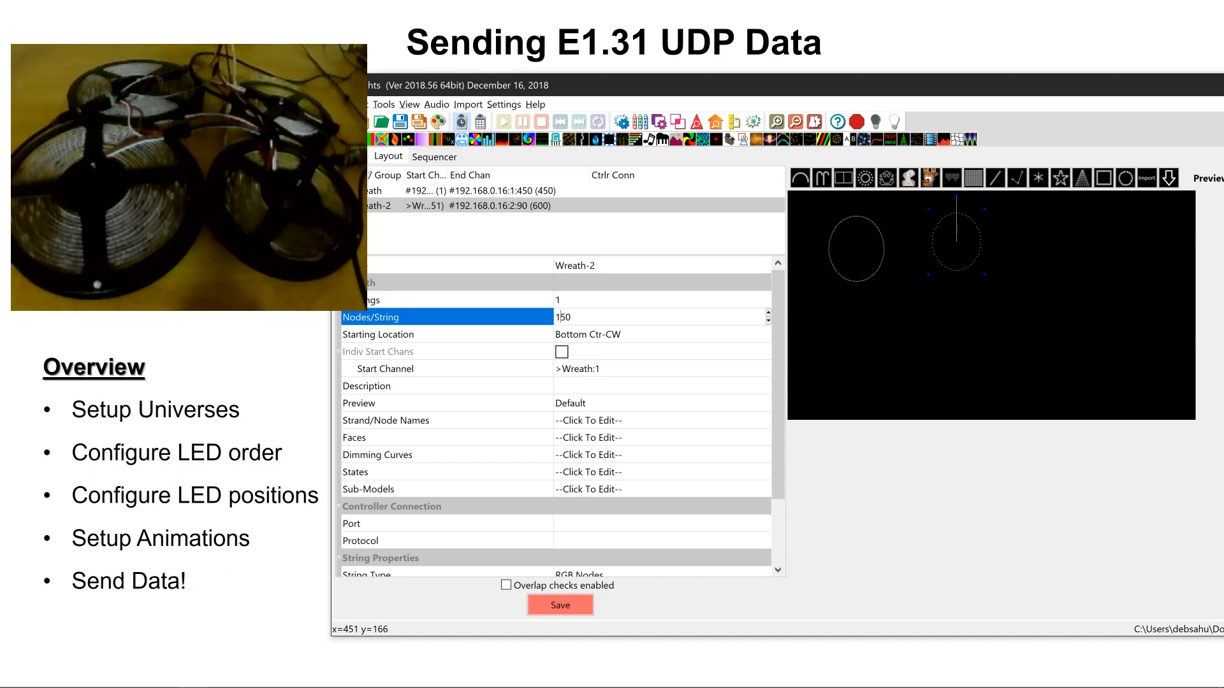
mouse_move(629, 383)
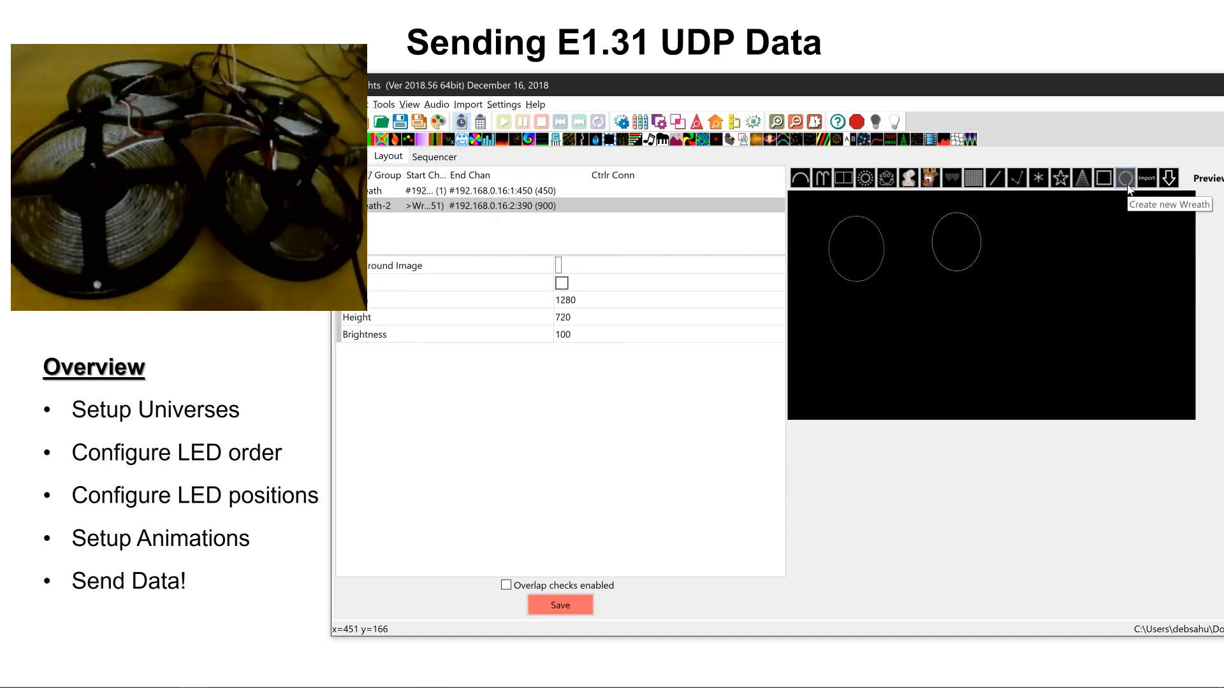
- Add another wreath model and set Wreath-3's string type to GRB Nodes
left_click(1120, 177)
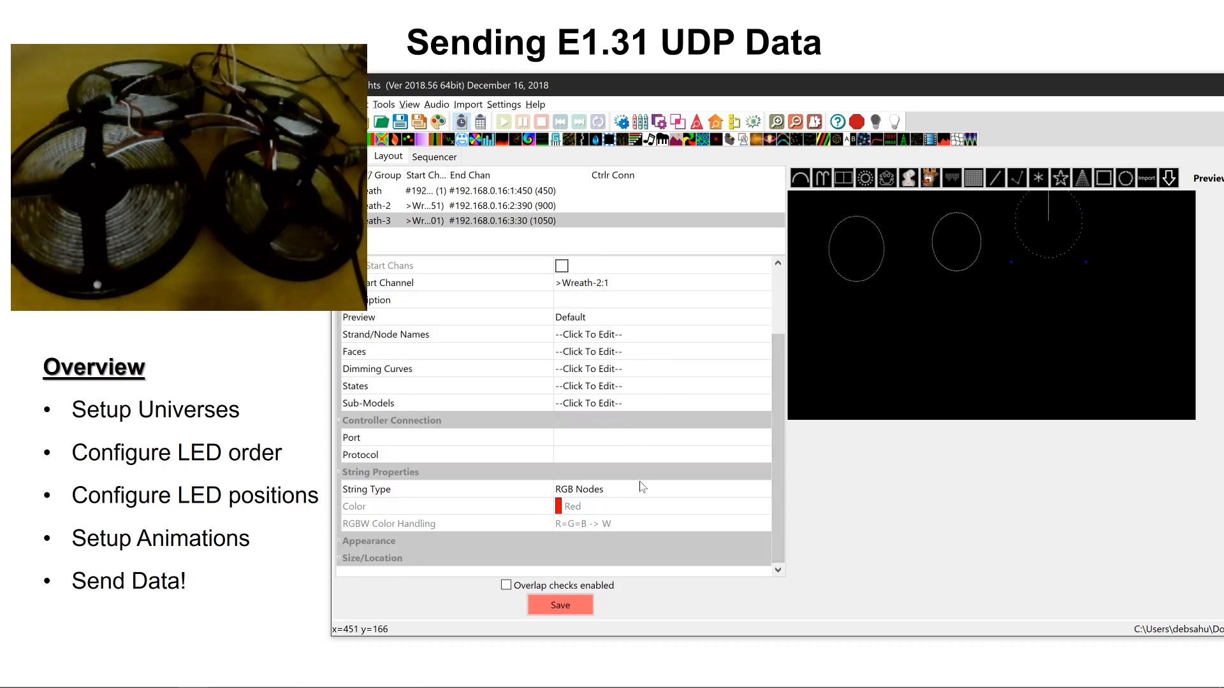
left_click(762, 488)
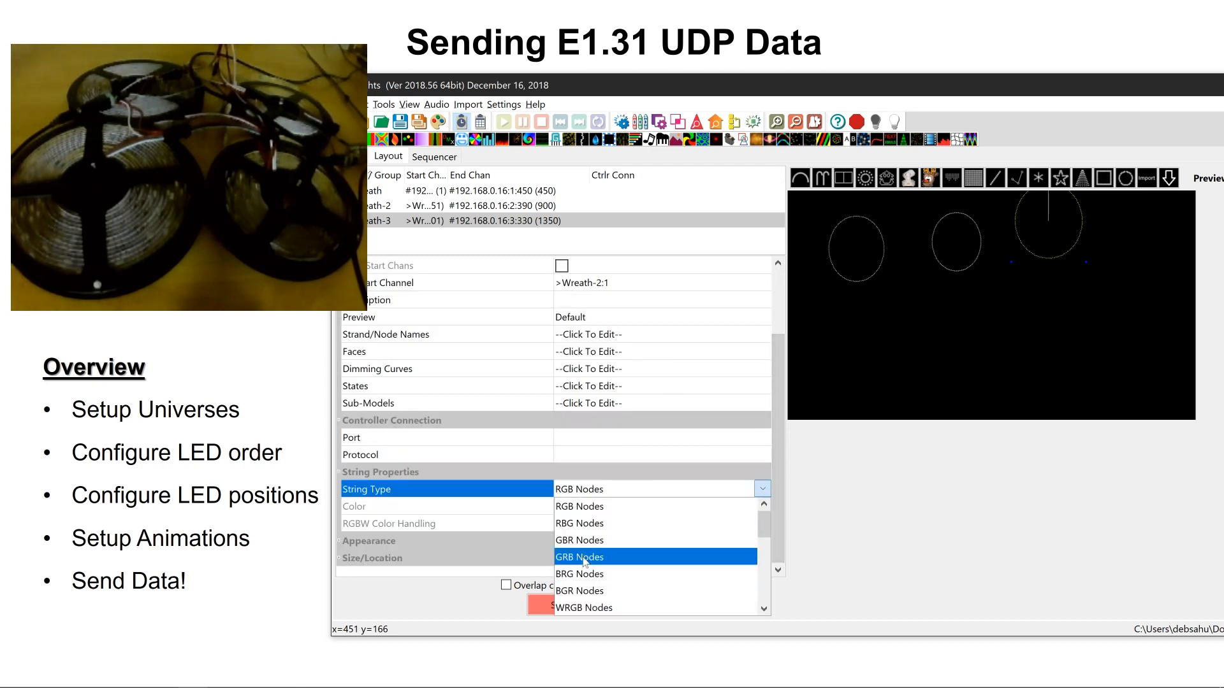
left_click(579, 557)
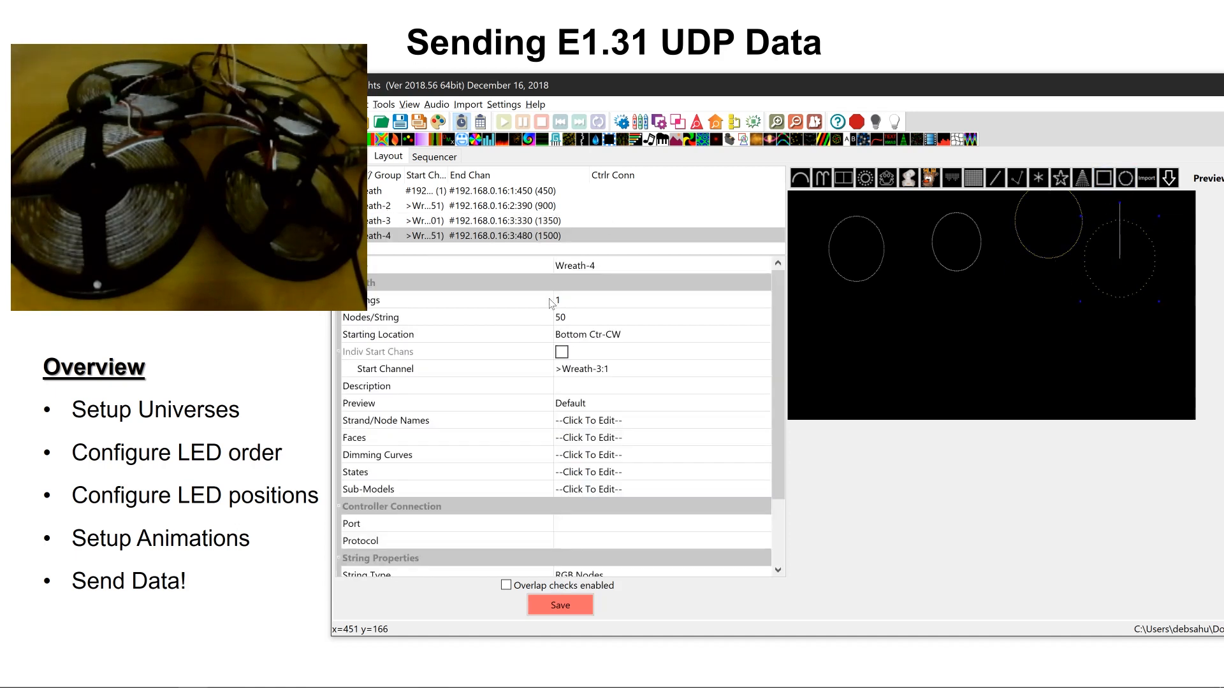
- Give Wreath-4 150 nodes per string and set Wreath-4 and Wreath to GRB Nodes
left_click(370, 318)
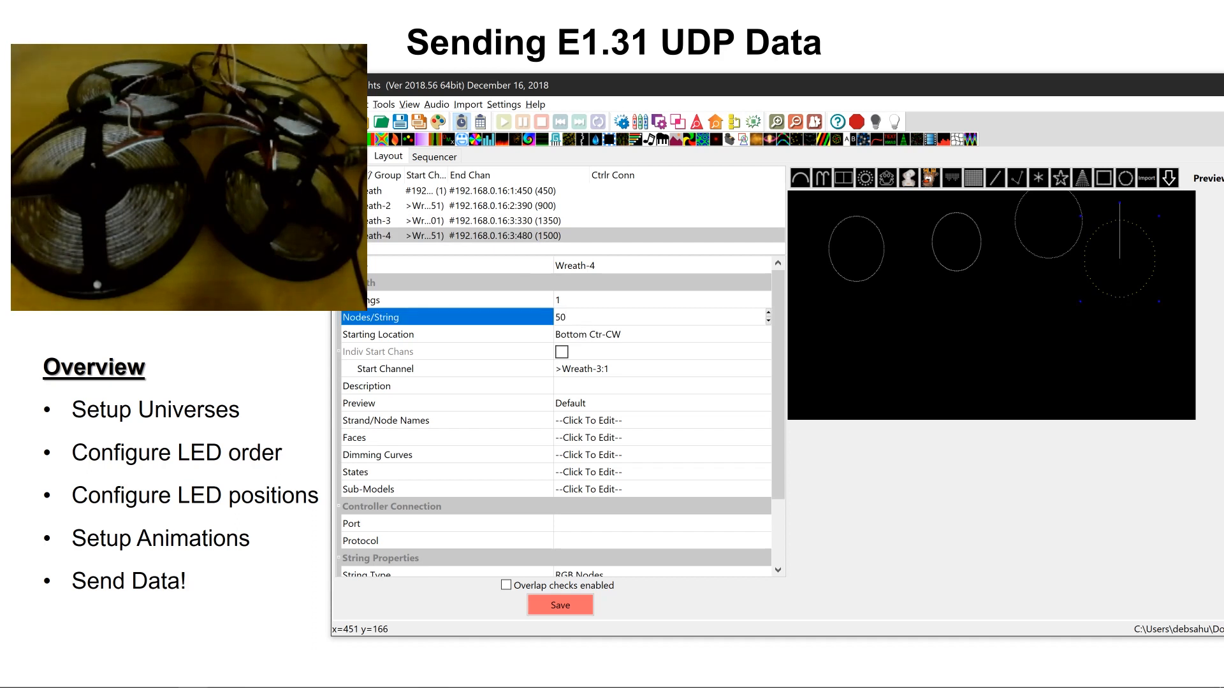
type("15")
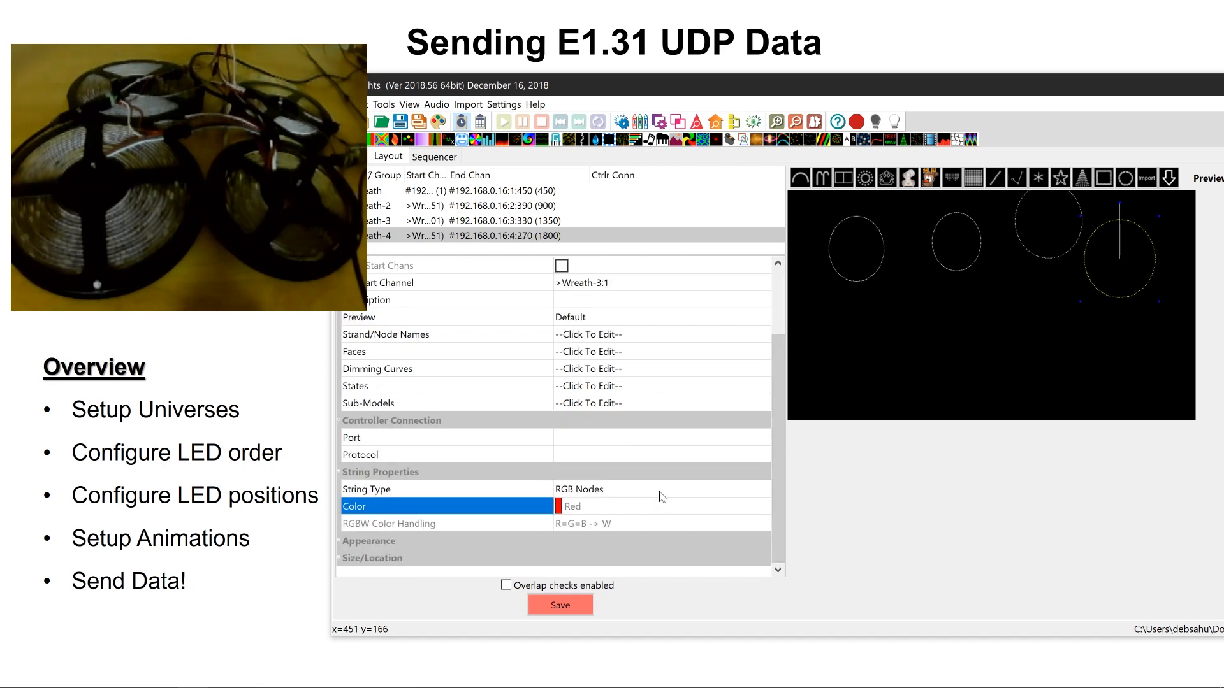
left_click(762, 488)
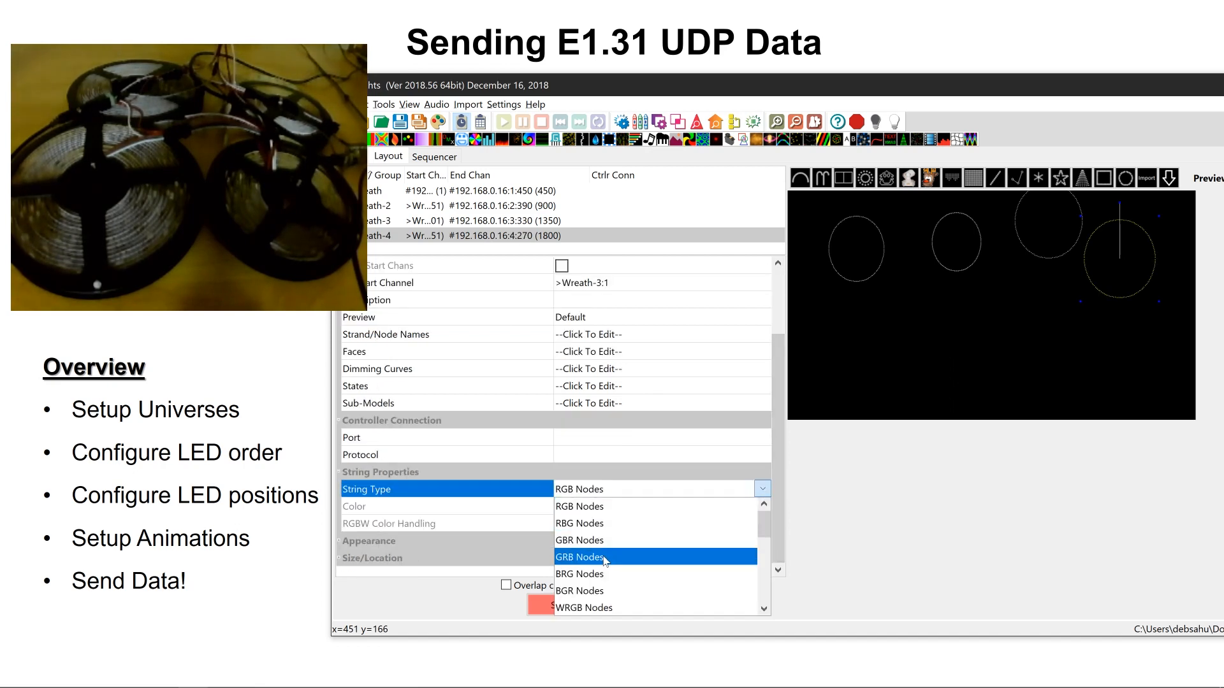
left_click(578, 557)
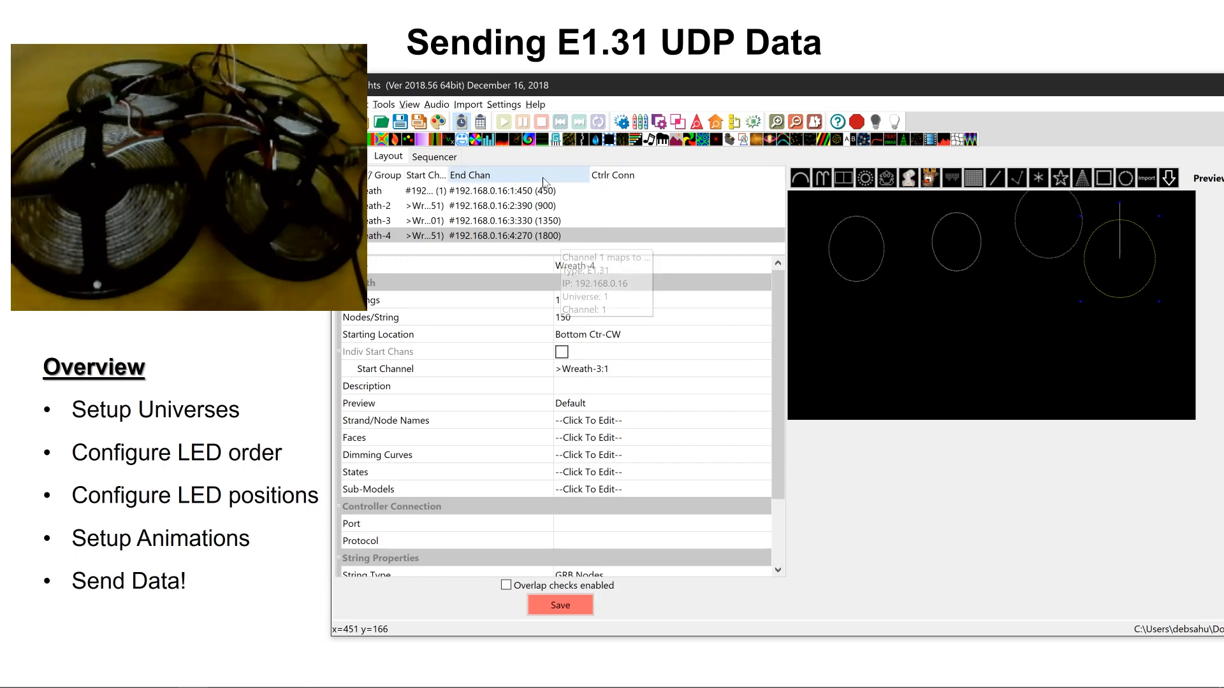
left_click(383, 190)
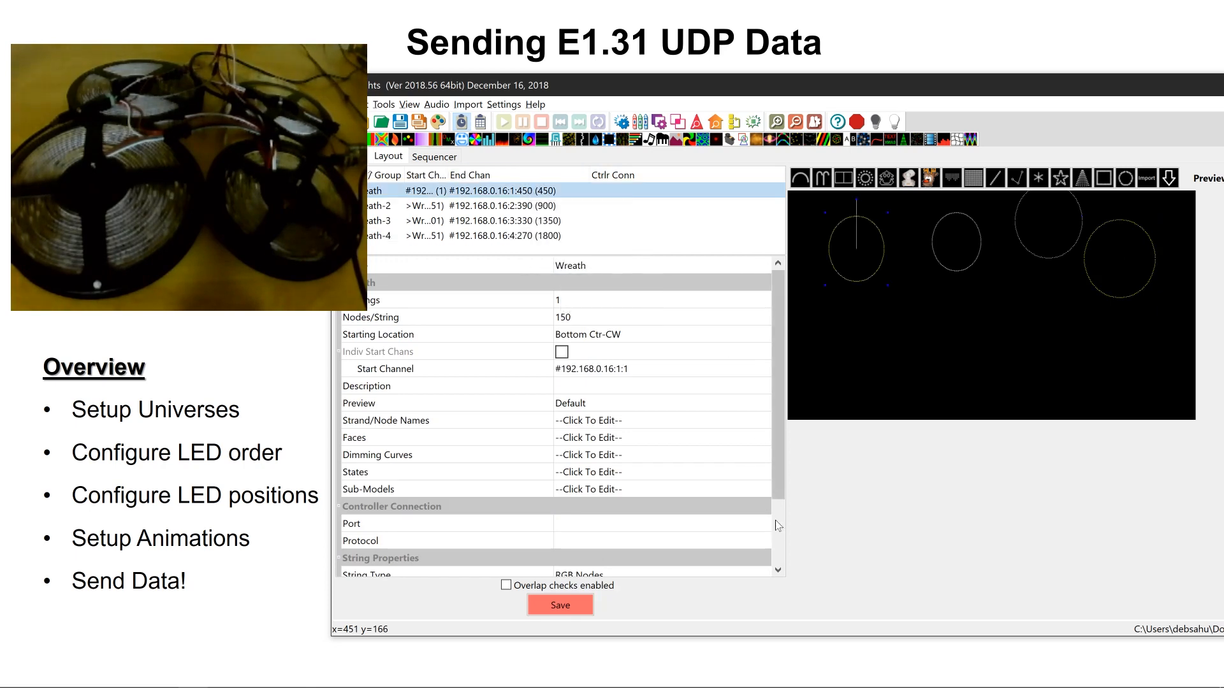
left_click(761, 489)
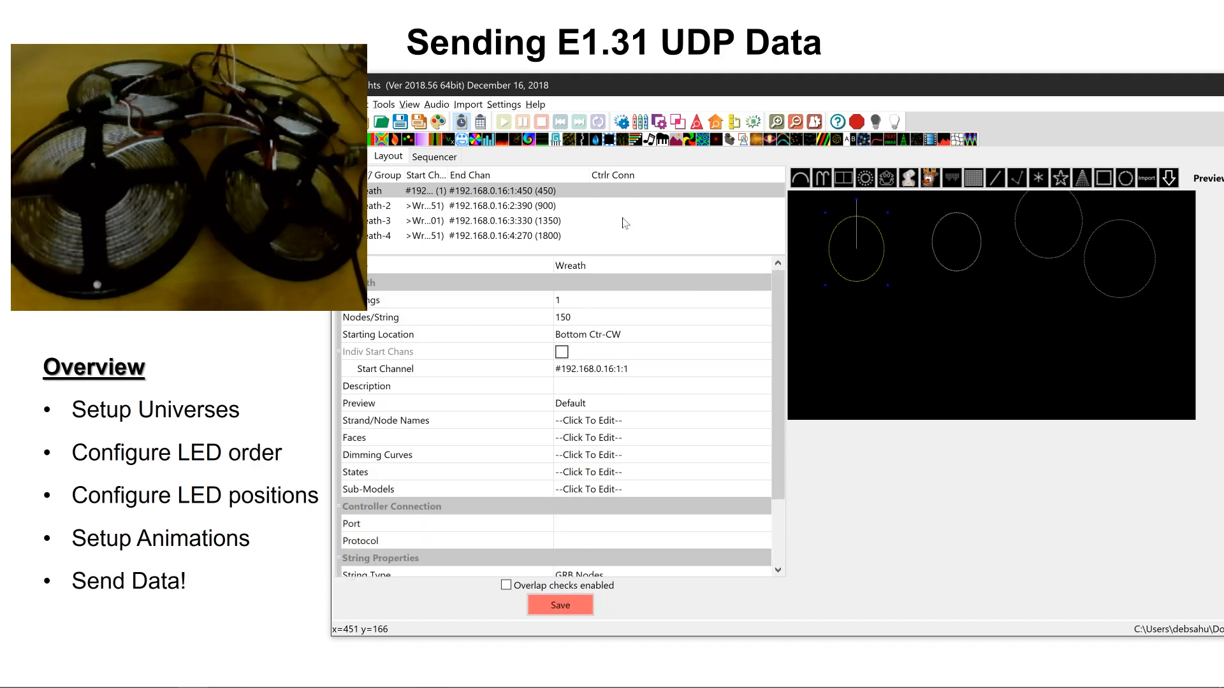
mouse_move(492, 160)
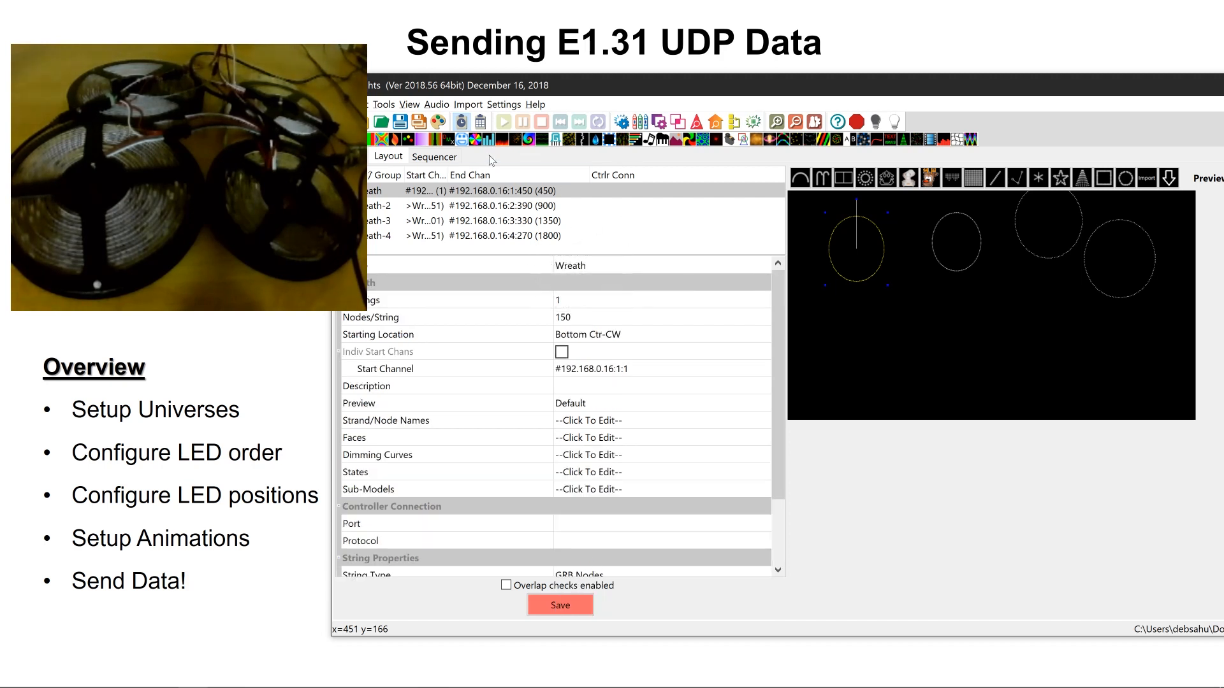
- In the Sequencer, start a new Animation sequence with a chosen frame rate listing Wreath through Wreath-4
left_click(435, 156)
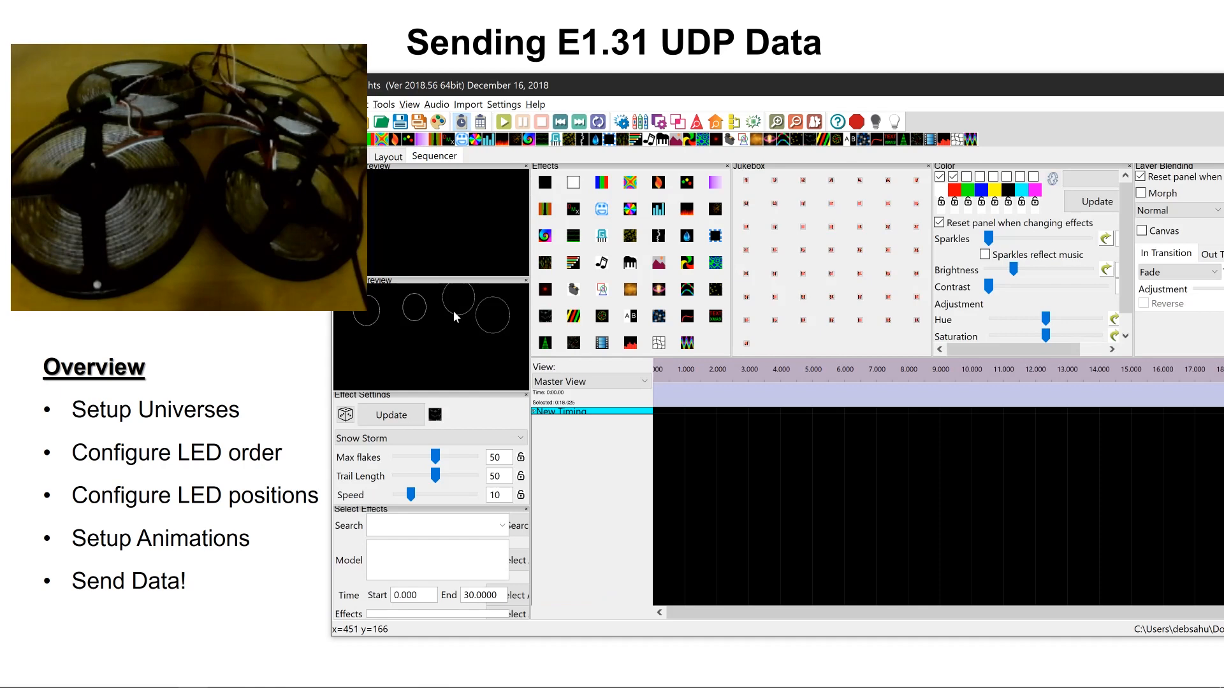
mouse_move(507, 331)
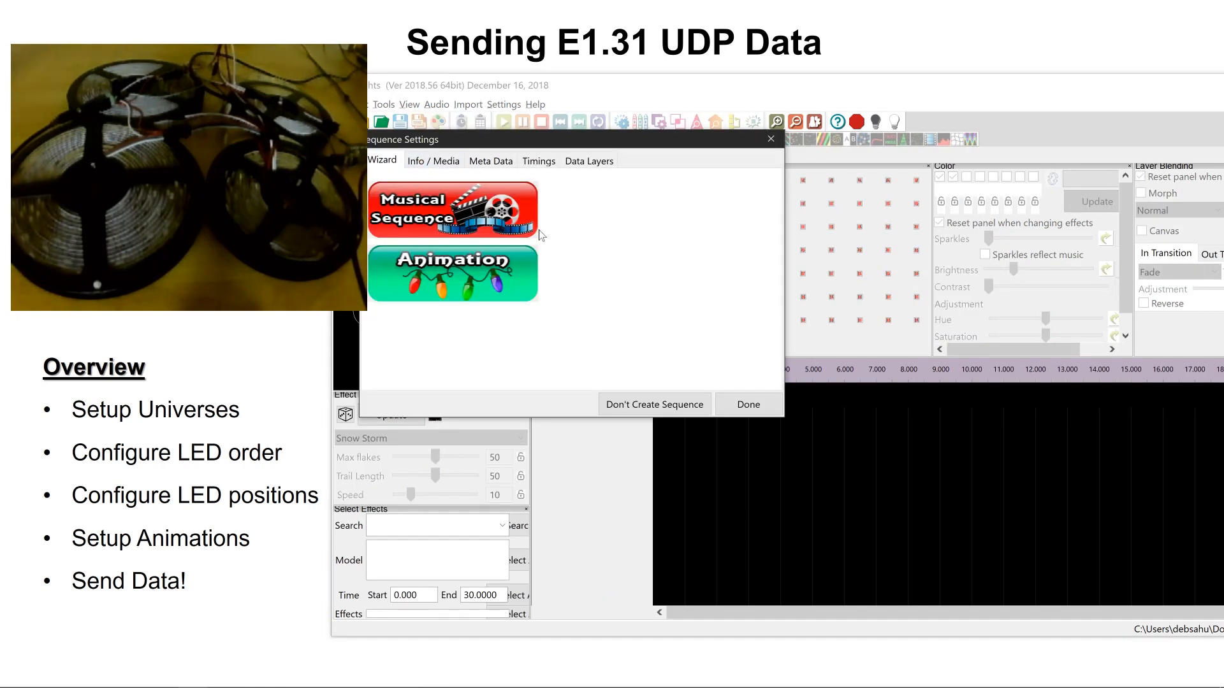
left_click(451, 209)
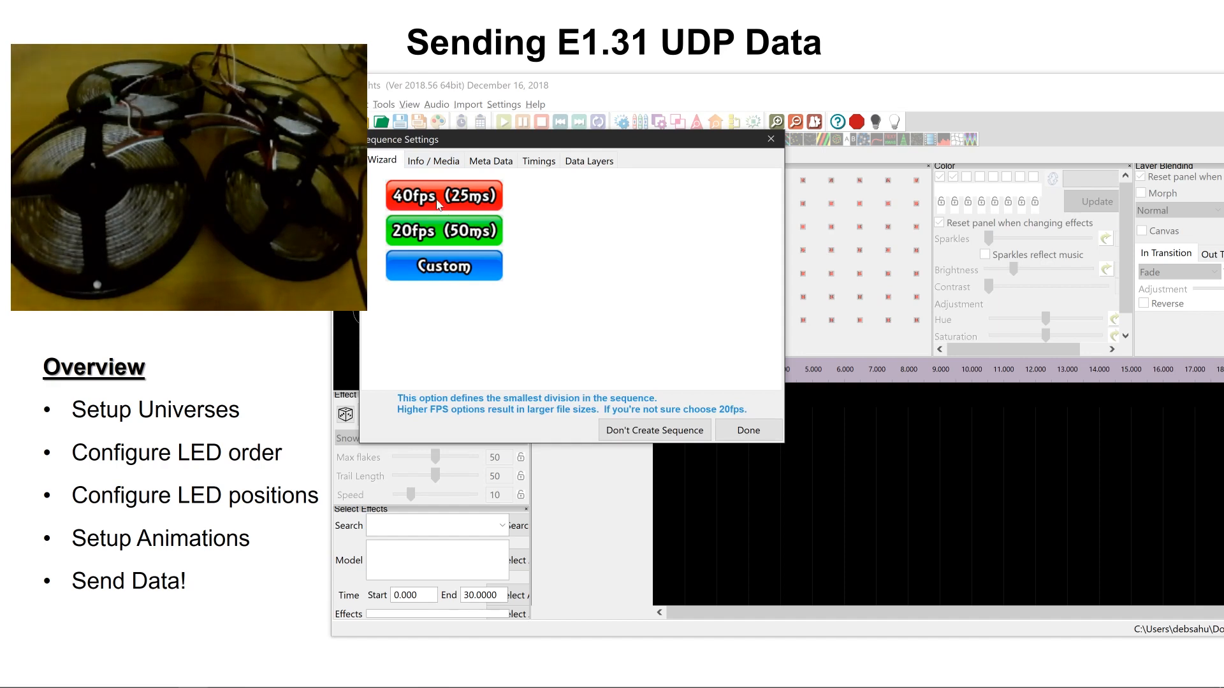
left_click(442, 194)
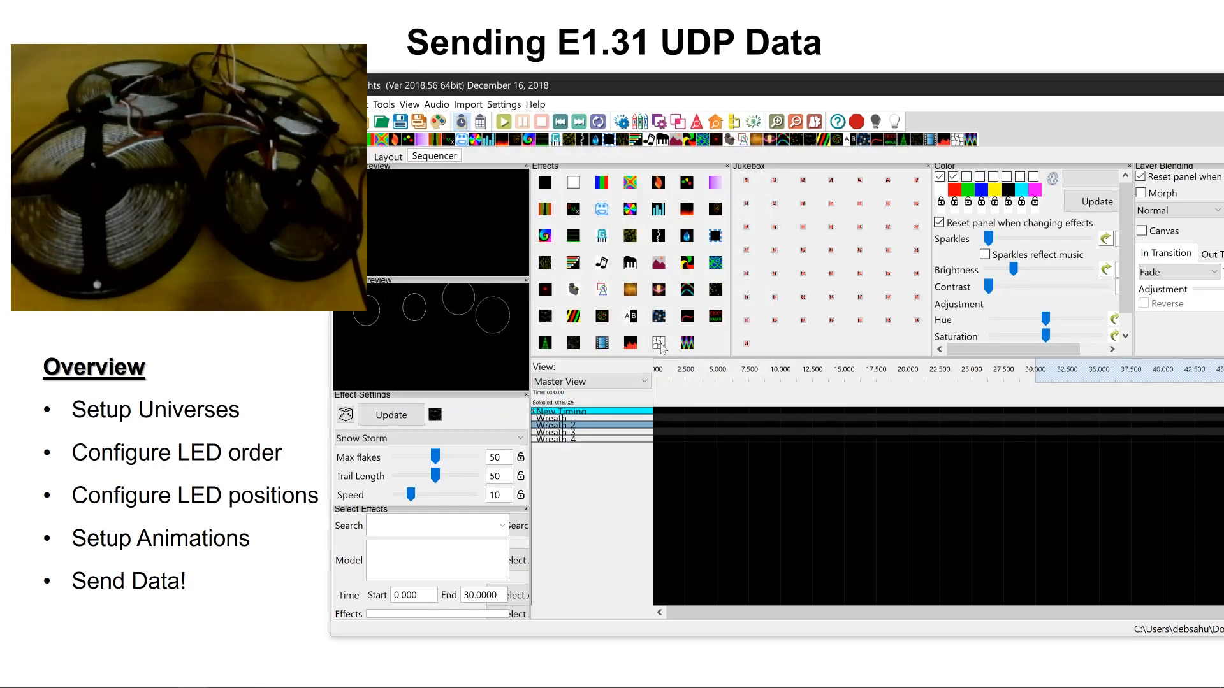
mouse_move(689, 346)
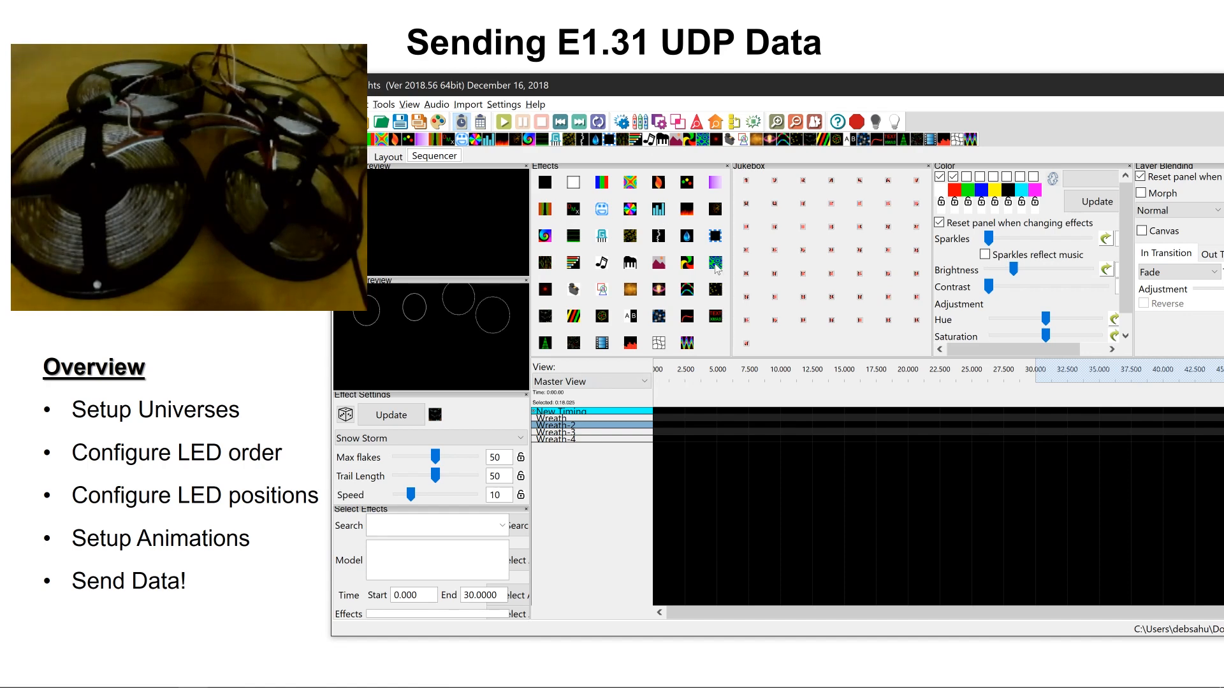
mouse_move(629, 182)
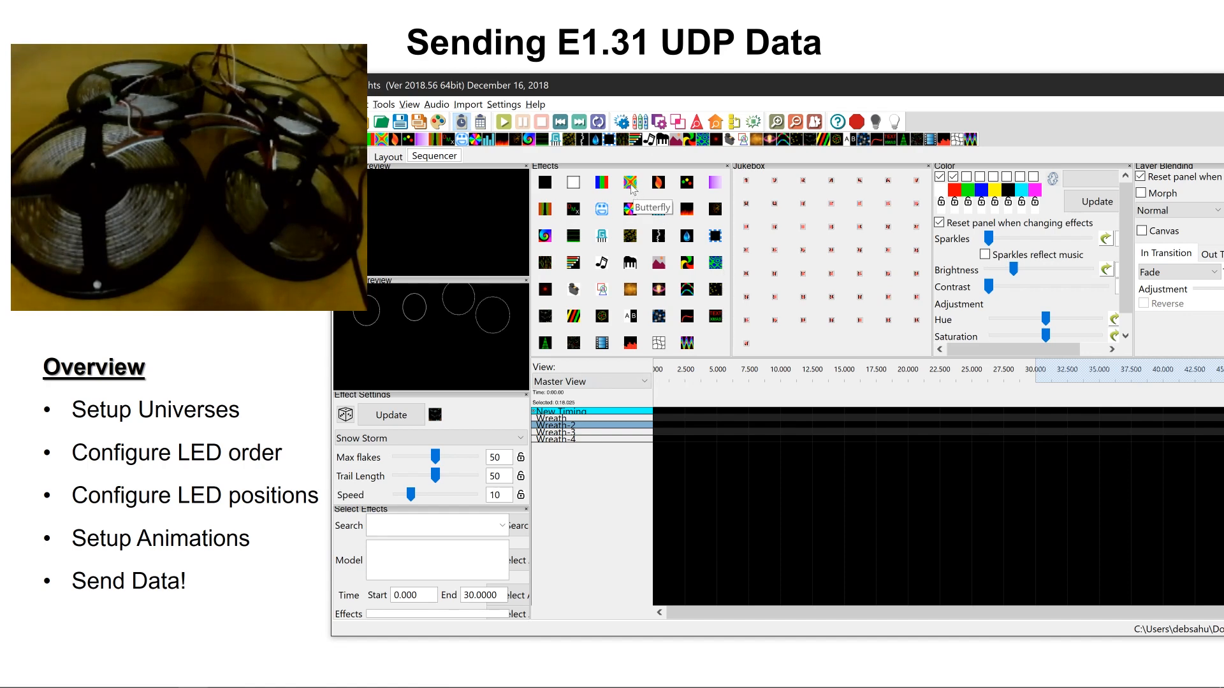
- Place a rainbow Butterfly effect at 0 s on the Wreath row
left_click(629, 182)
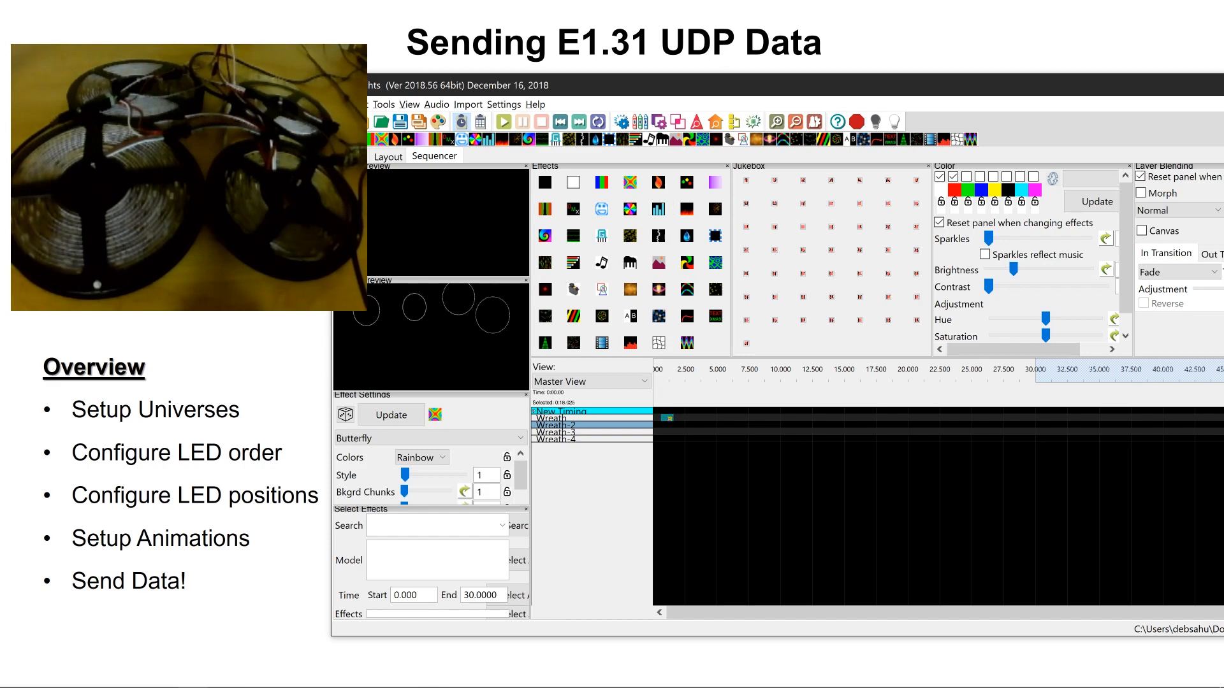
left_click(504, 122)
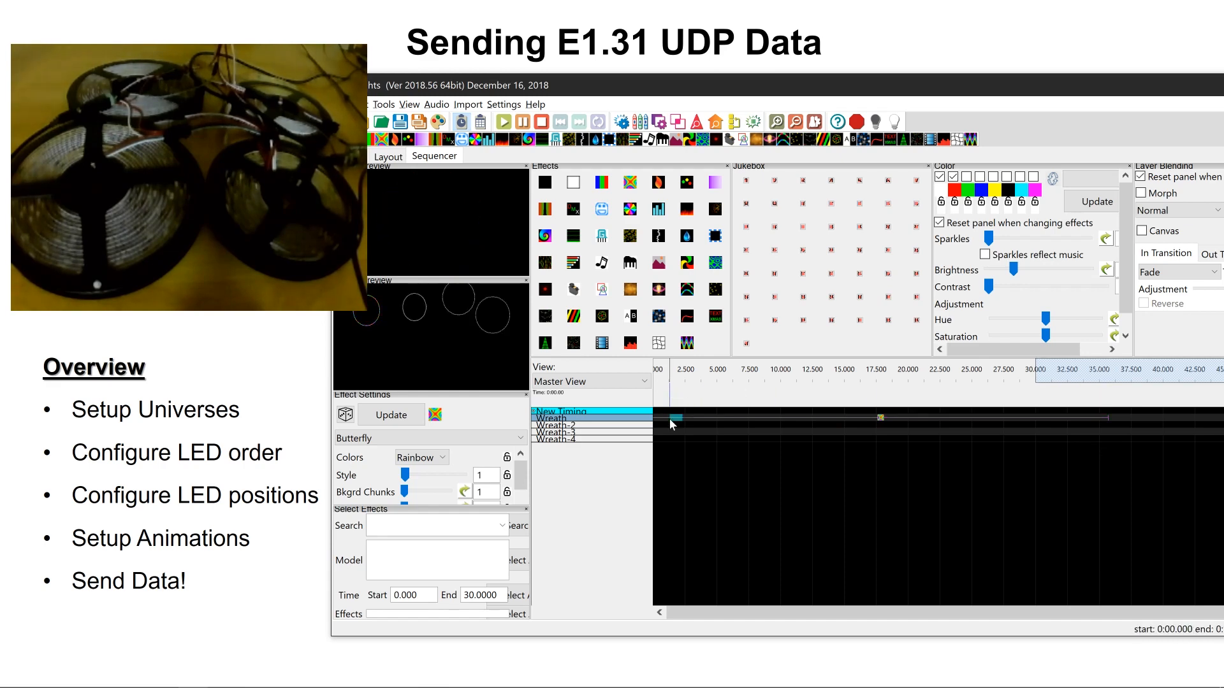
mouse_move(893, 123)
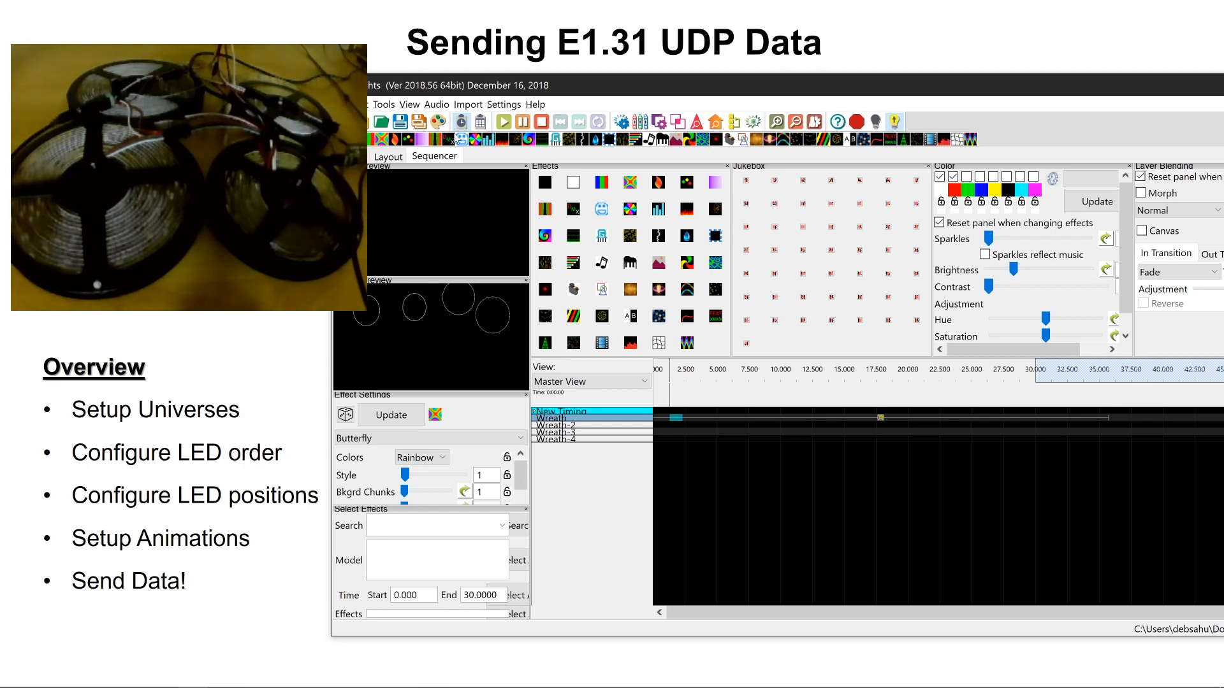
- Play the sequence on the LED rings, restart it, then stop playback
left_click(504, 122)
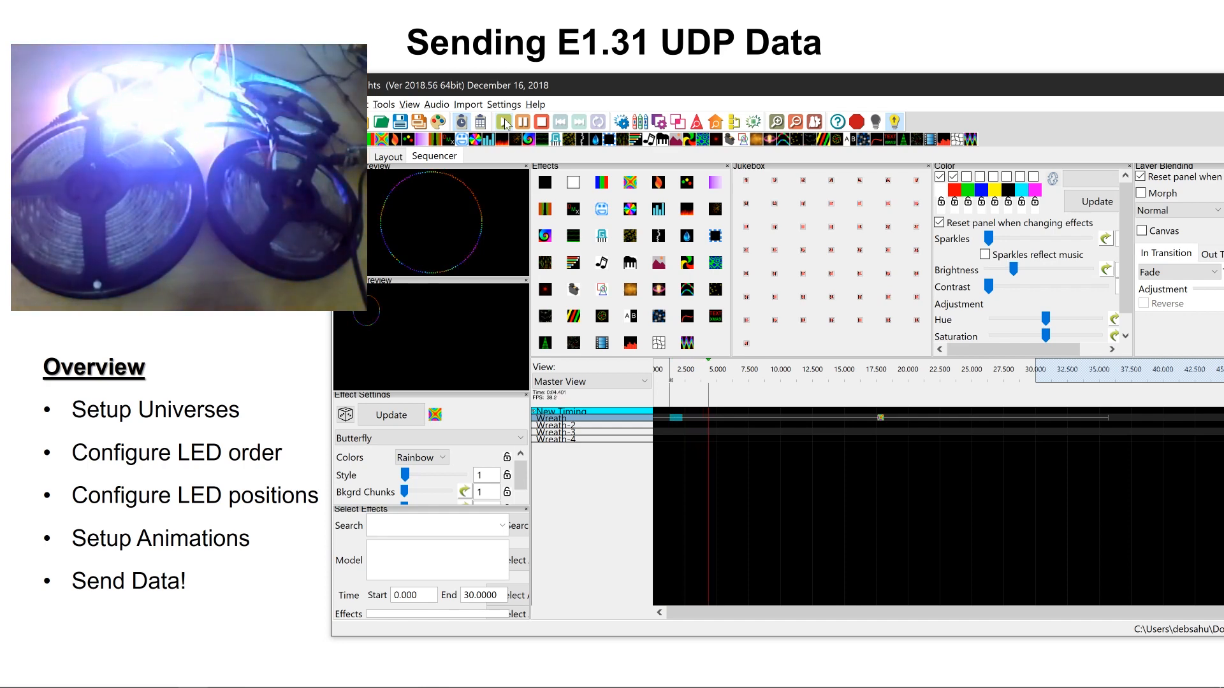
left_click(505, 123)
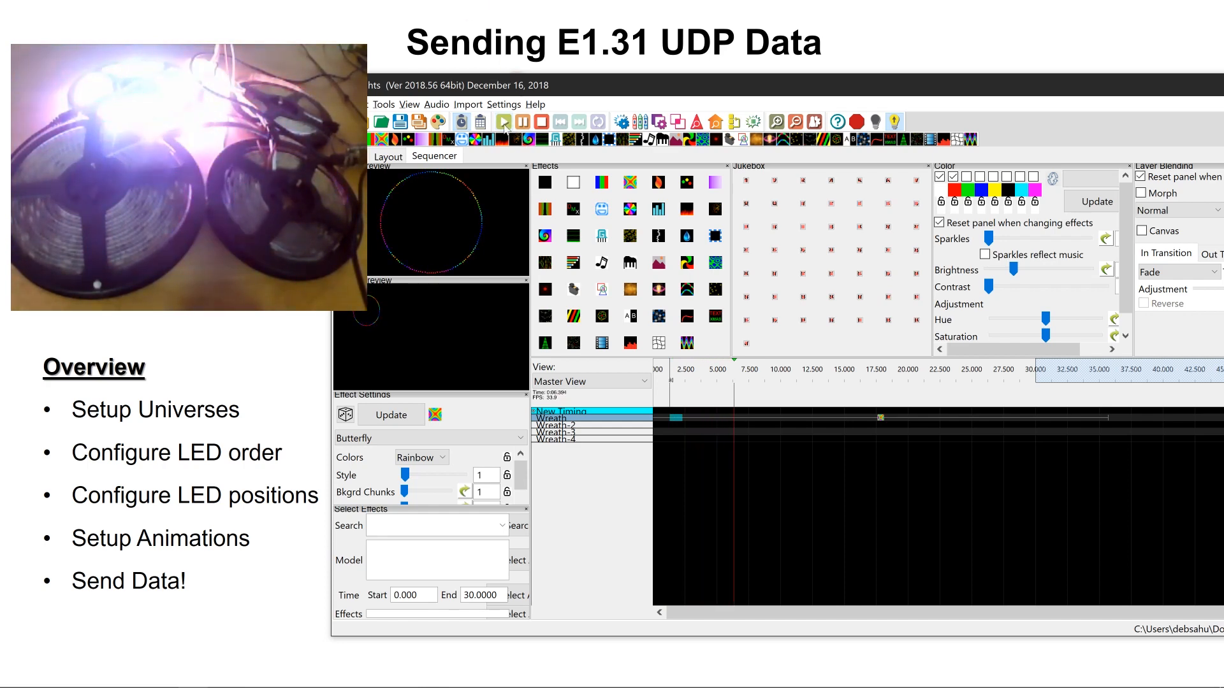
left_click(505, 122)
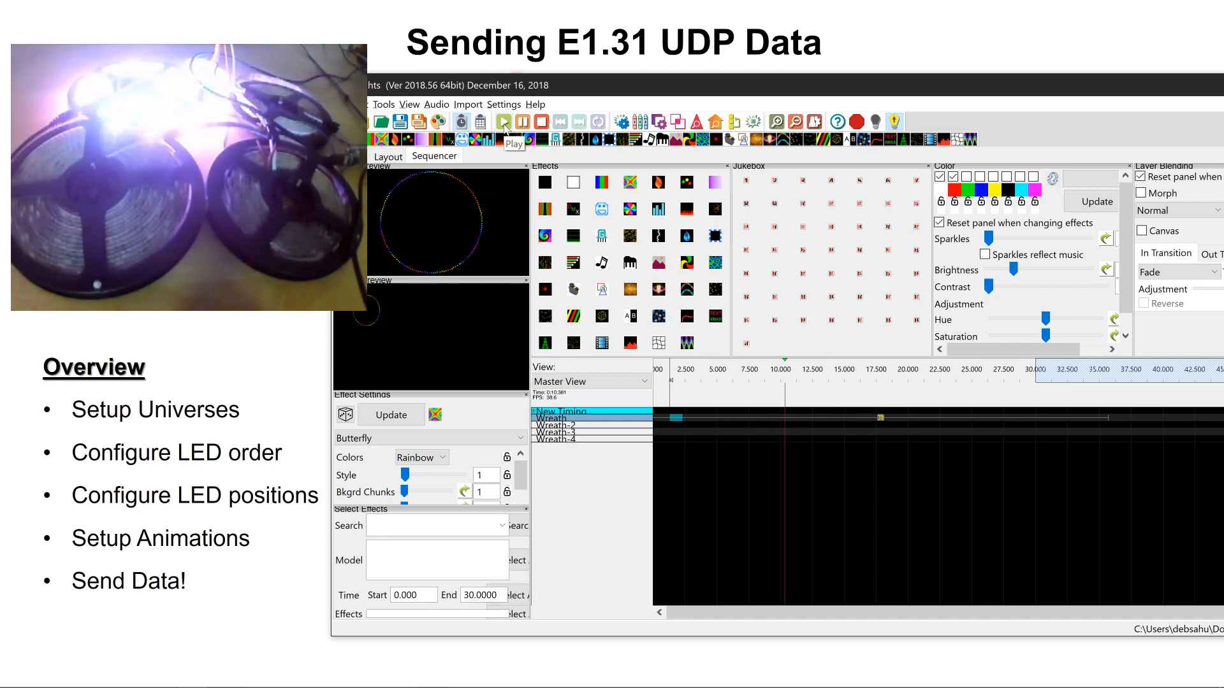
left_click(503, 122)
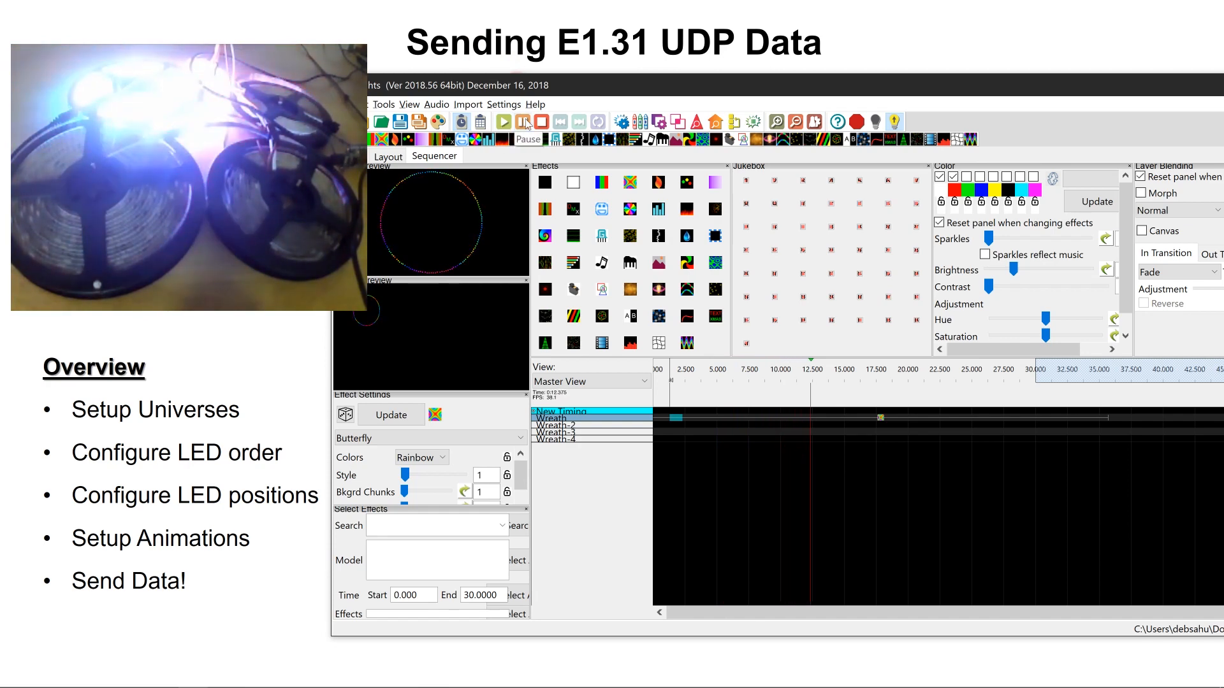
left_click(524, 123)
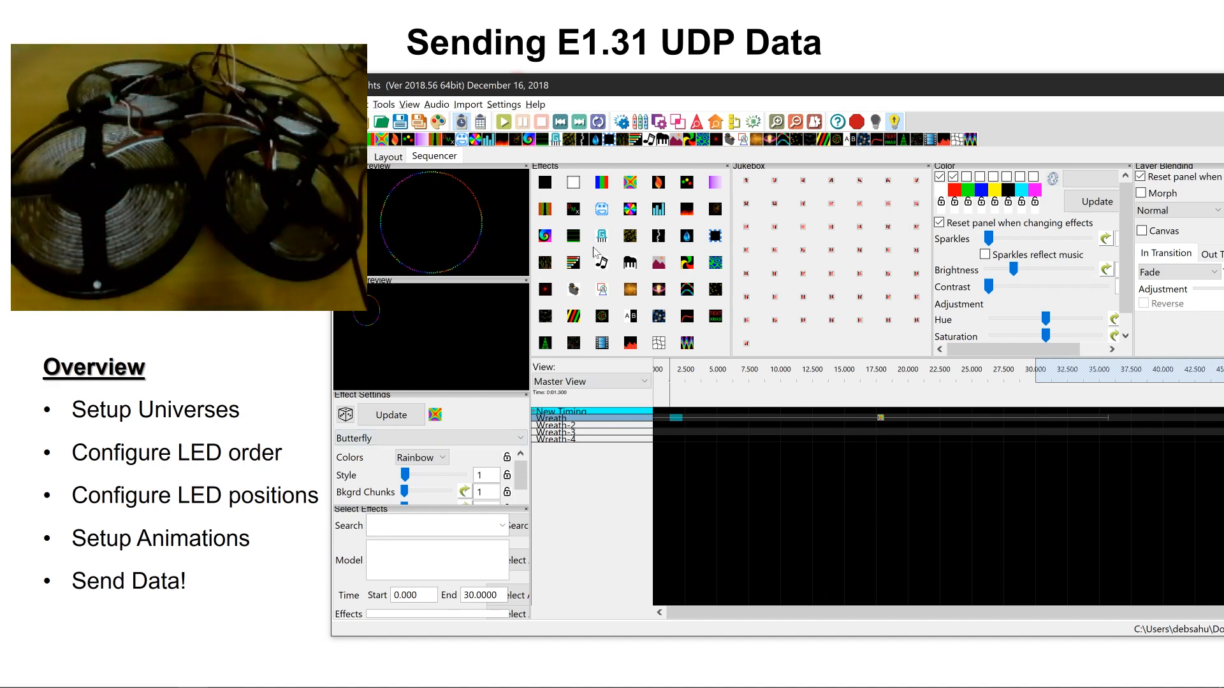
- Add a Snow Storm effect to Wreath-2 and play the sequence on the rings
left_click(573, 315)
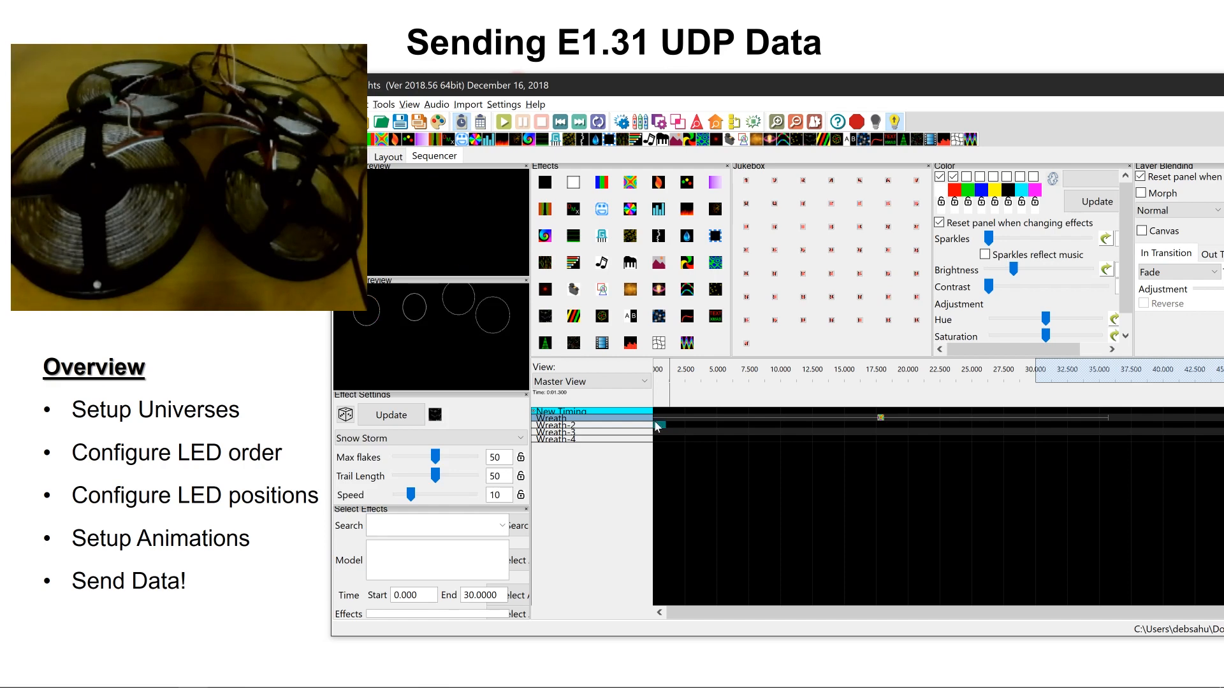
left_click(504, 122)
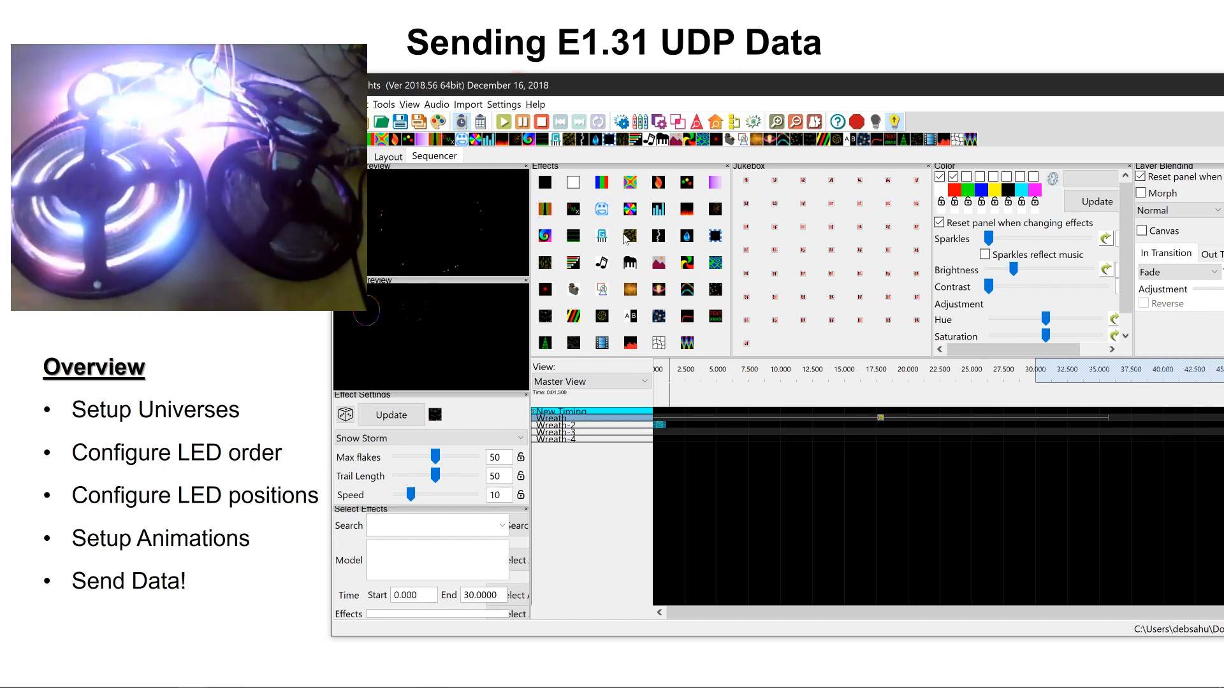
mouse_move(628, 237)
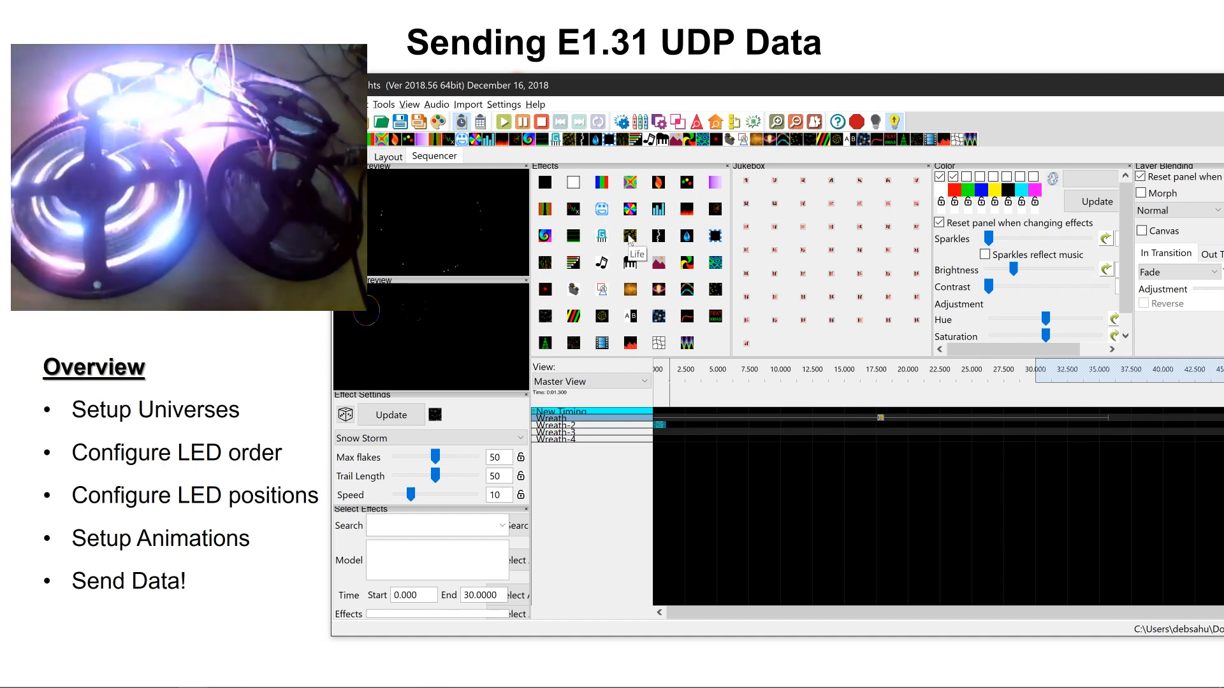
- Add a Life effect to Wreath-3 and play the animation again
left_click(628, 236)
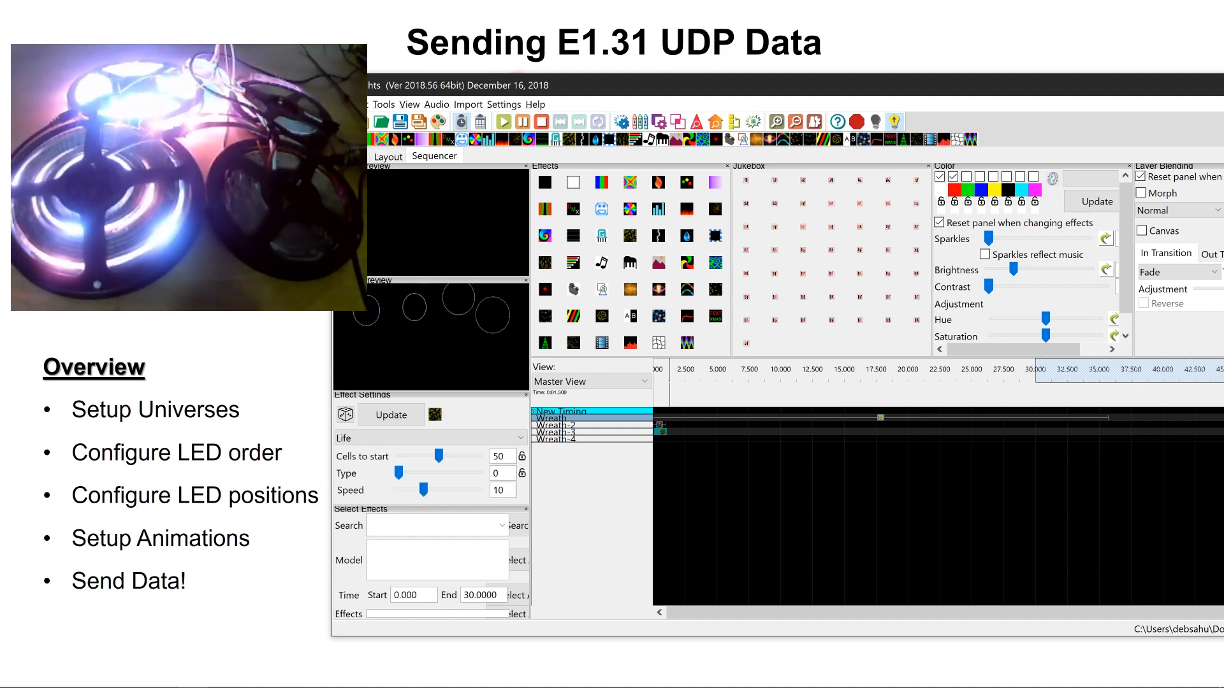
left_click(659, 435)
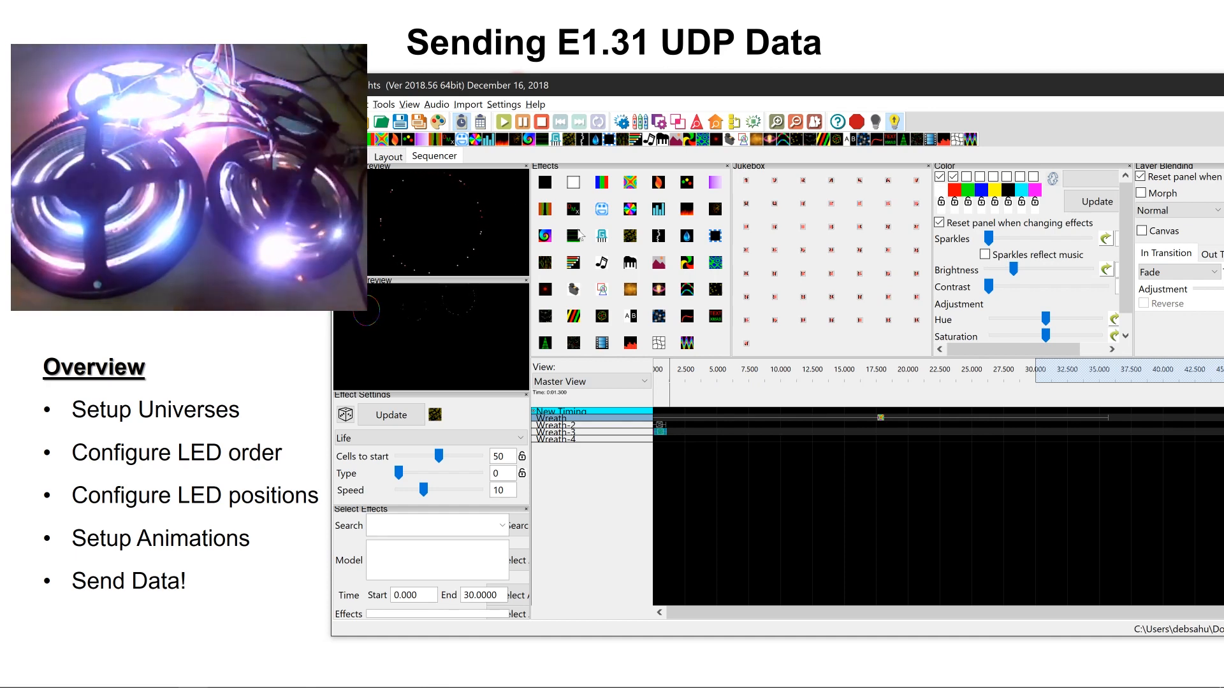
mouse_move(714, 235)
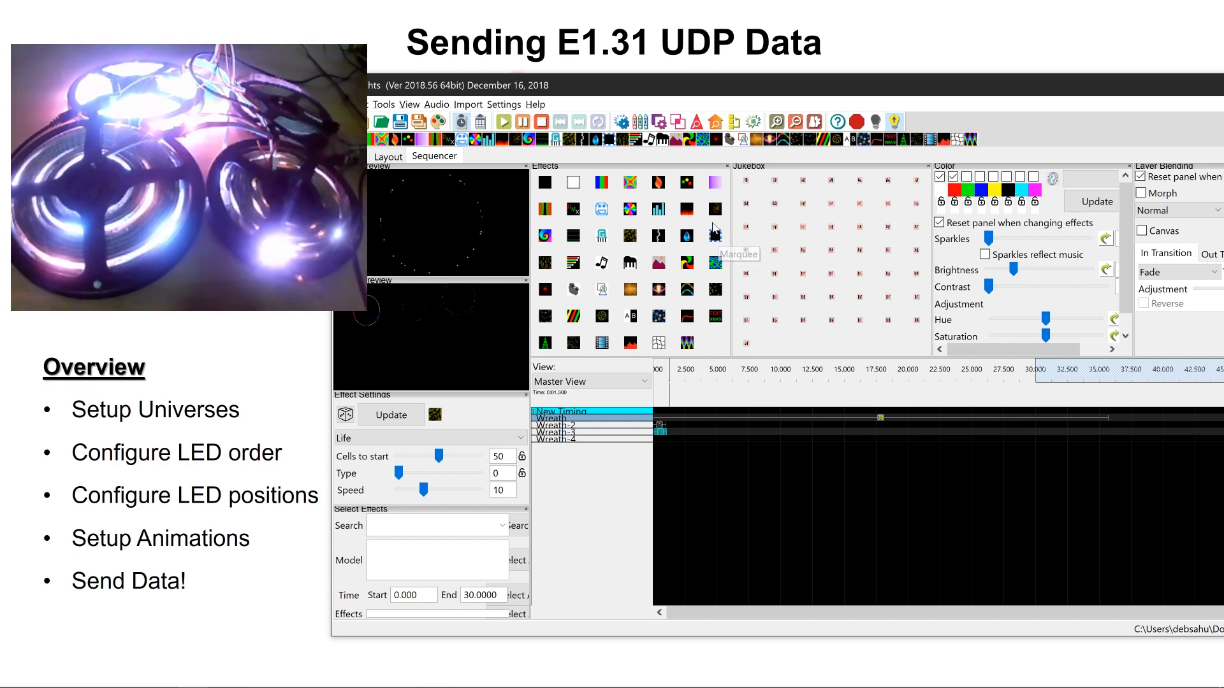